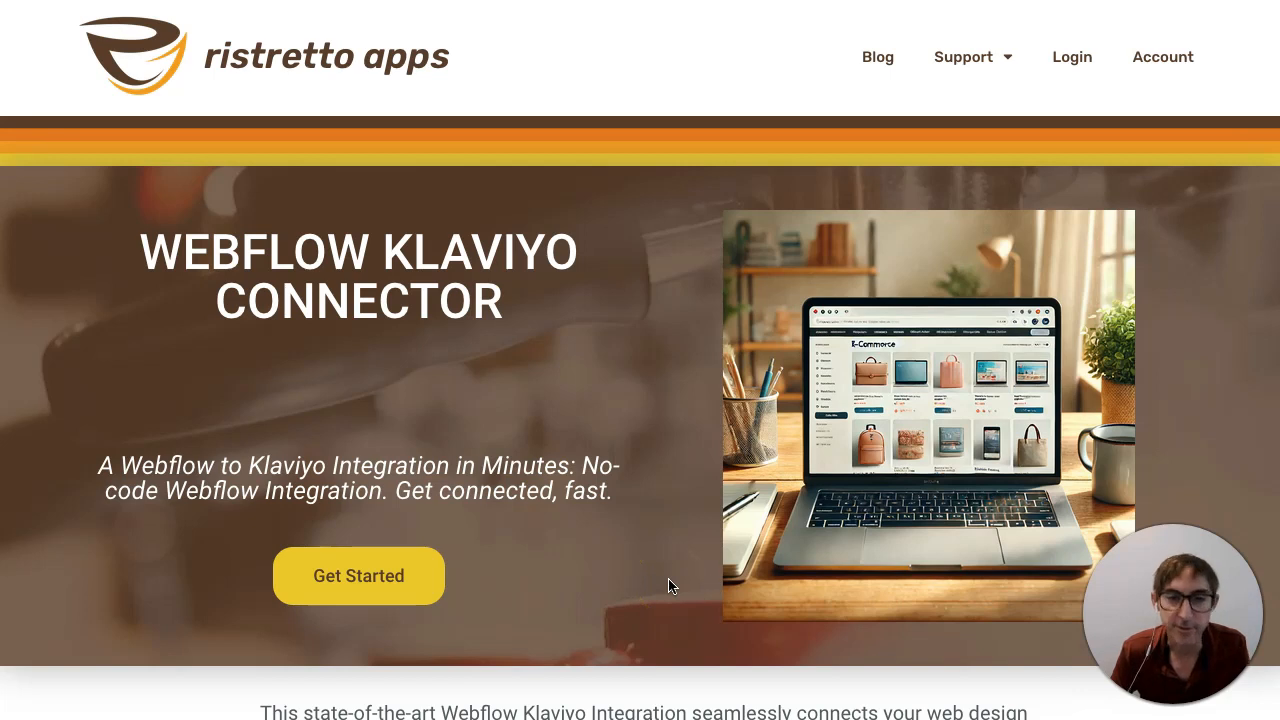
Step: Scroll the Webflow Klaviyo Connector page from the intro to Custom Klaviyo Script Integration
{"action": "scroll", "scroll_direction": "down", "scroll_amount": 3}
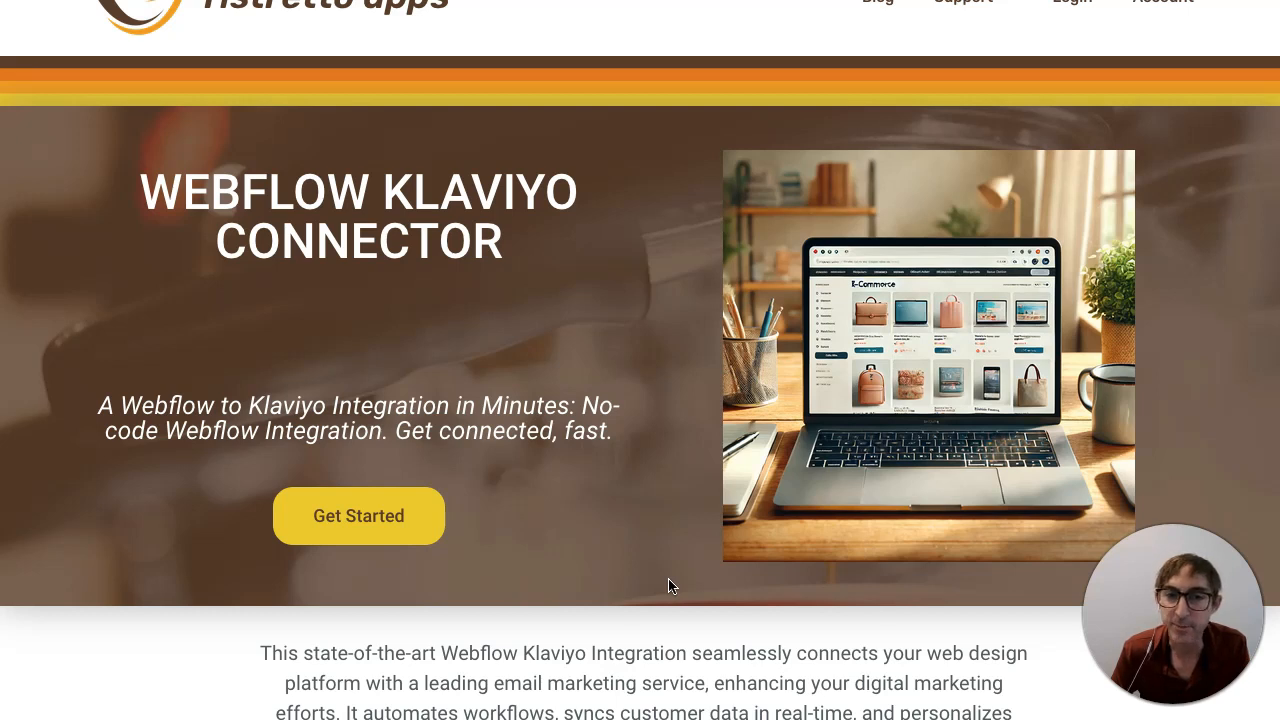
{"action": "scroll", "scroll_direction": "down", "scroll_amount": 3}
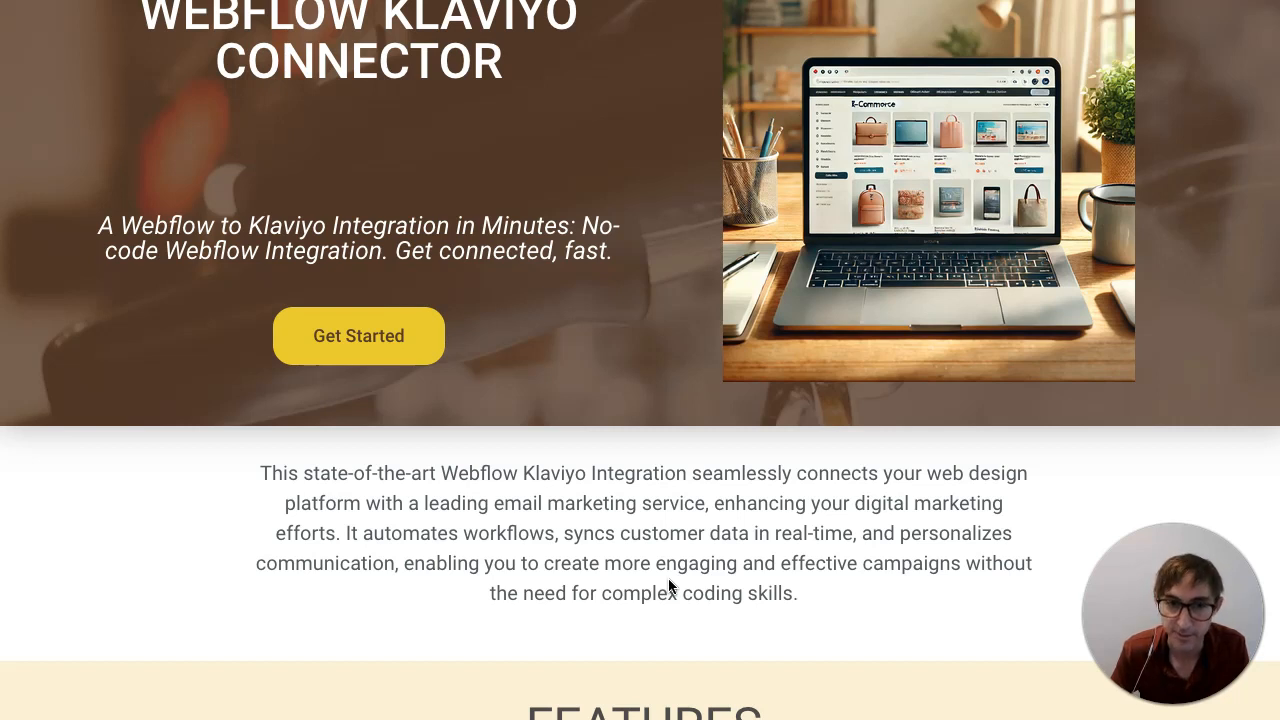
{"action": "scroll", "scroll_direction": "down", "scroll_amount": 3}
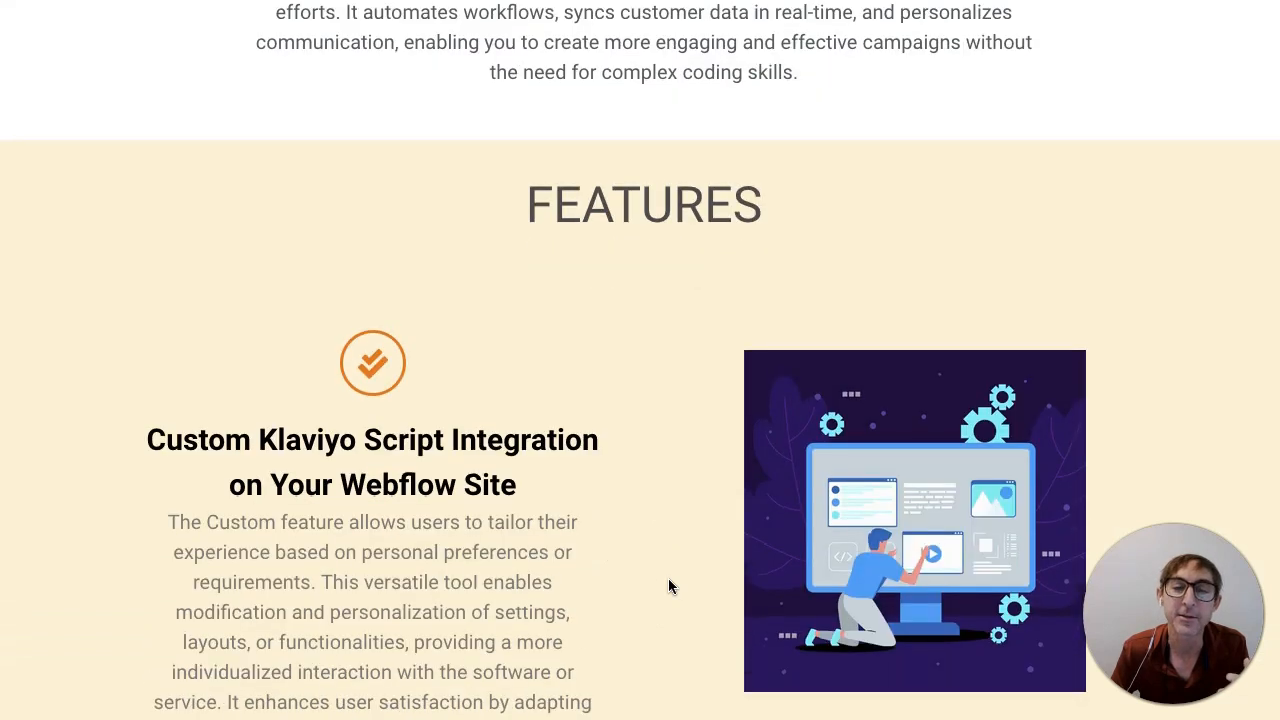
{"action": "scroll", "scroll_direction": "down", "scroll_amount": 3}
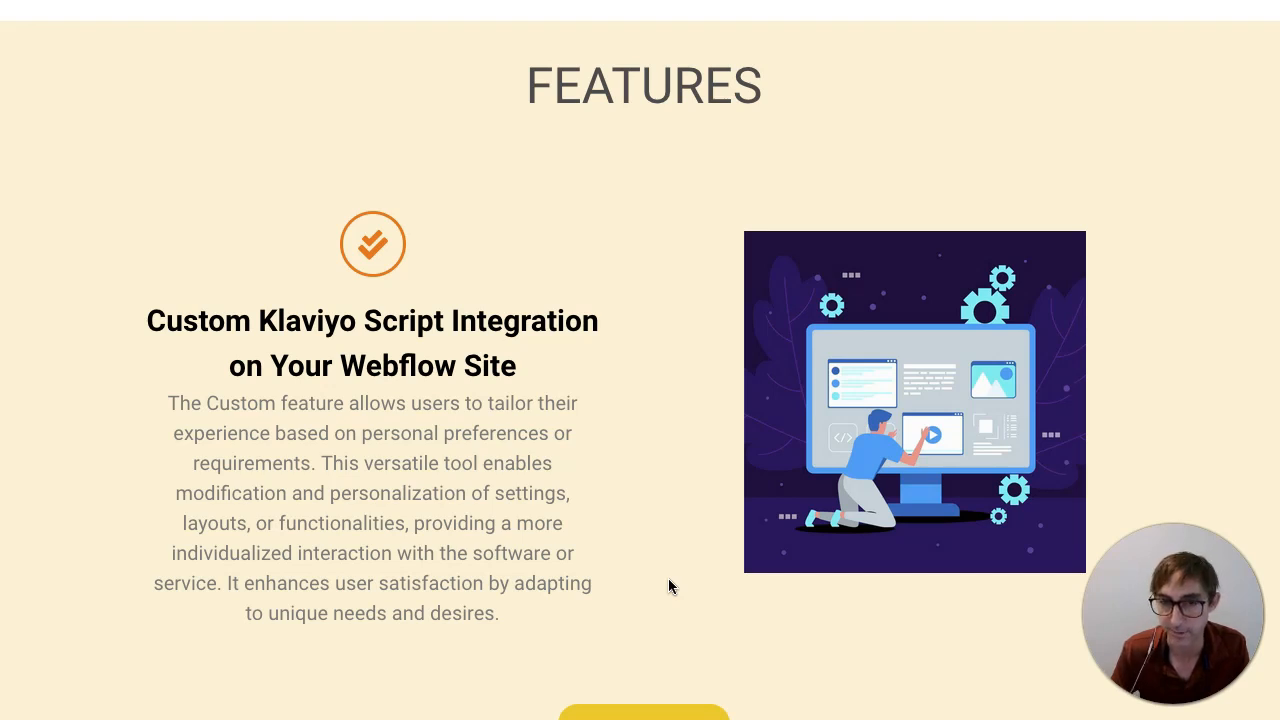
{"action": "scroll", "scroll_direction": "down", "scroll_amount": 3}
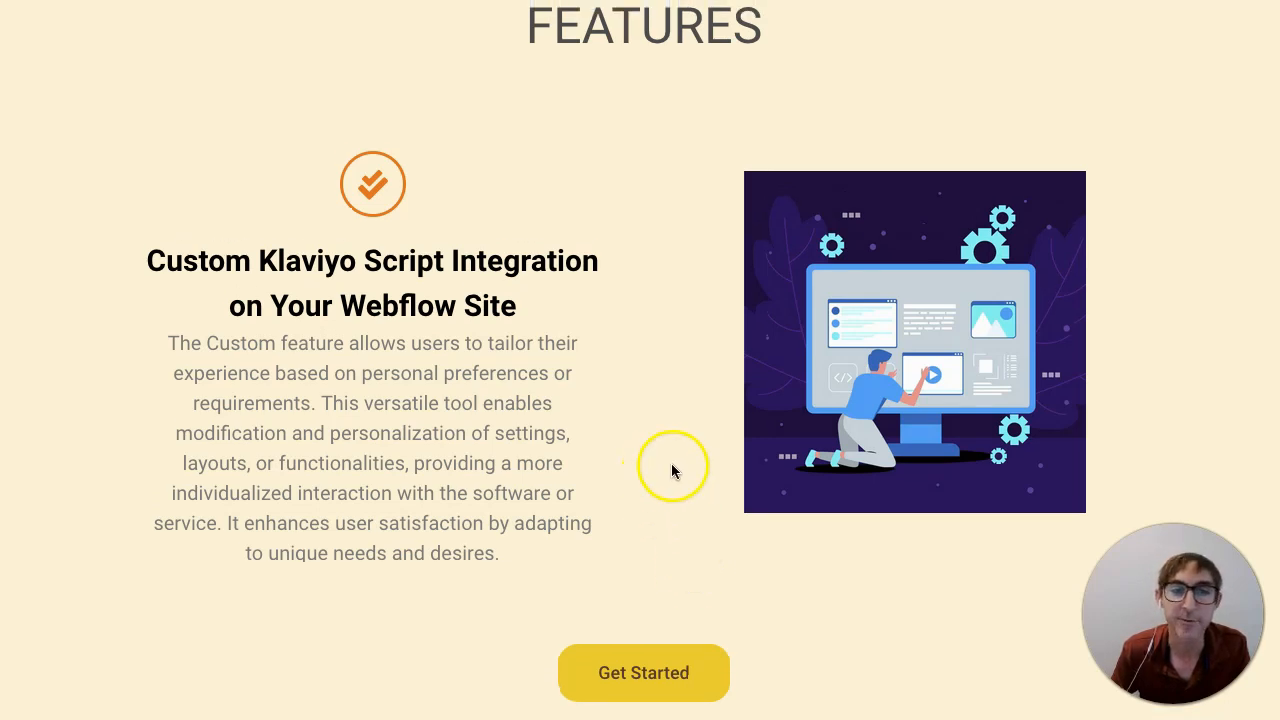
{"action": "mouse_move", "coordinate": [432, 268]}
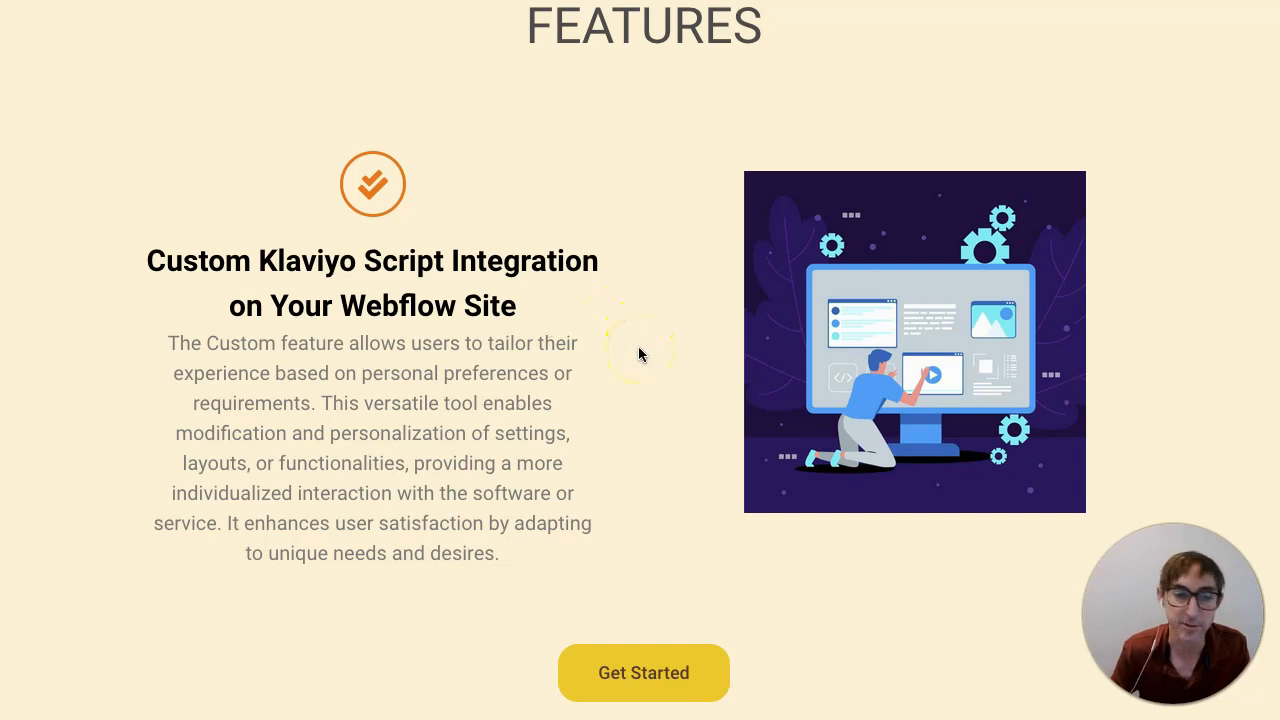
Step: Scroll past checkout abandonment, cart events and Native Webflow Forms to the Pricing heading
{"action": "scroll", "scroll_direction": "down", "scroll_amount": 3}
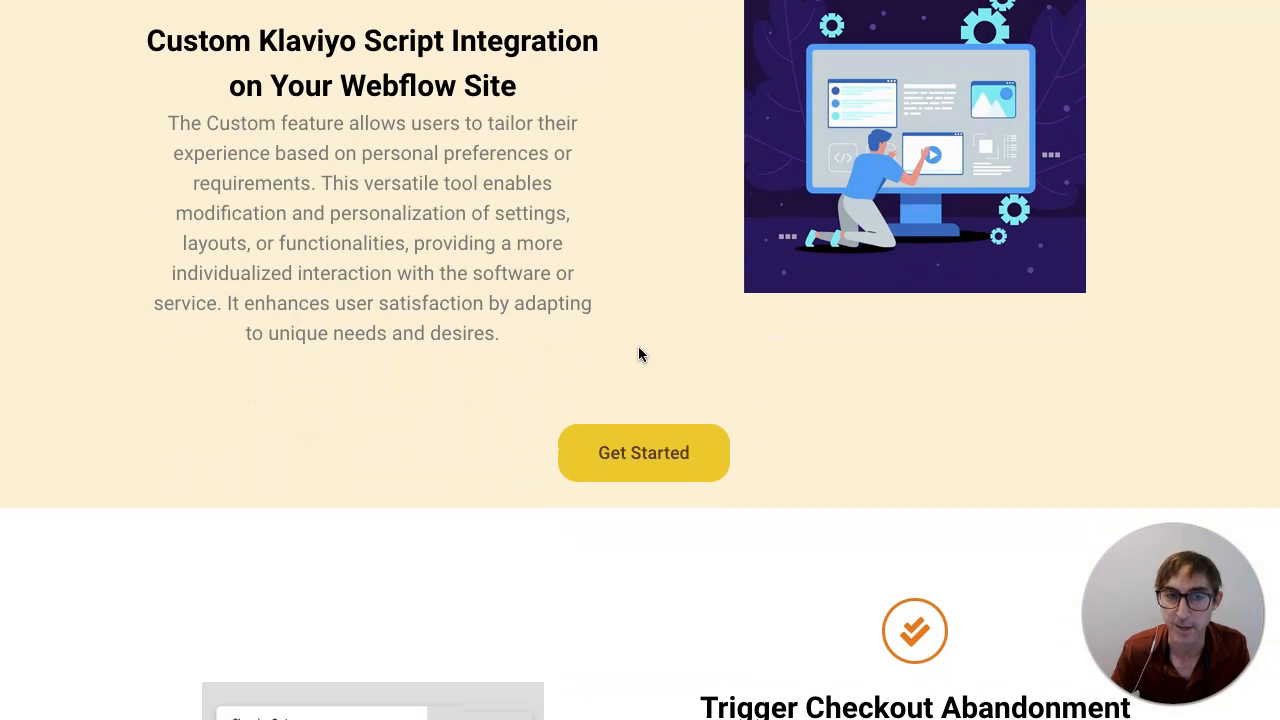
{"action": "scroll", "scroll_direction": "down", "scroll_amount": 3}
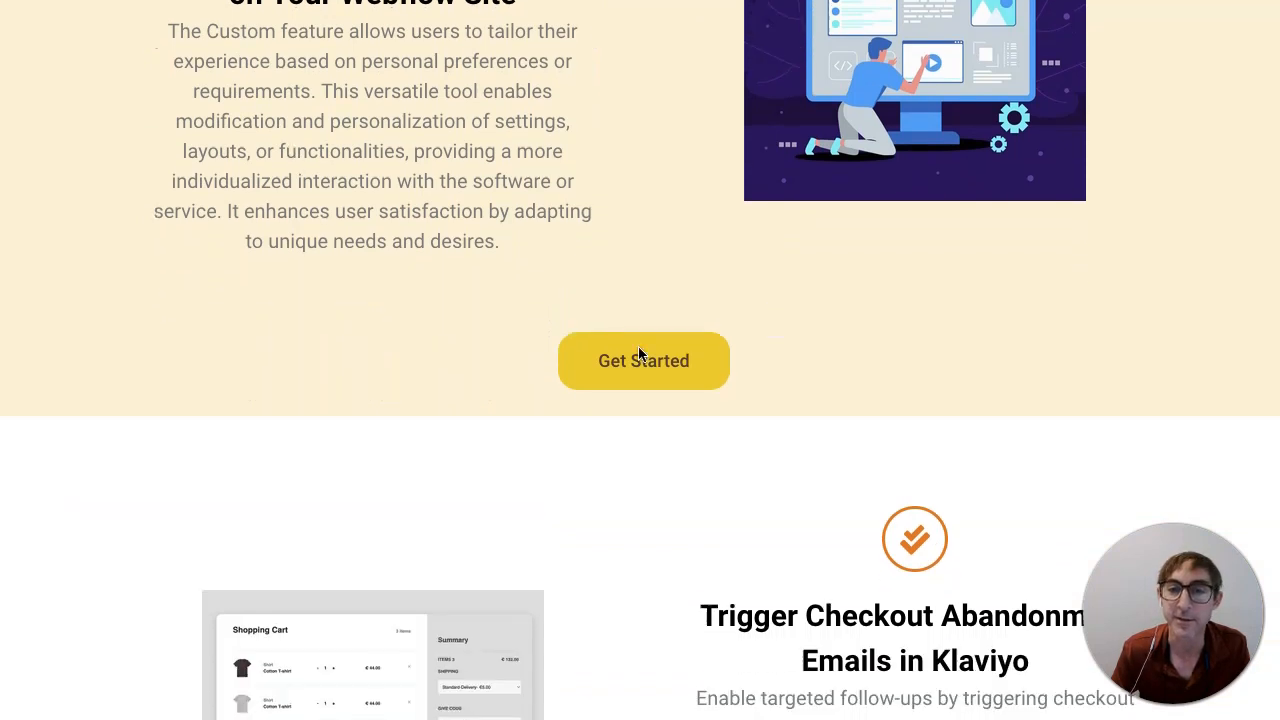
{"action": "scroll", "scroll_direction": "down", "scroll_amount": 3}
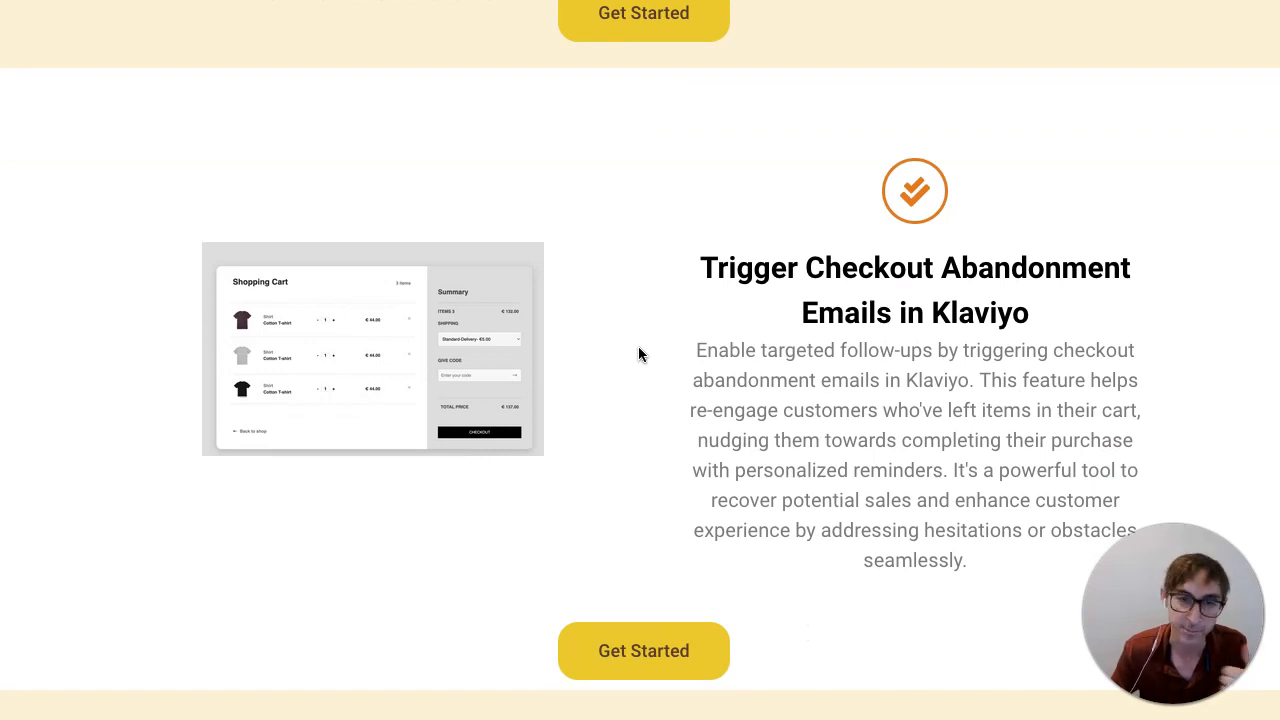
{"action": "scroll", "scroll_direction": "down", "scroll_amount": 3}
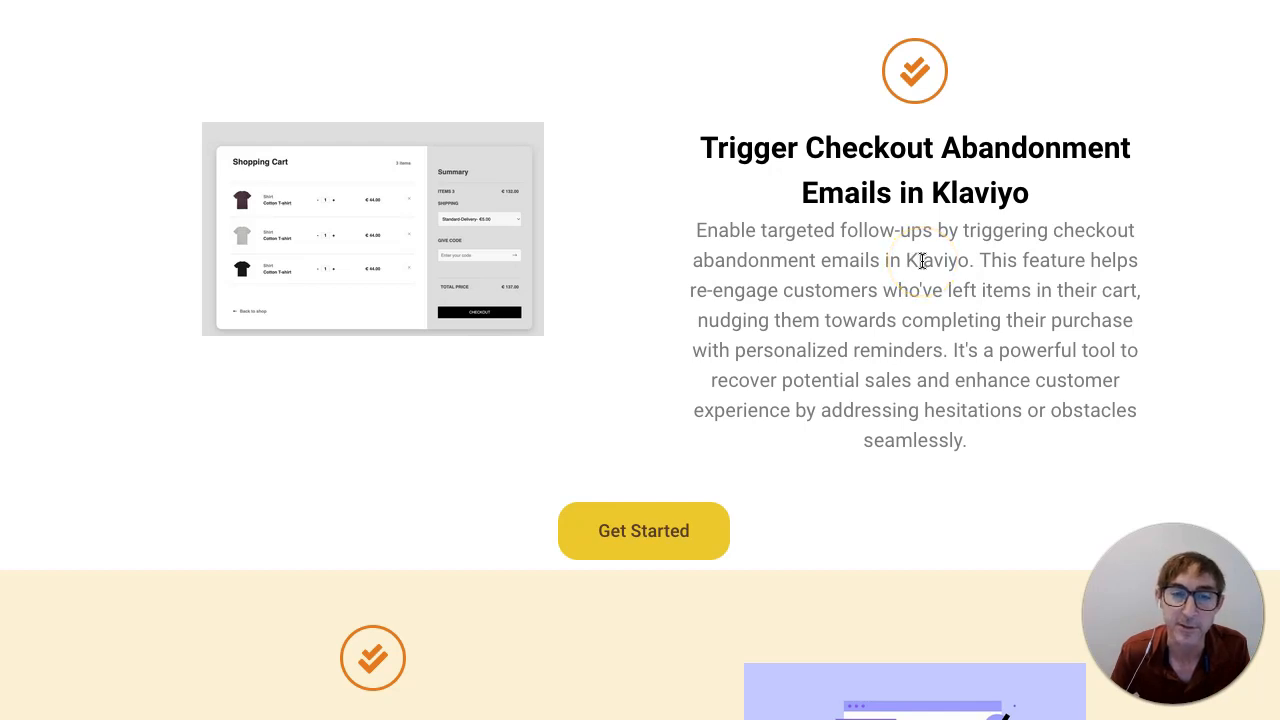
{"action": "scroll", "scroll_direction": "down", "scroll_amount": 3}
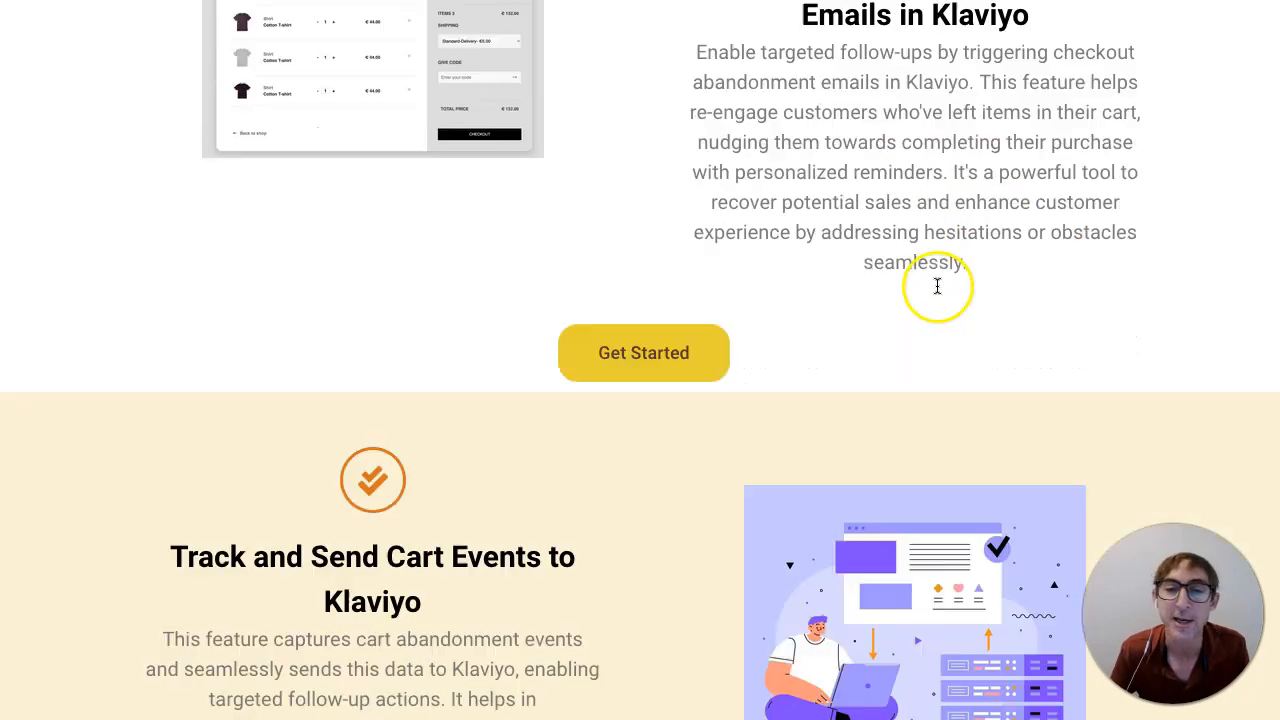
{"action": "scroll", "scroll_direction": "down", "scroll_amount": 3}
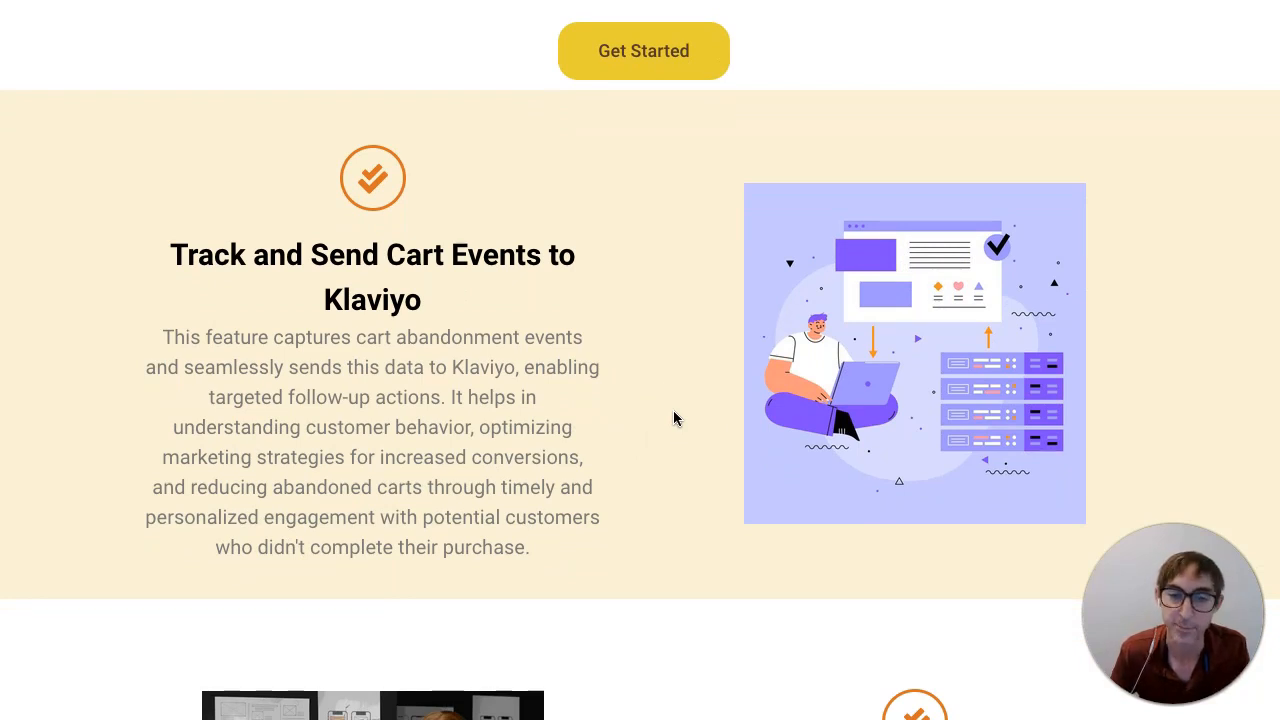
{"action": "scroll", "scroll_direction": "down", "scroll_amount": 3}
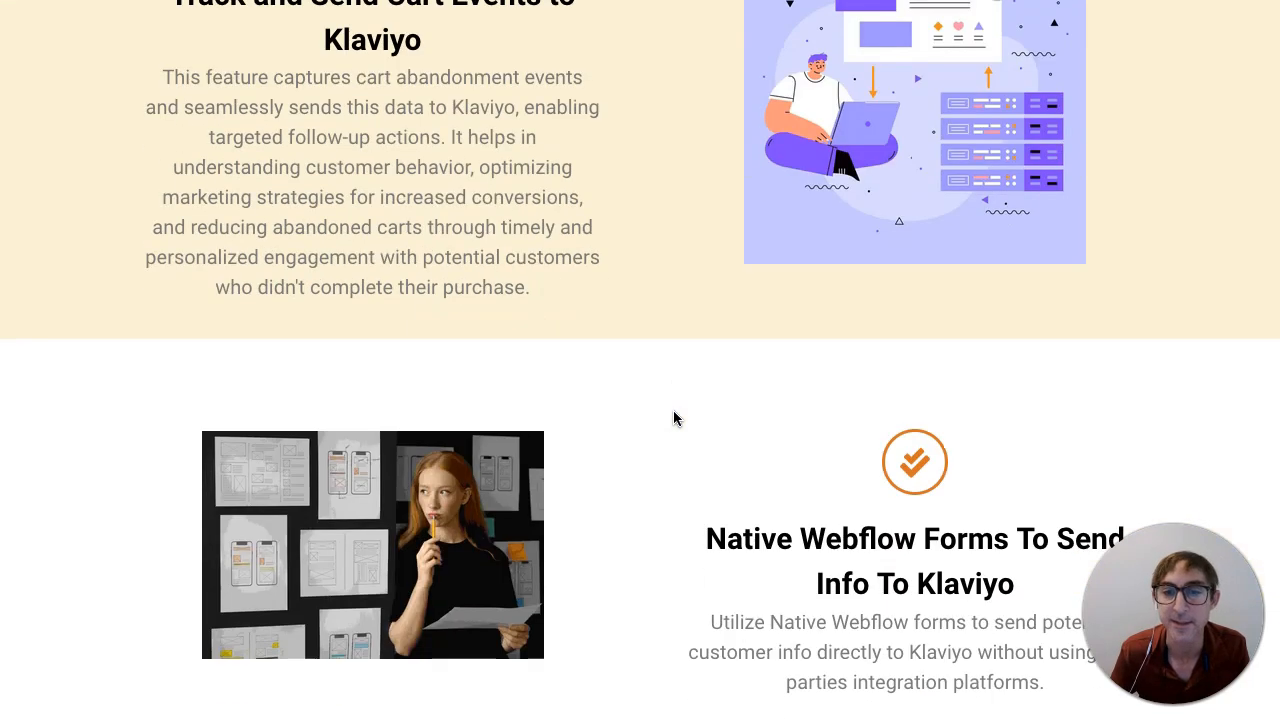
{"action": "scroll", "scroll_direction": "down", "scroll_amount": 3}
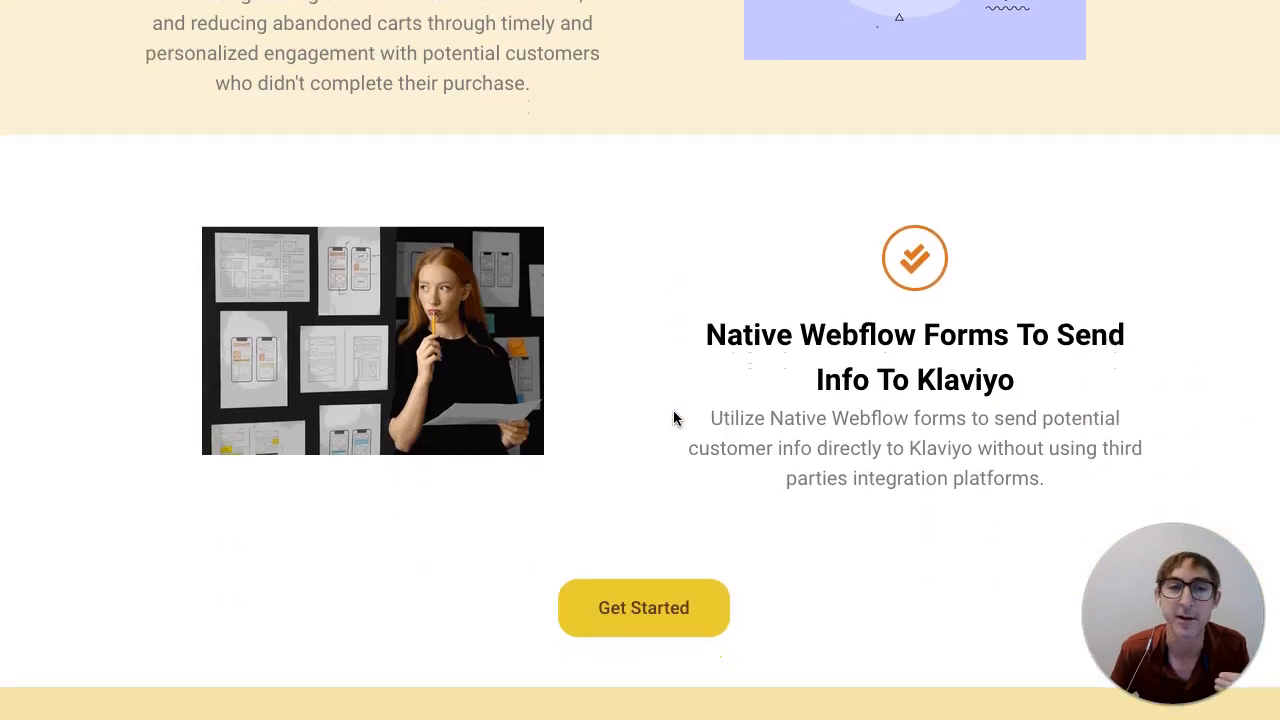
{"action": "scroll", "scroll_direction": "down", "scroll_amount": 3}
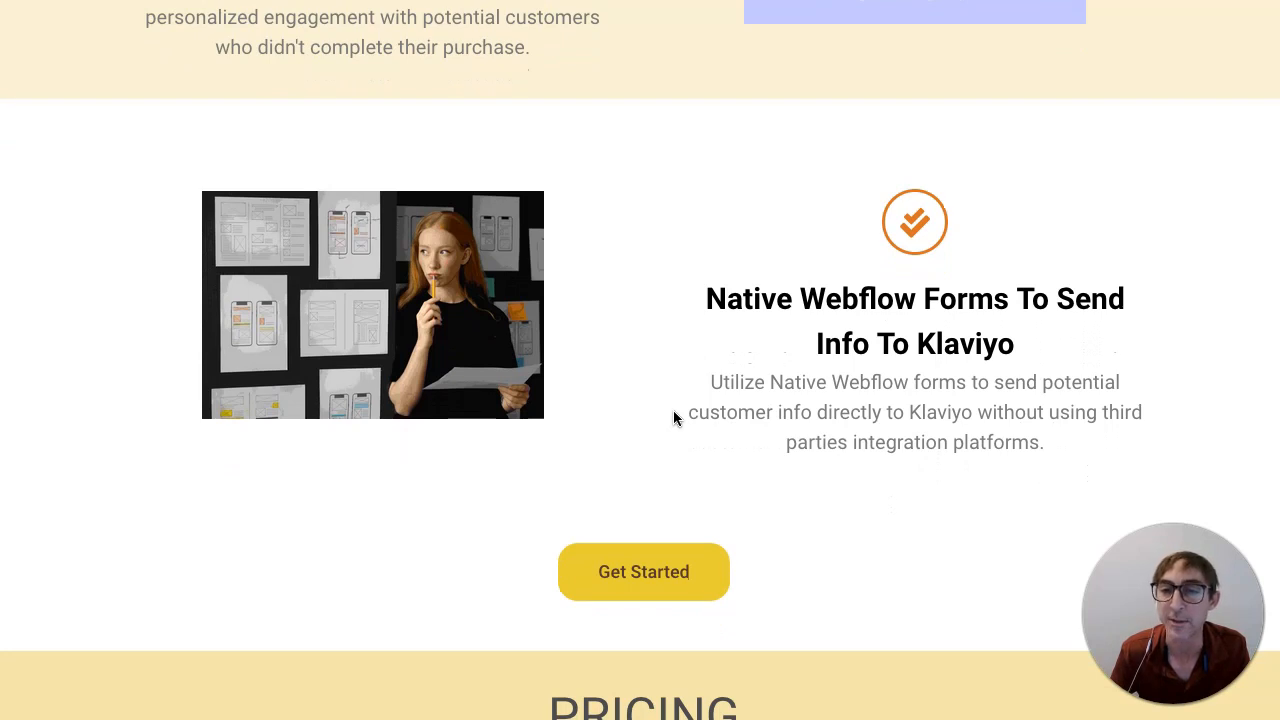
{"action": "scroll", "scroll_direction": "down", "scroll_amount": 3}
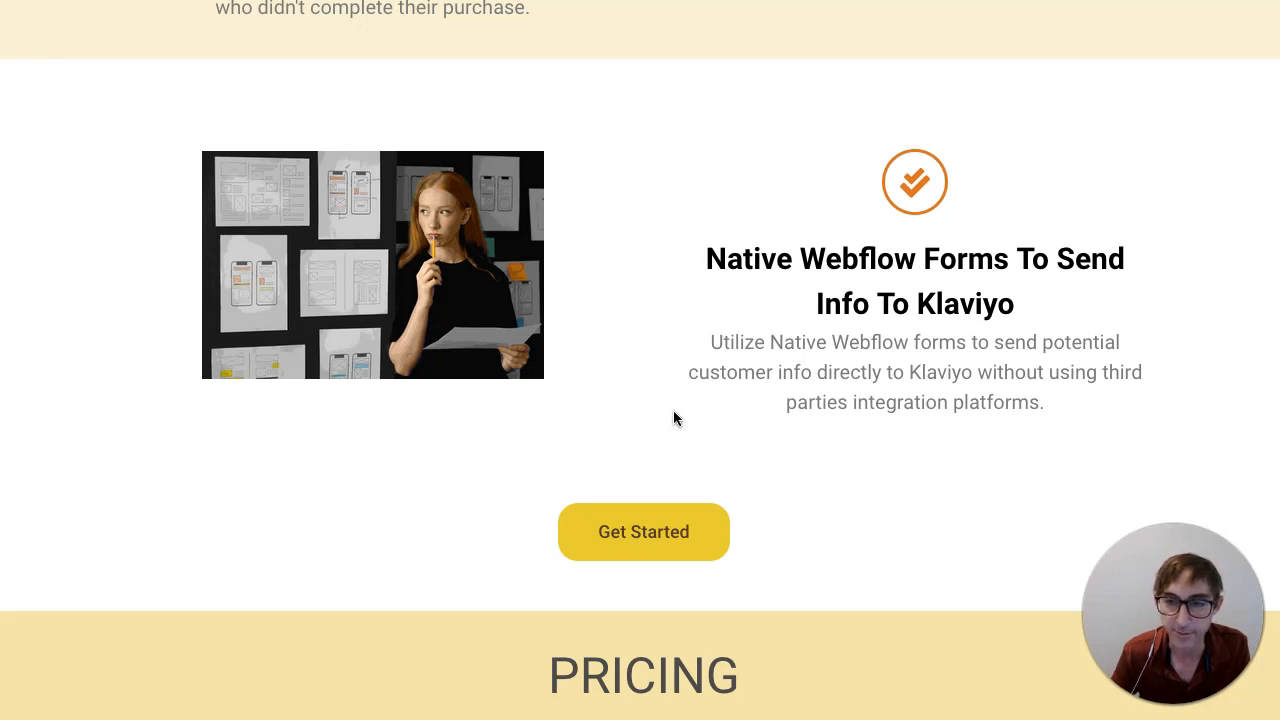
{"action": "mouse_move", "coordinate": [391, 546]}
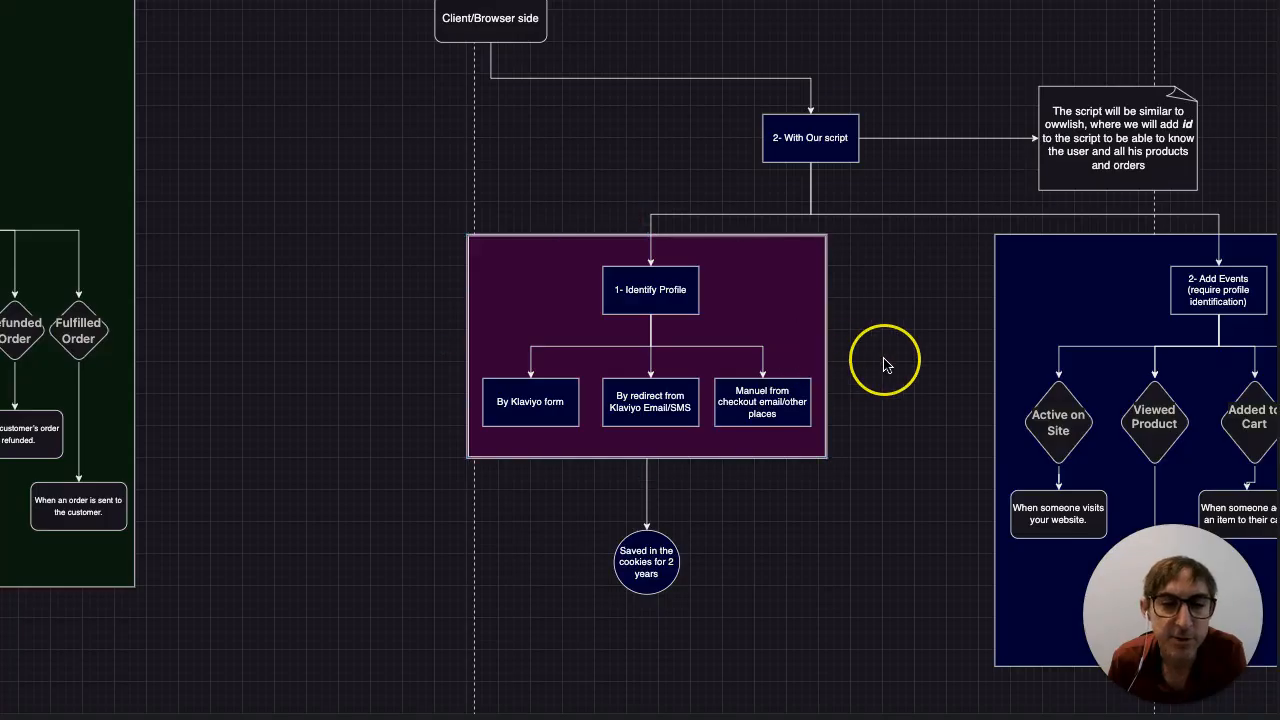
{"action": "mouse_move", "coordinate": [884, 363]}
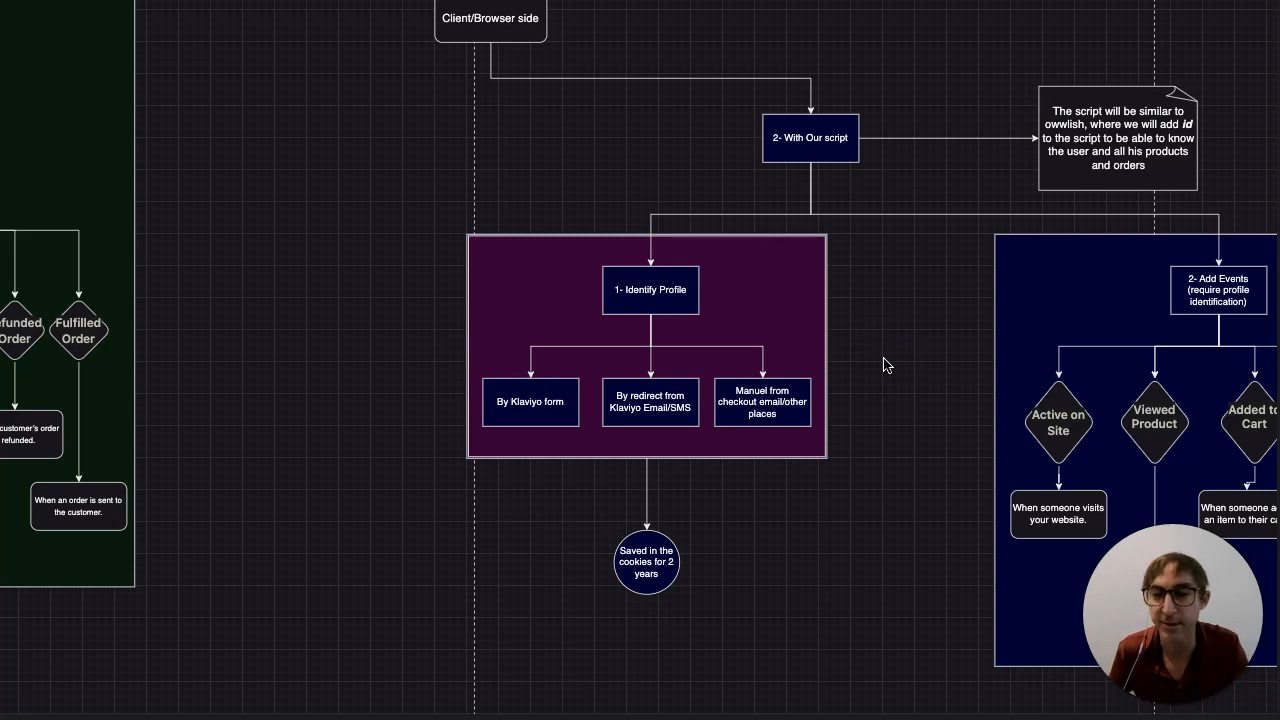
{"action": "mouse_move", "coordinate": [893, 363]}
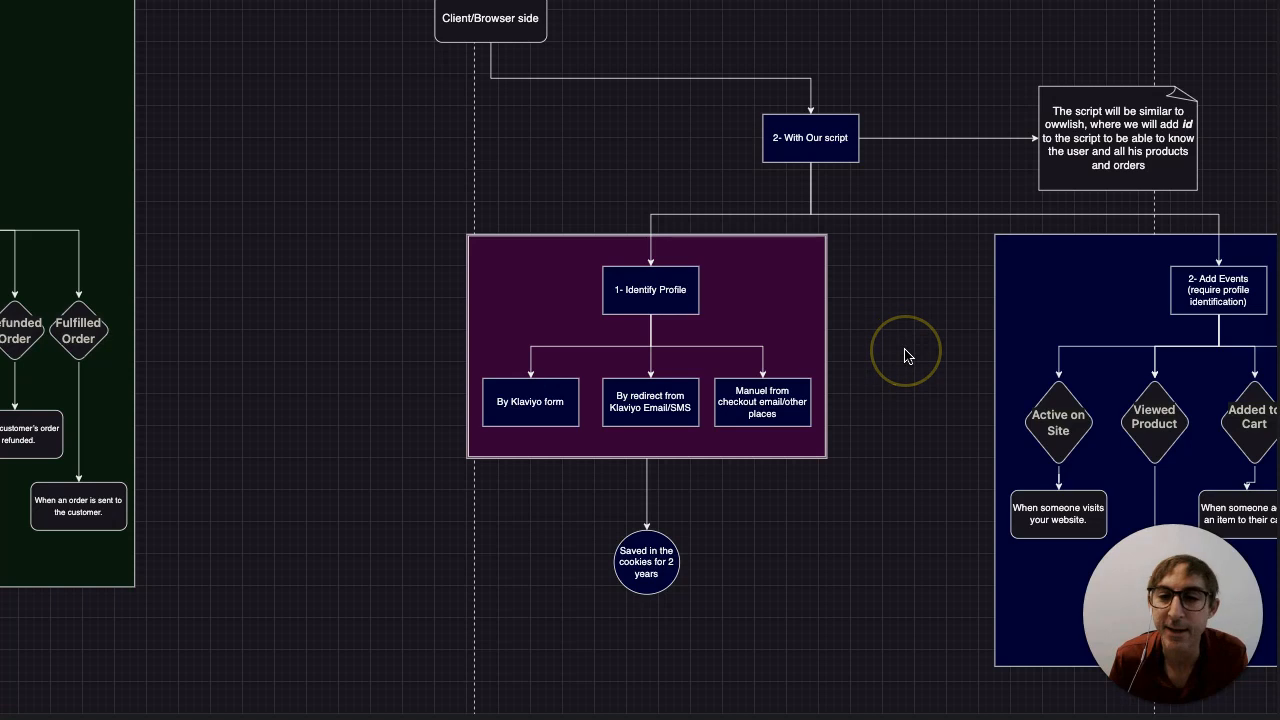
{"action": "mouse_move", "coordinate": [905, 355]}
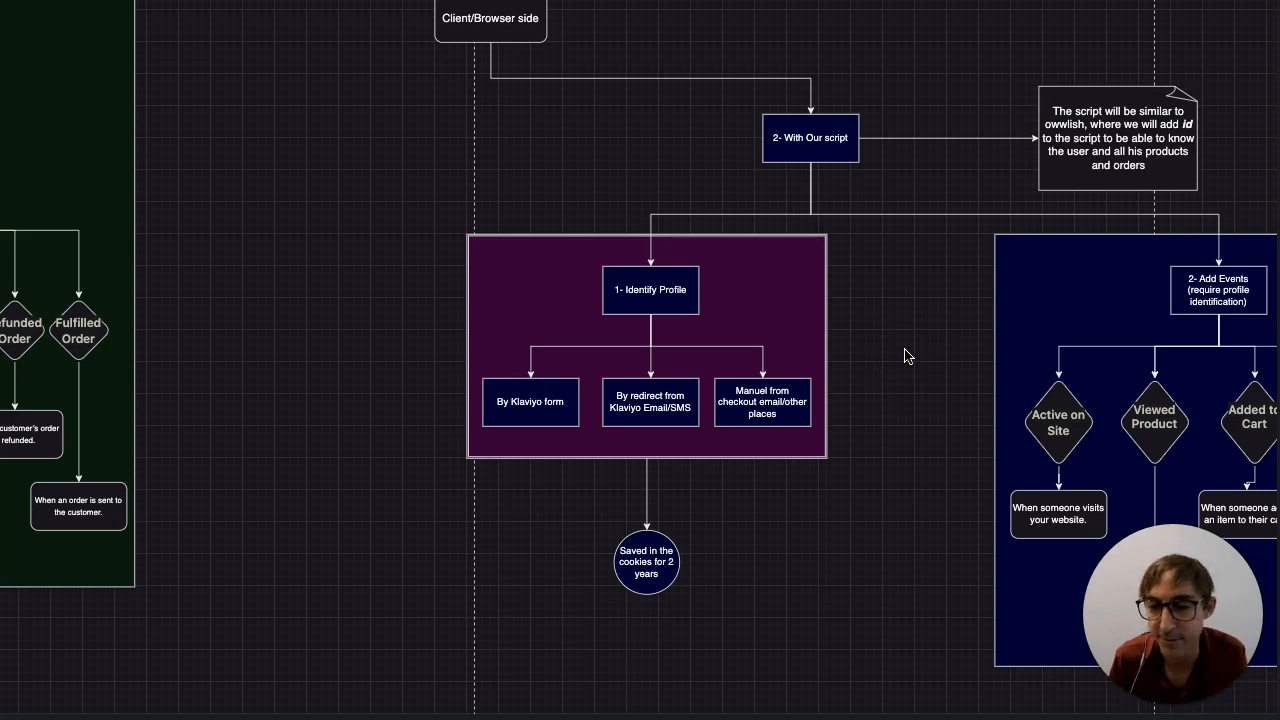
Step: Select client-side steps like 'By redirect from Klaviyo Email/SMS', then pan to Server side
{"action": "left_click", "coordinate": [730, 290]}
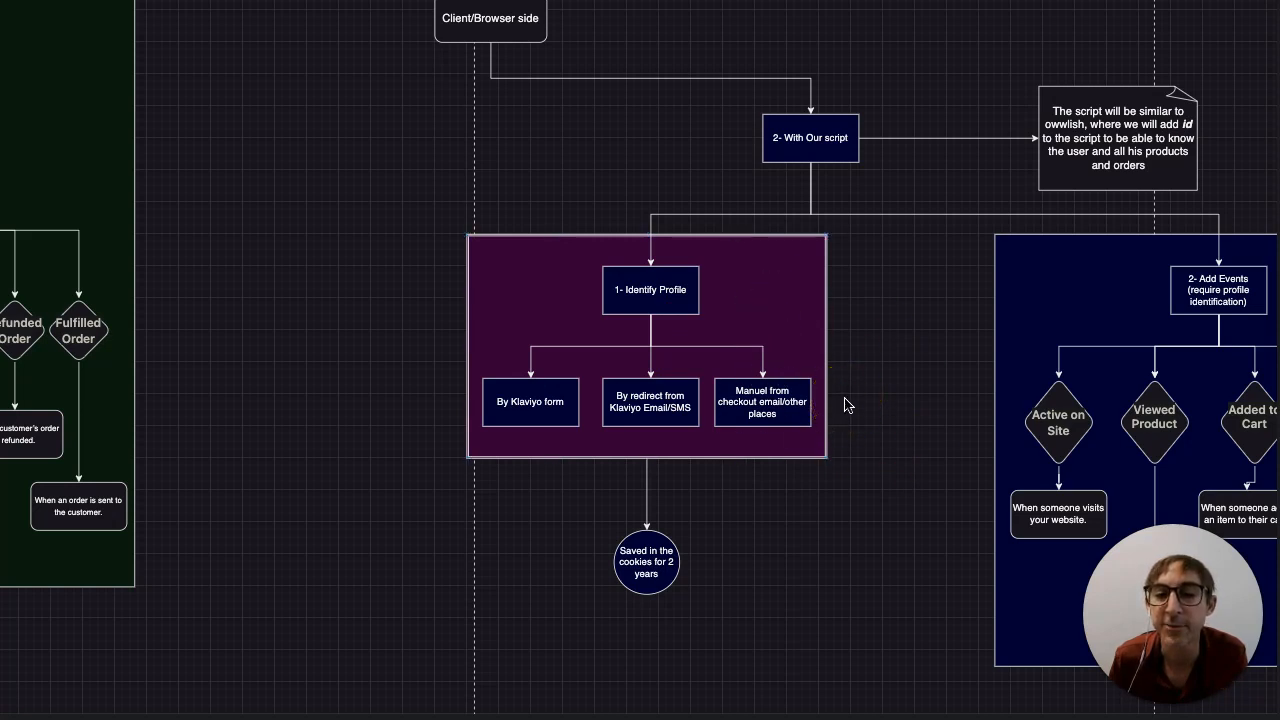
{"action": "left_click", "coordinate": [762, 401]}
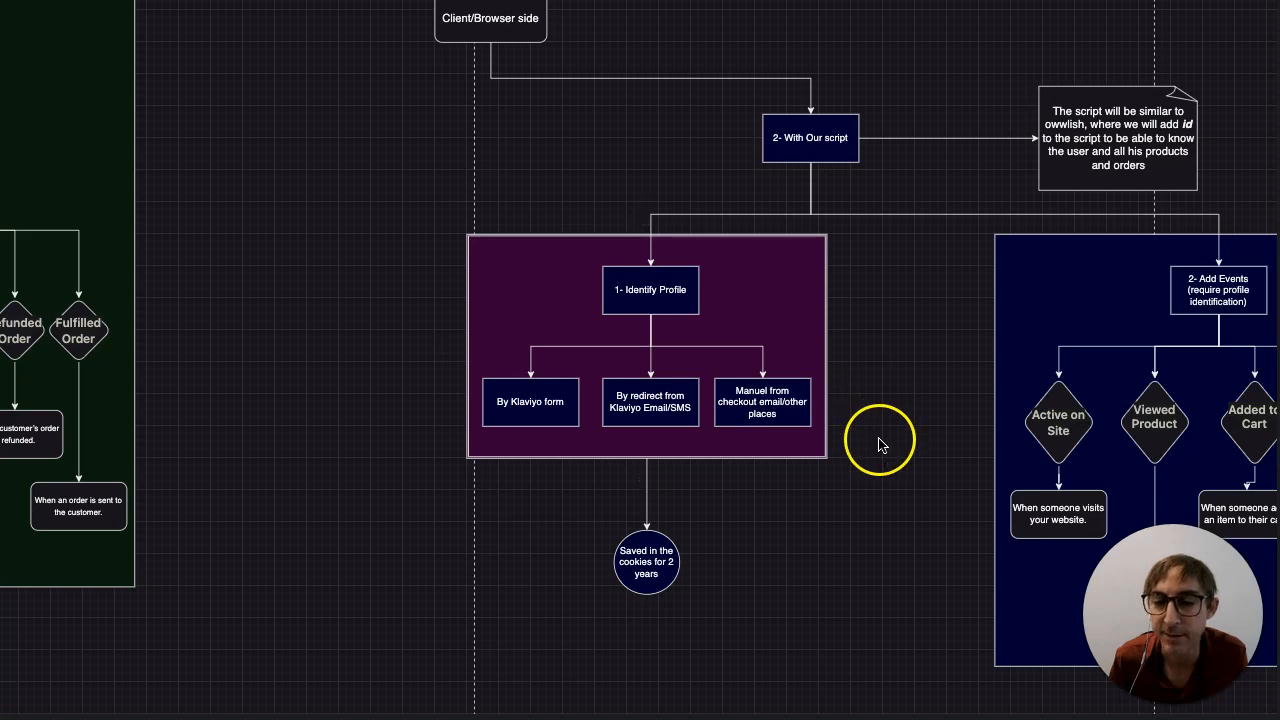
{"action": "mouse_move", "coordinate": [677, 358]}
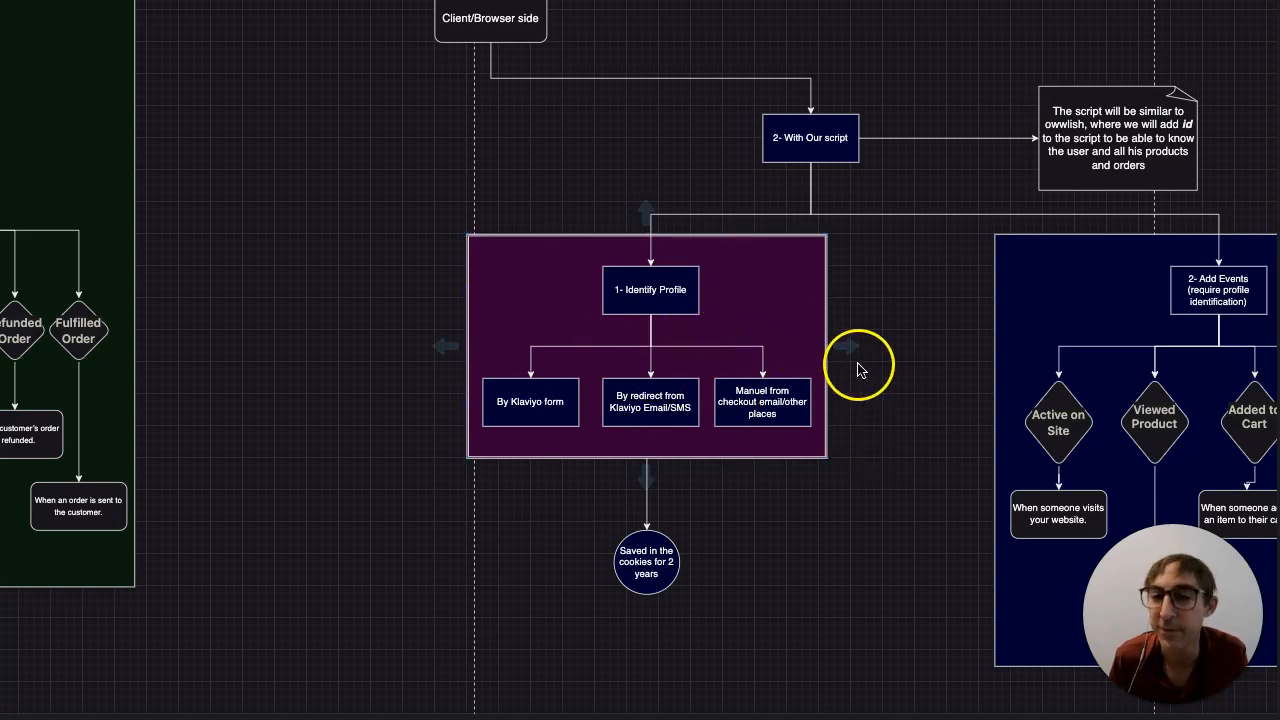
{"action": "mouse_move", "coordinate": [883, 373]}
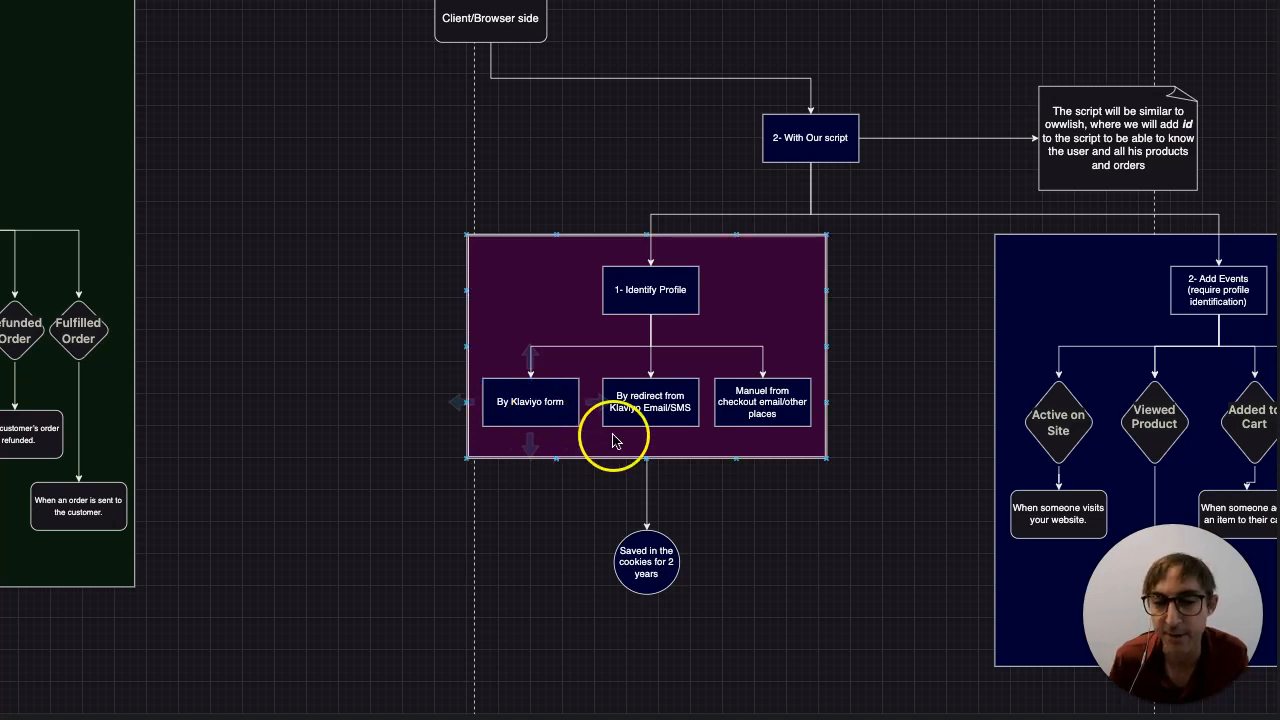
{"action": "left_click", "coordinate": [650, 401]}
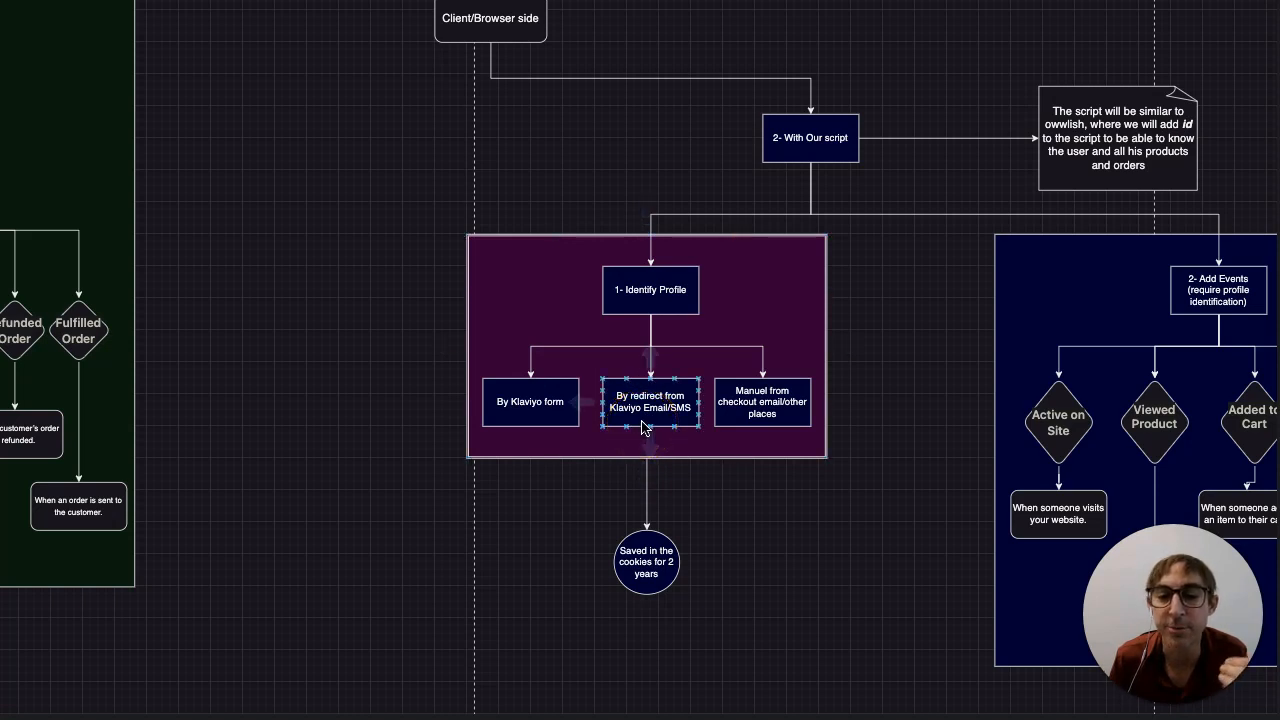
{"action": "left_click", "coordinate": [670, 475]}
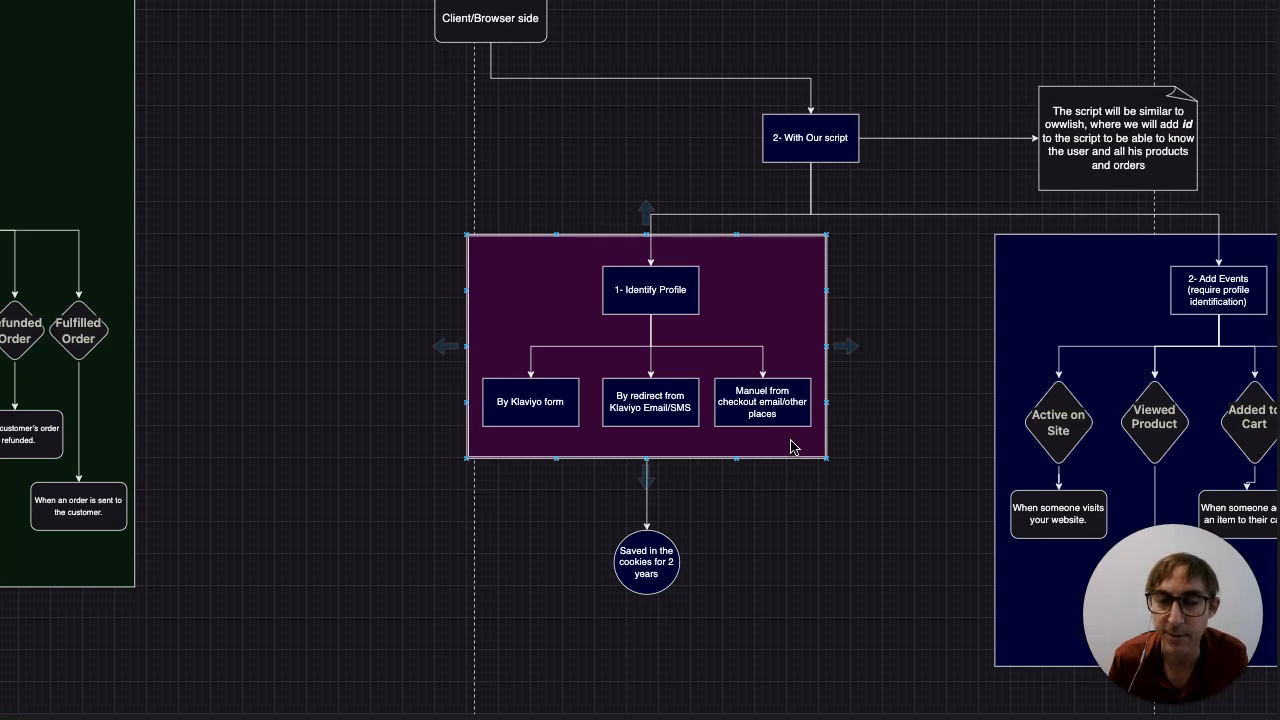
{"action": "mouse_move", "coordinate": [843, 347]}
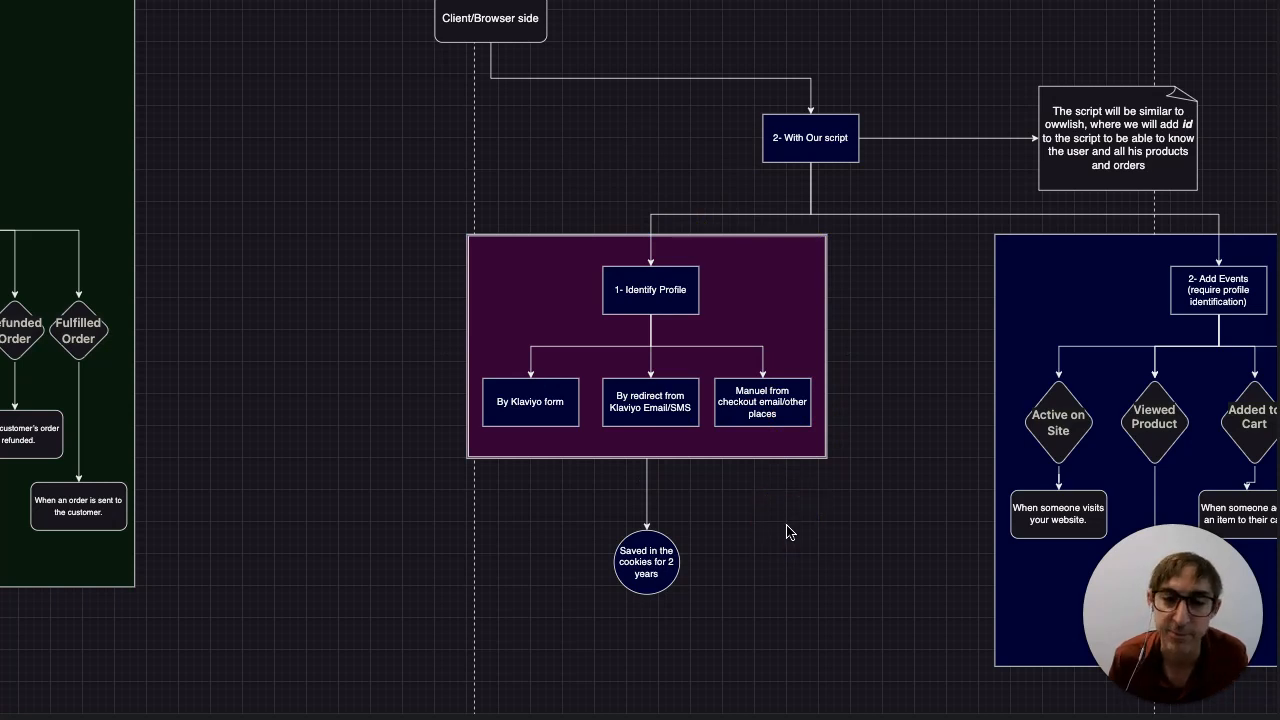
{"action": "left_click_drag", "start_coordinate": [790, 533], "coordinate": [970, 517]}
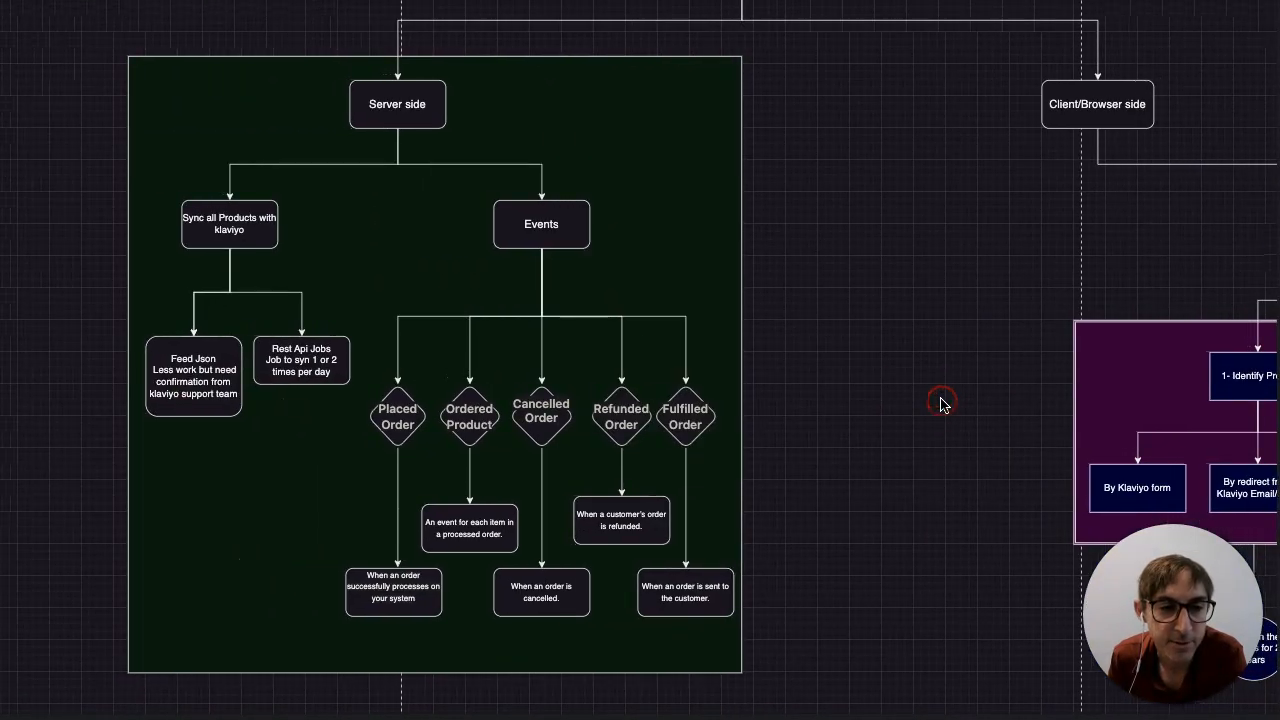
{"action": "mouse_move", "coordinate": [780, 245]}
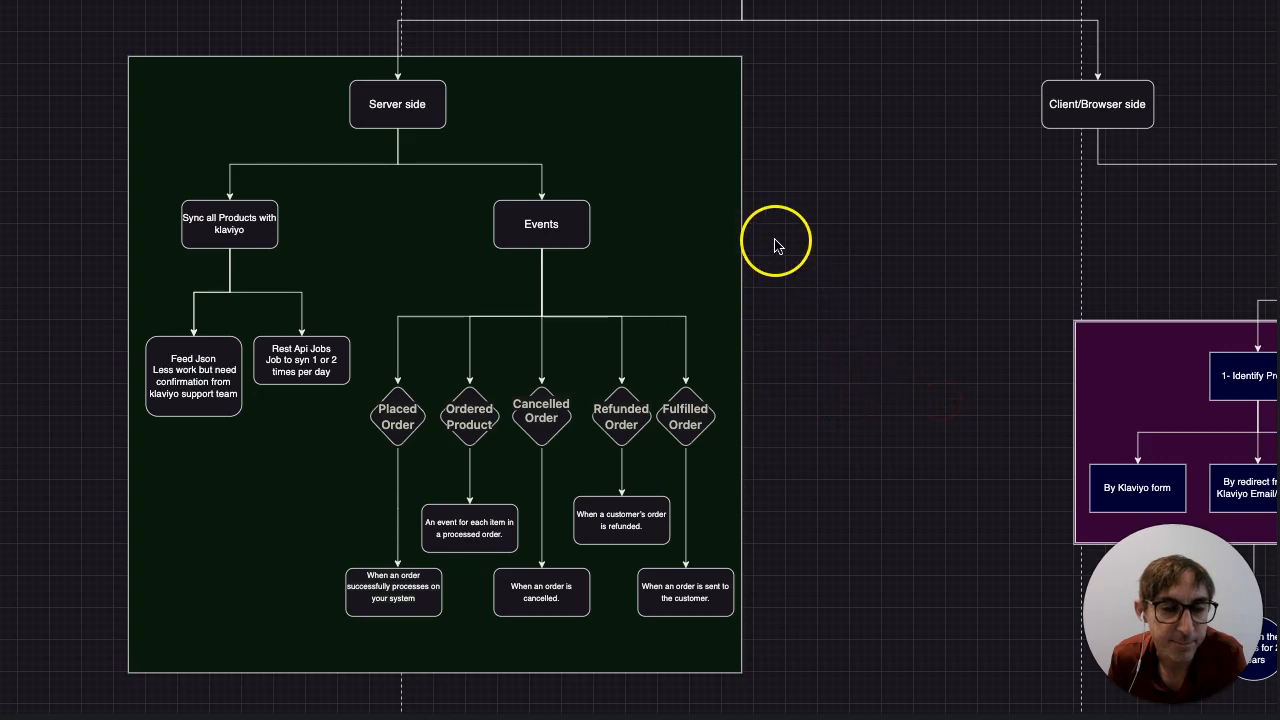
{"action": "left_click", "coordinate": [229, 224]}
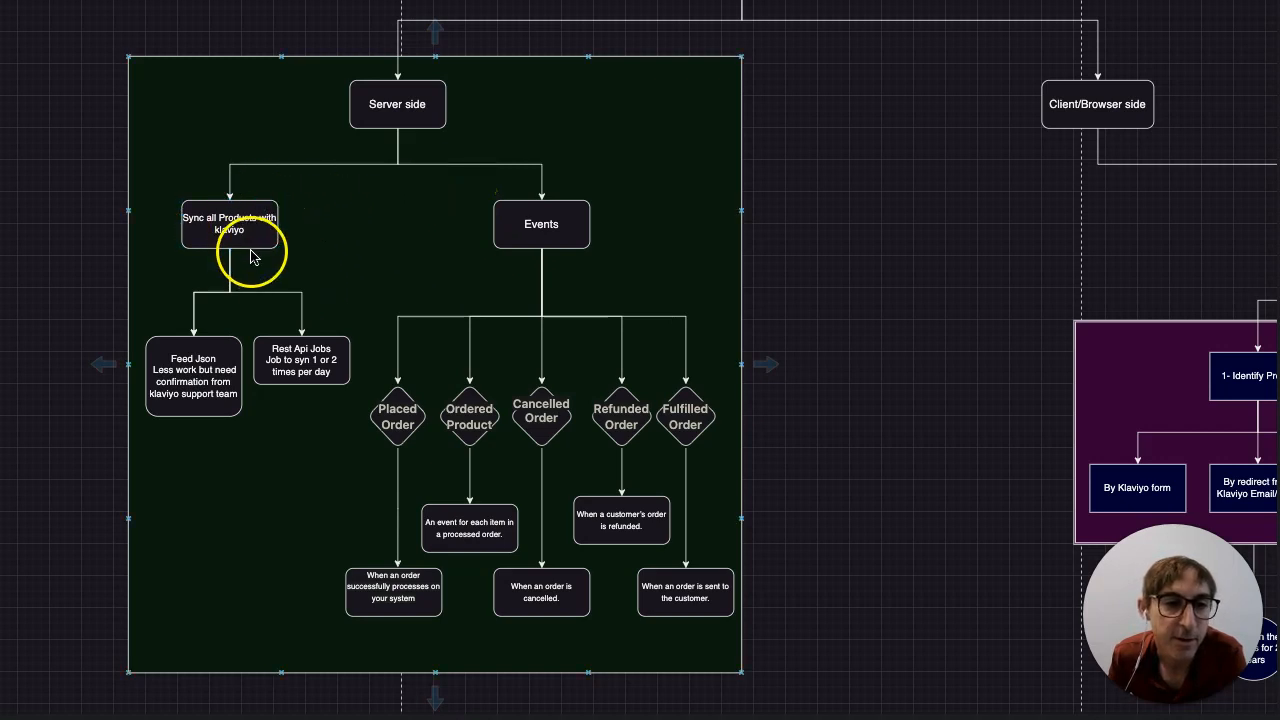
{"action": "mouse_move", "coordinate": [390, 253]}
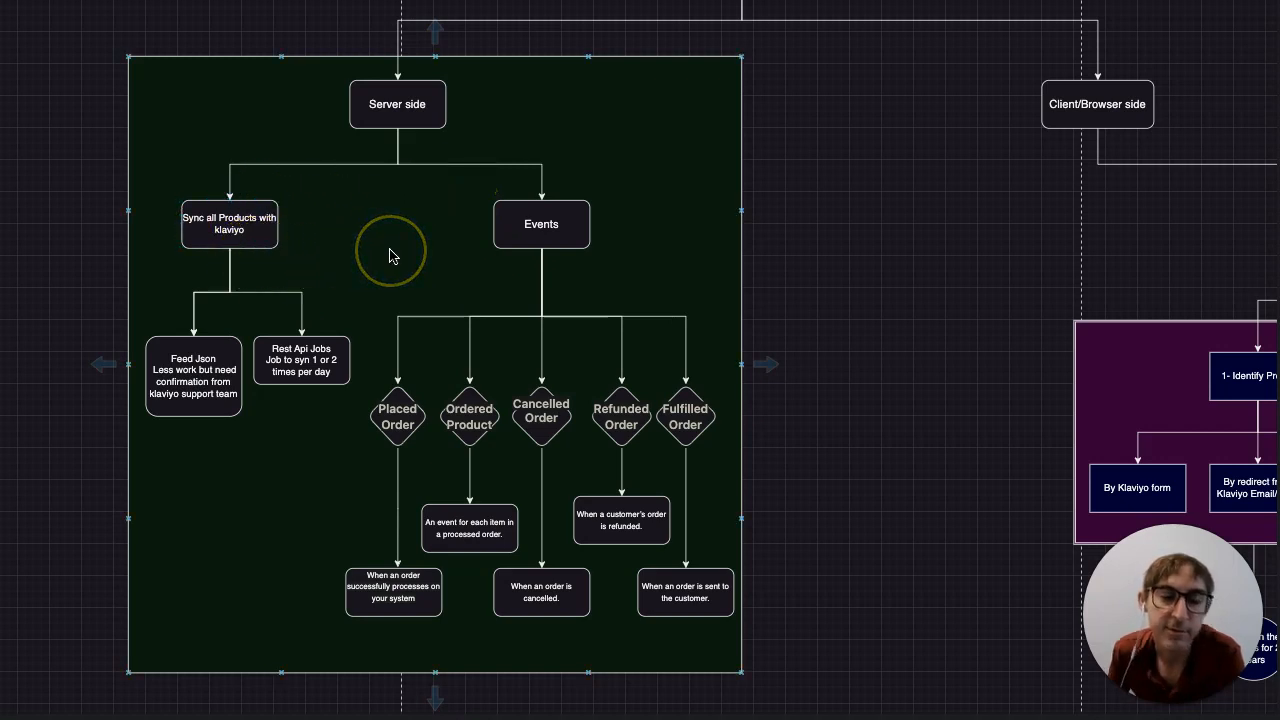
{"action": "mouse_move", "coordinate": [393, 258]}
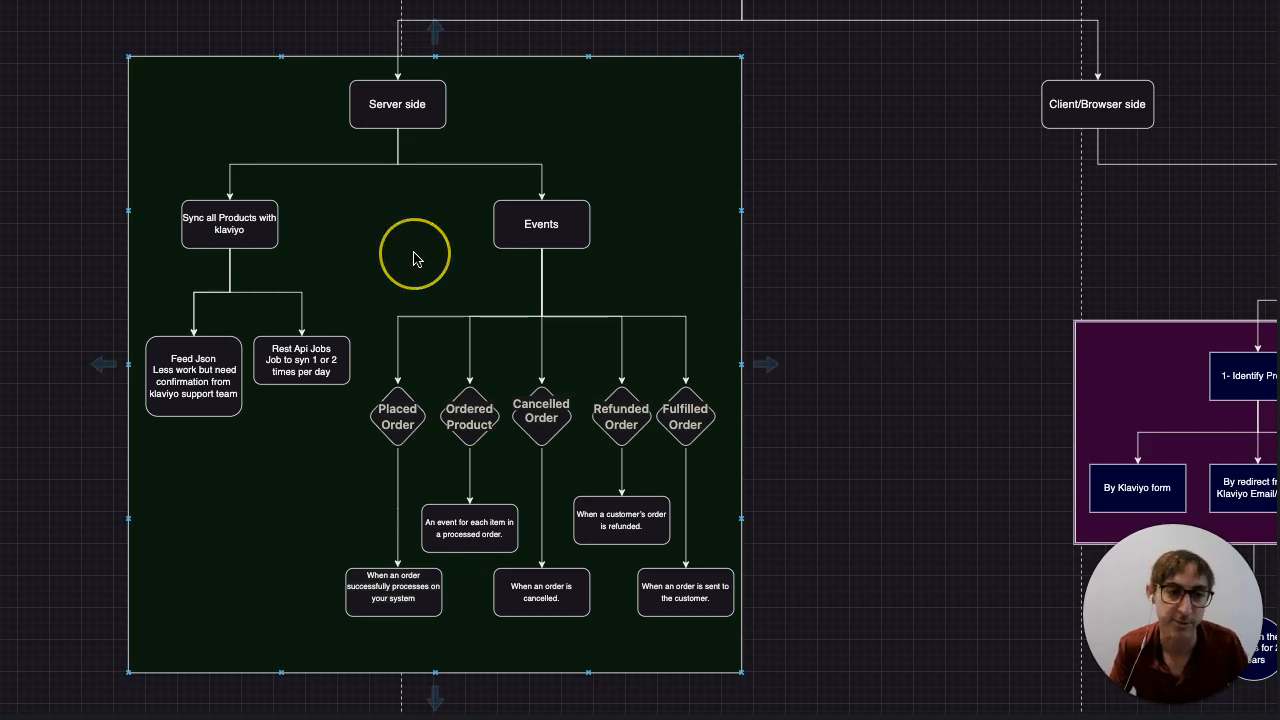
{"action": "mouse_move", "coordinate": [447, 278]}
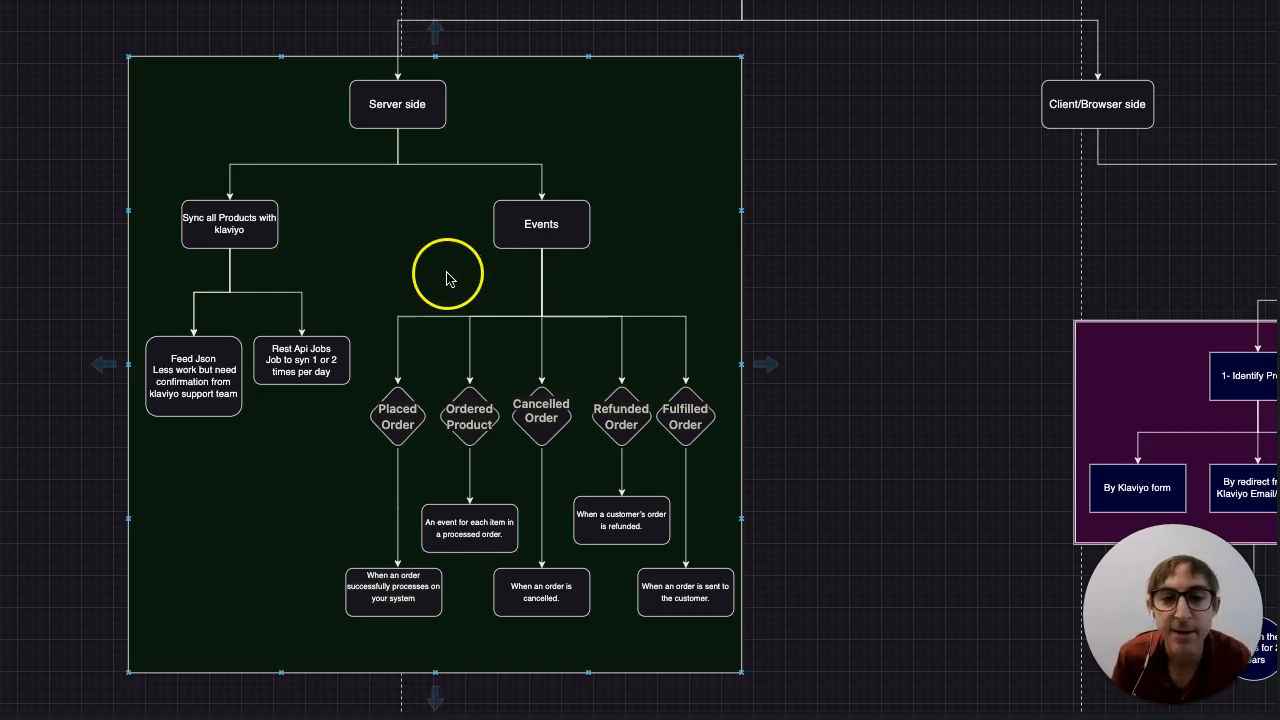
{"action": "mouse_move", "coordinate": [492, 347]}
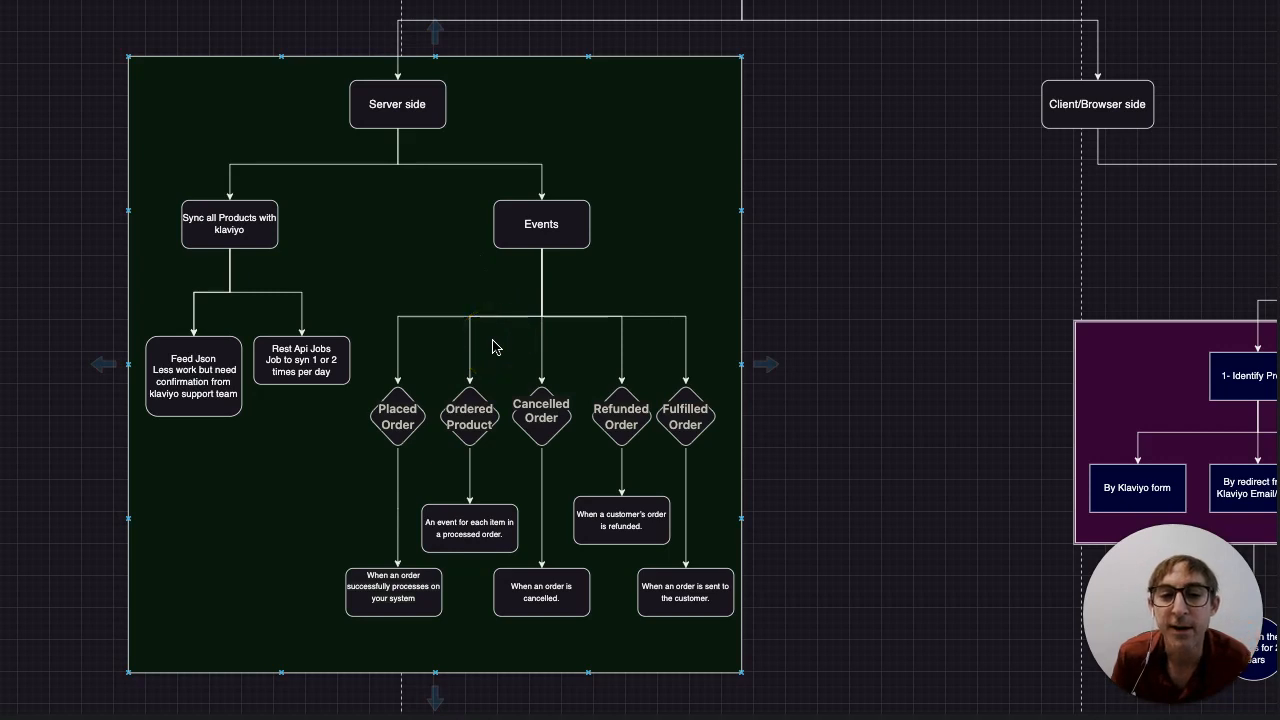
{"action": "mouse_move", "coordinate": [448, 378]}
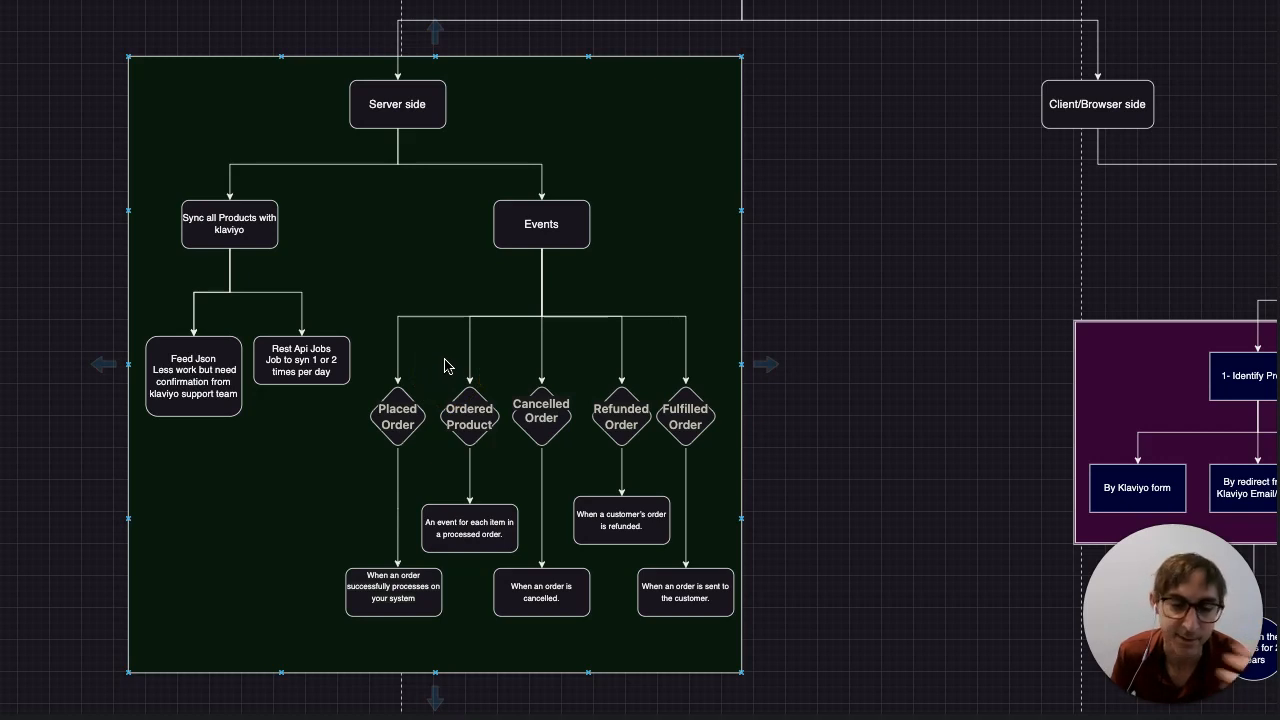
{"action": "left_click", "coordinate": [397, 412]}
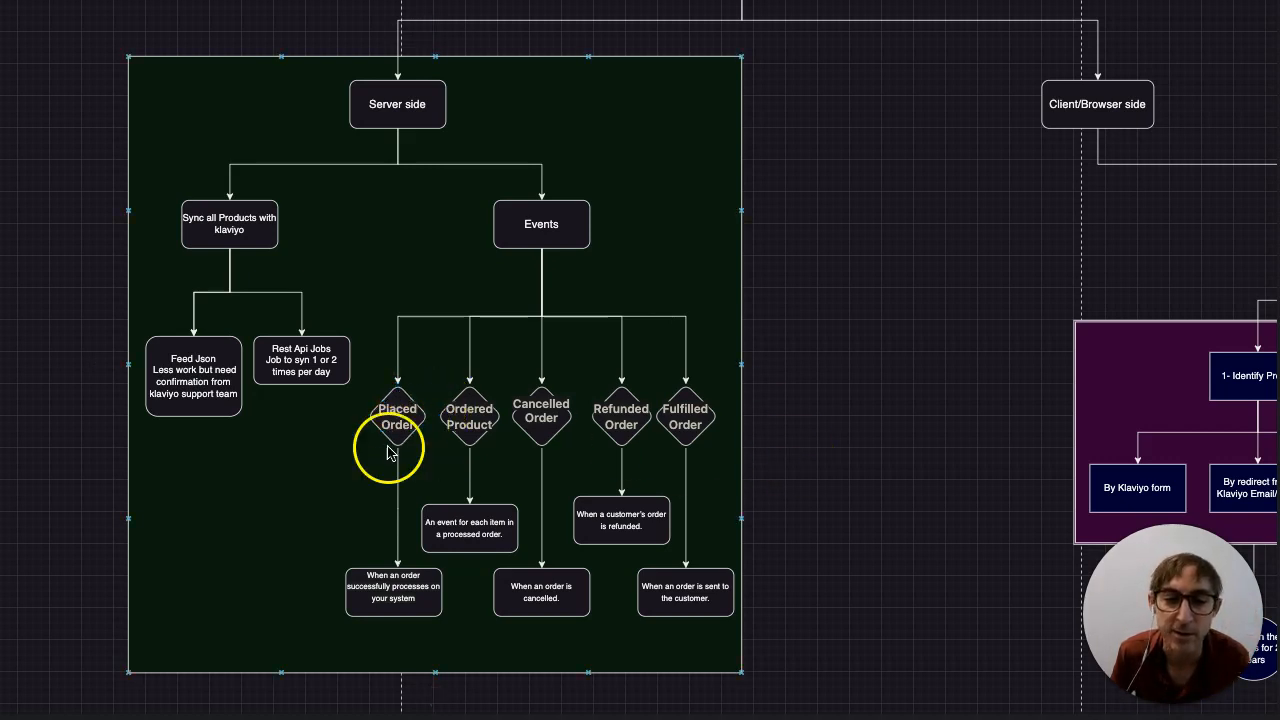
{"action": "mouse_move", "coordinate": [405, 458]}
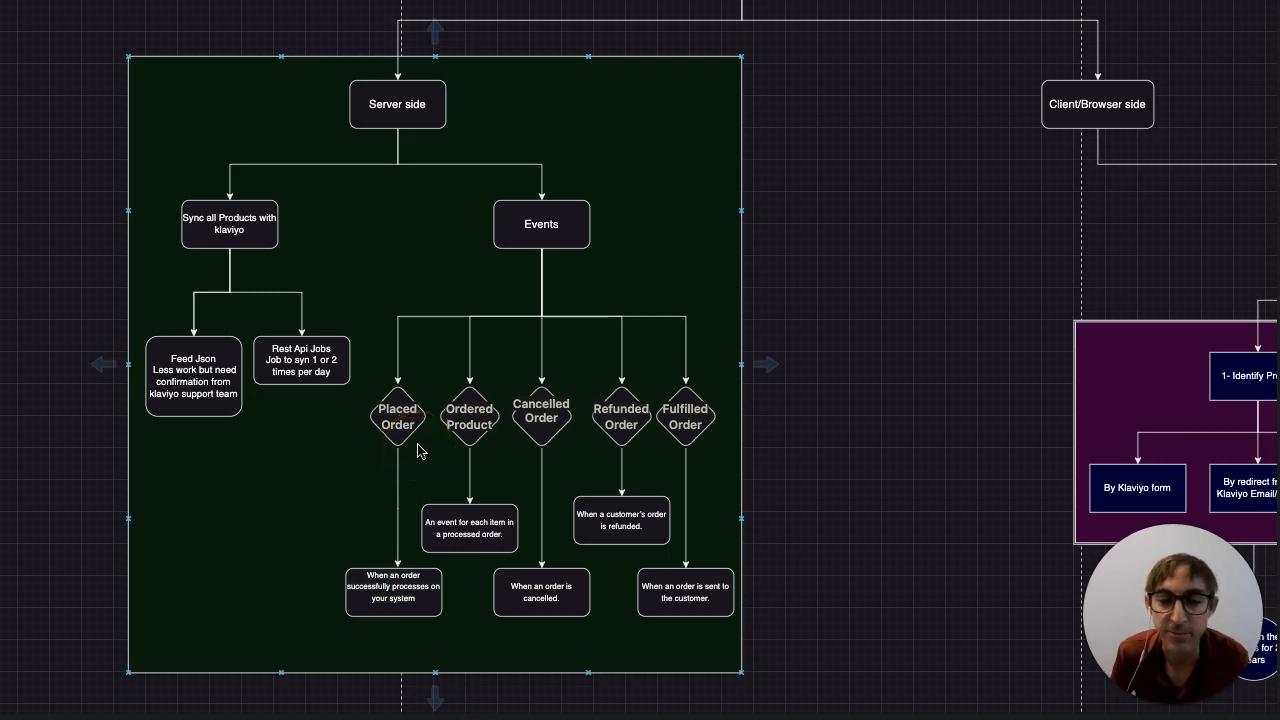
{"action": "left_click", "coordinate": [397, 417]}
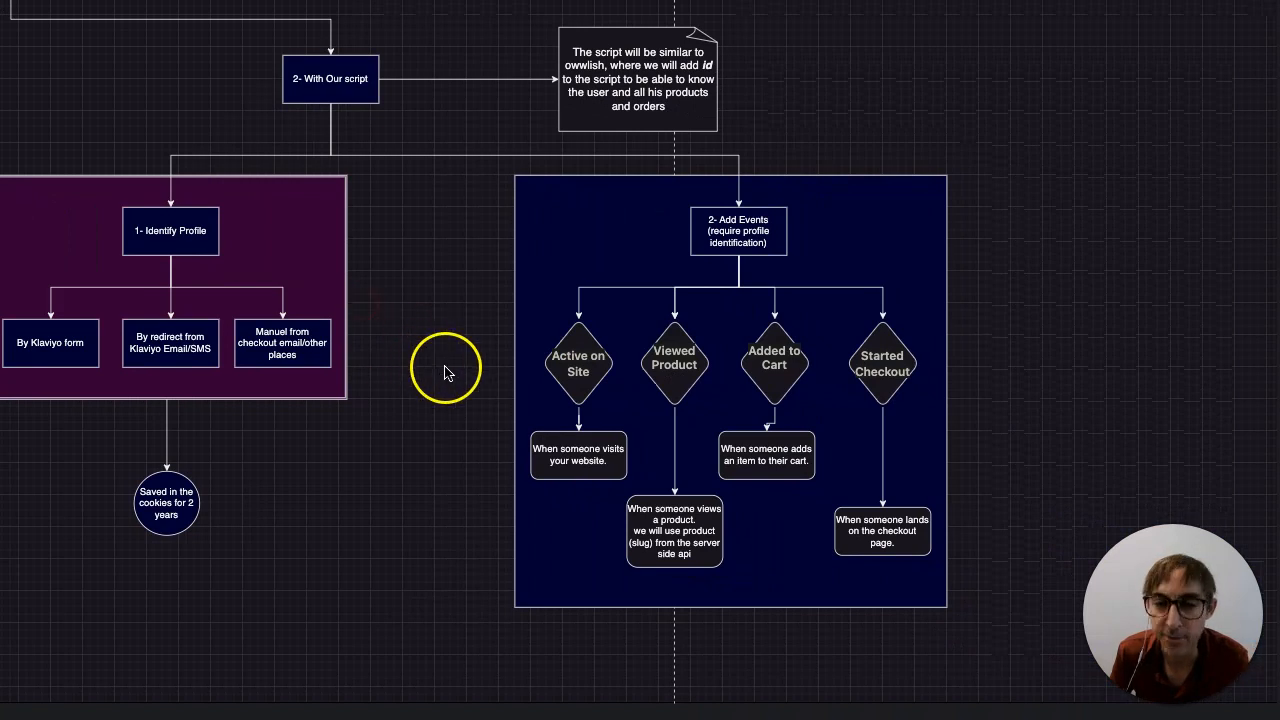
{"action": "mouse_move", "coordinate": [447, 390]}
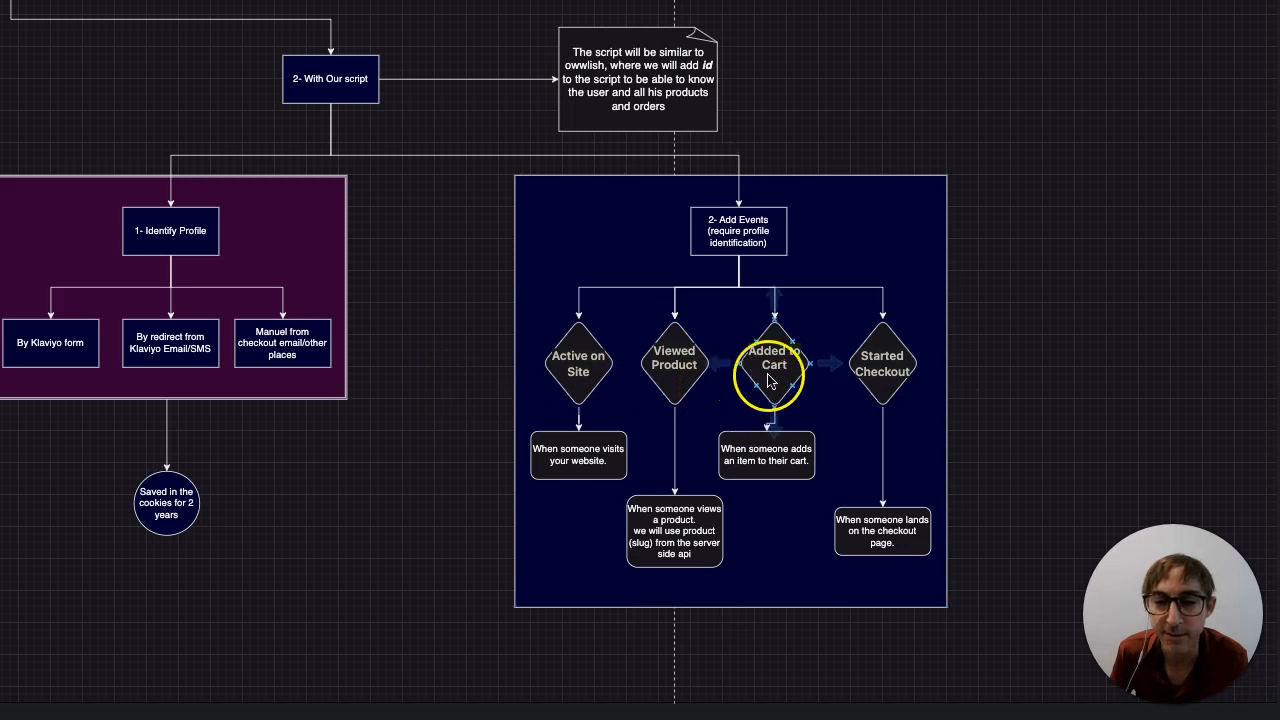
Step: Select the 2- Add Events group with its four event diamonds, then deselect
{"action": "left_click", "coordinate": [618, 410]}
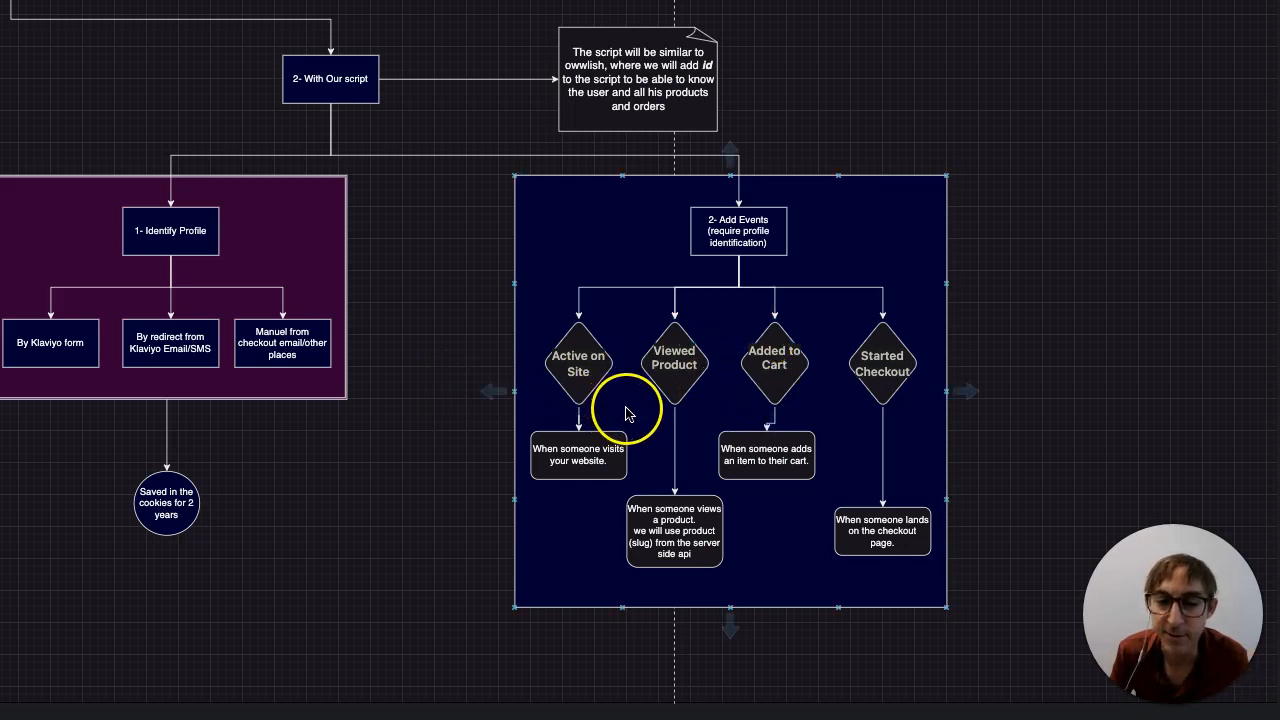
{"action": "mouse_move", "coordinate": [575, 415]}
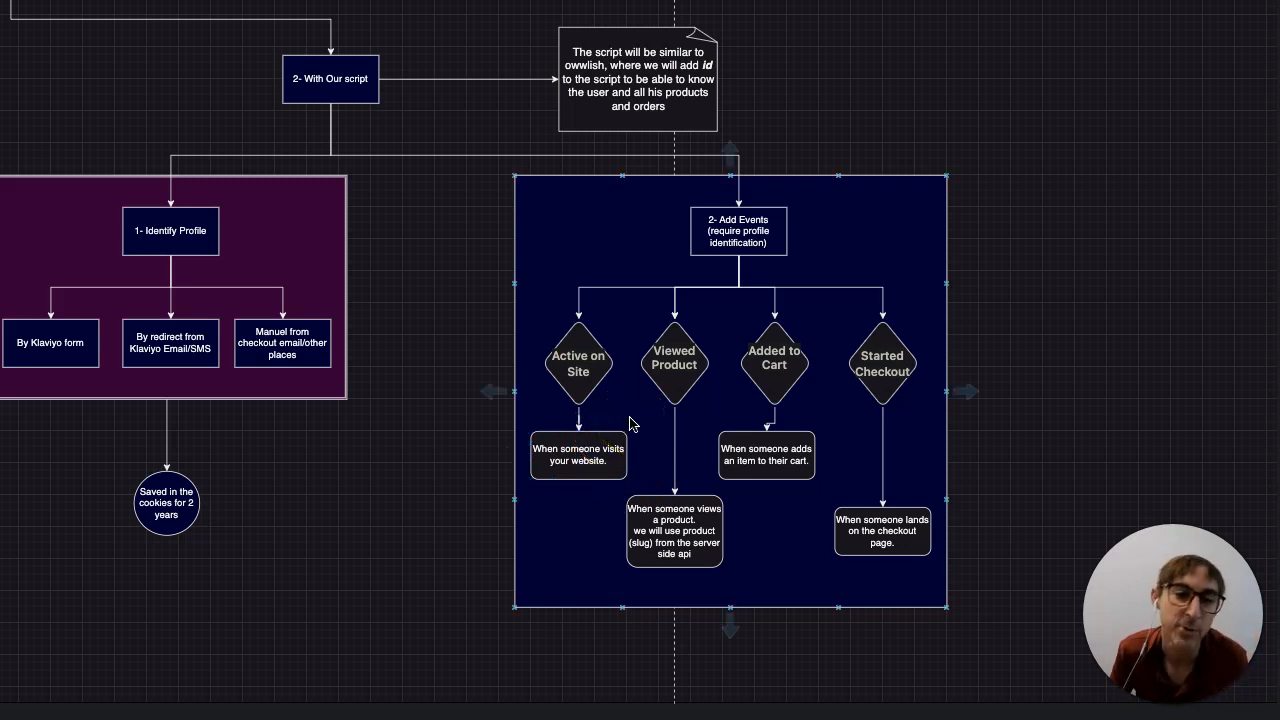
{"action": "mouse_move", "coordinate": [640, 420]}
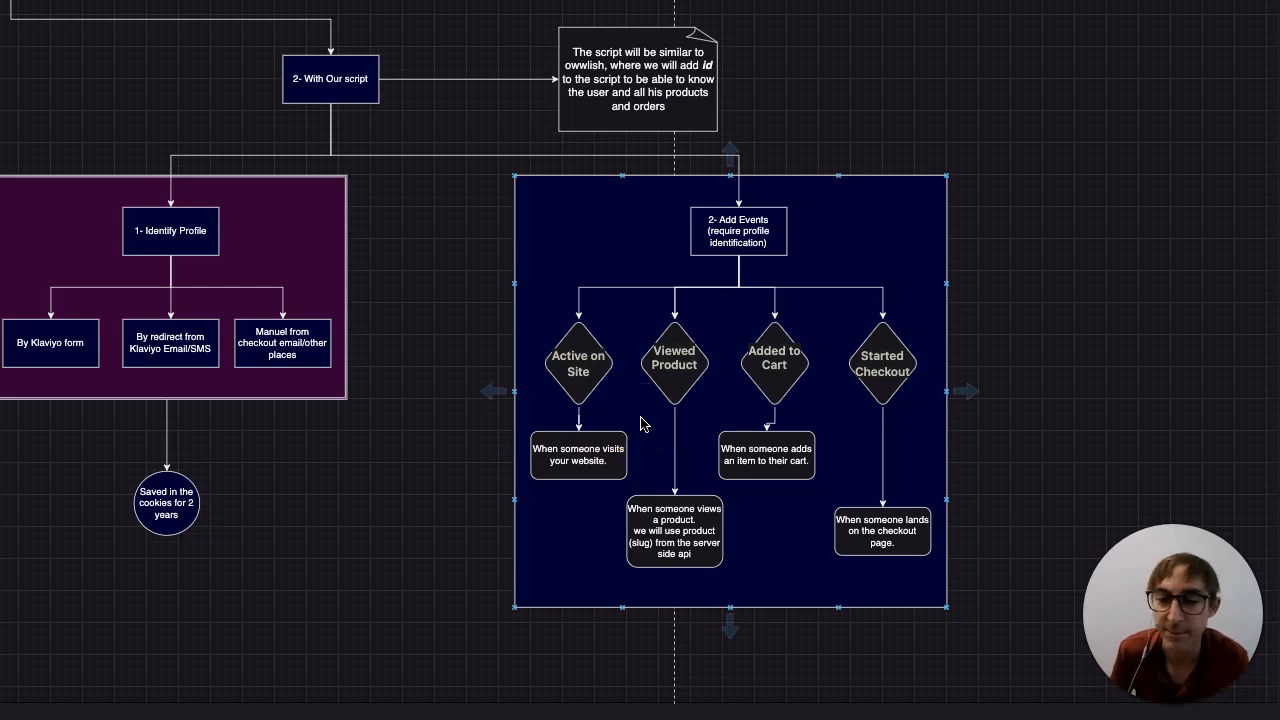
{"action": "mouse_move", "coordinate": [690, 430]}
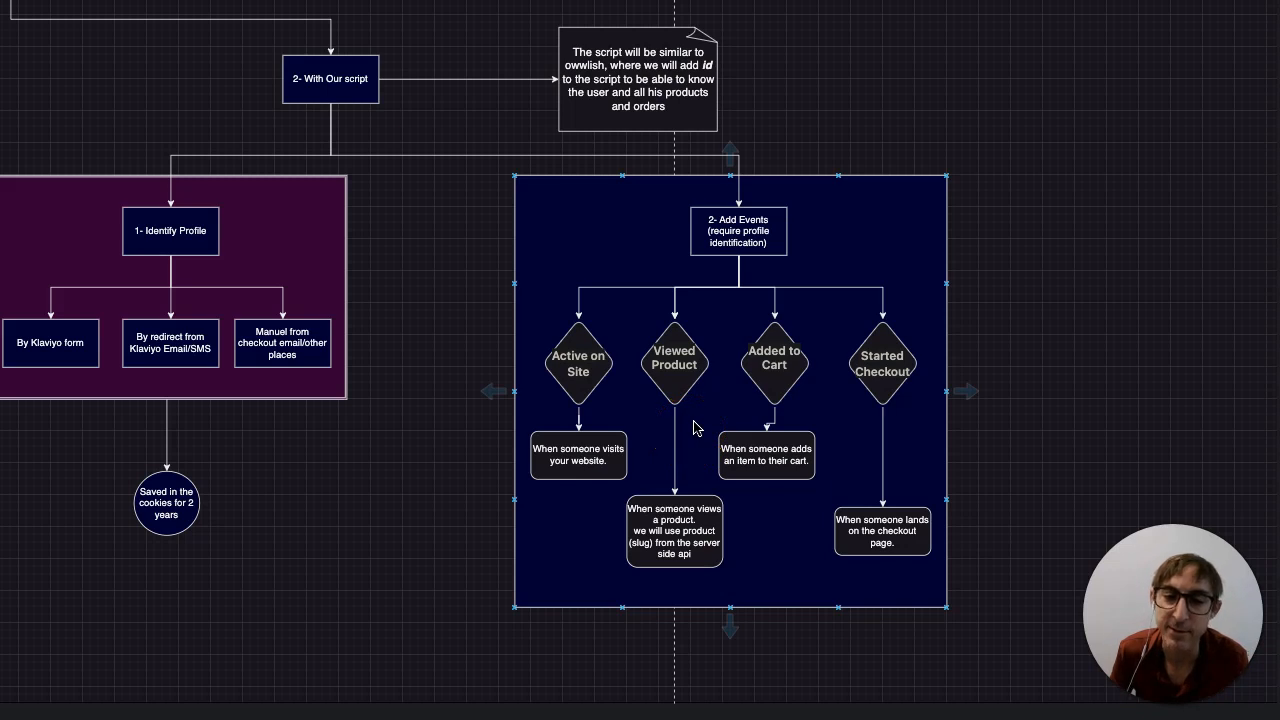
{"action": "mouse_move", "coordinate": [695, 435]}
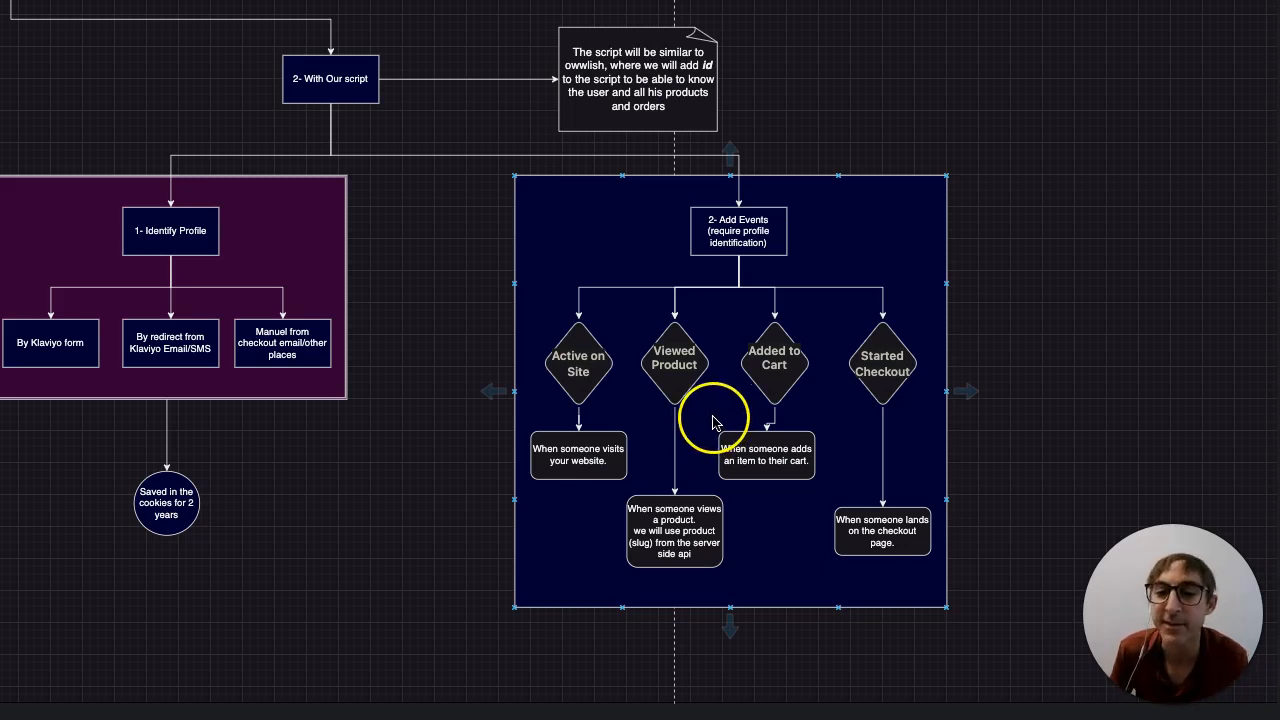
{"action": "mouse_move", "coordinate": [790, 540]}
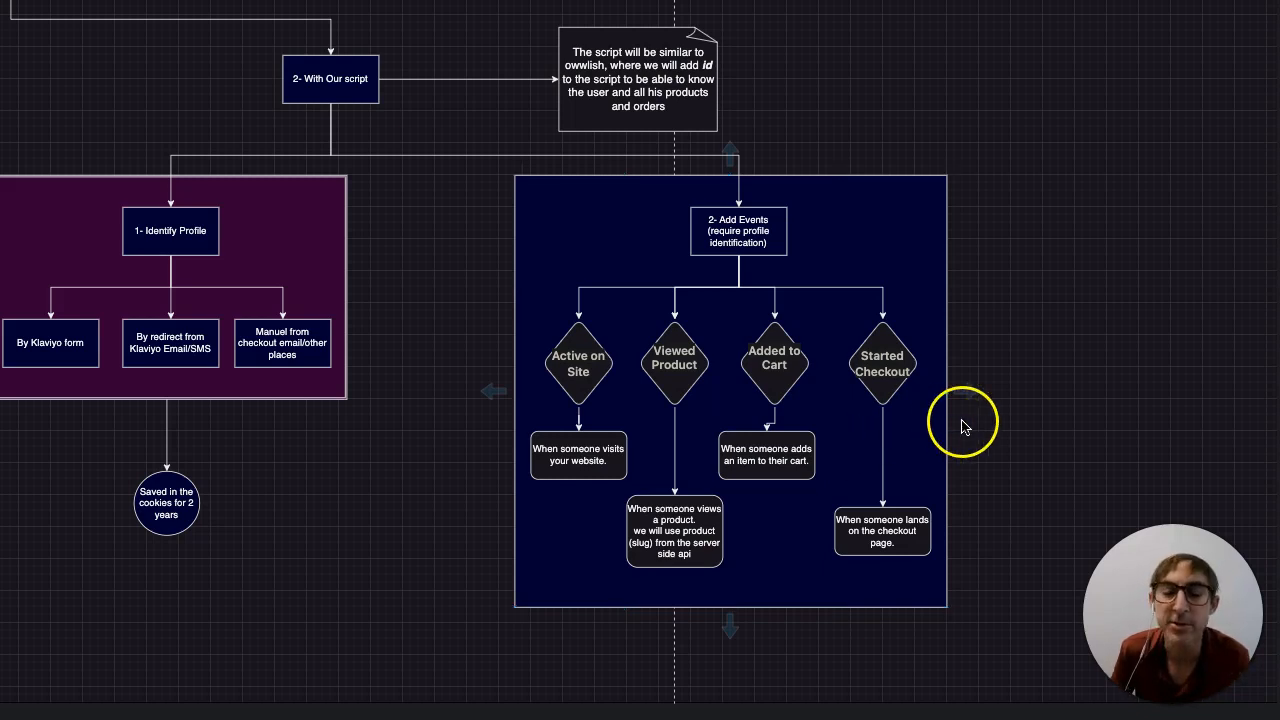
{"action": "mouse_move", "coordinate": [958, 393]}
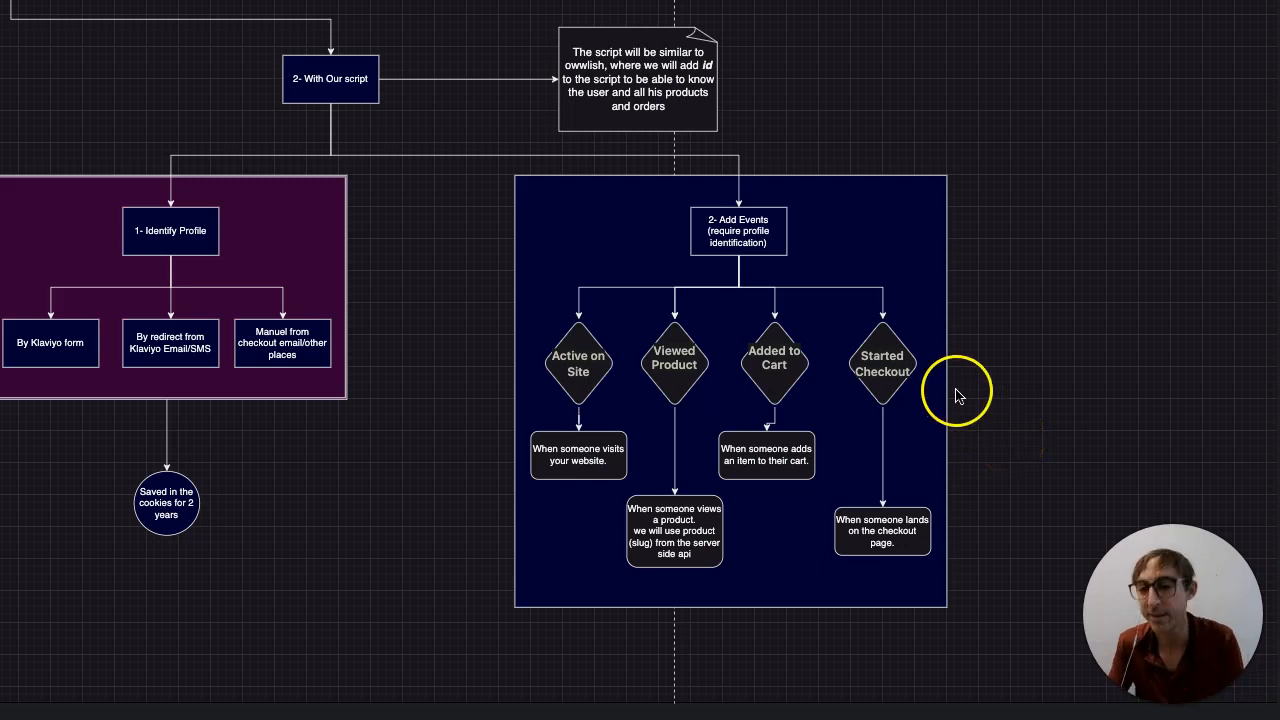
{"action": "left_click", "coordinate": [578, 455]}
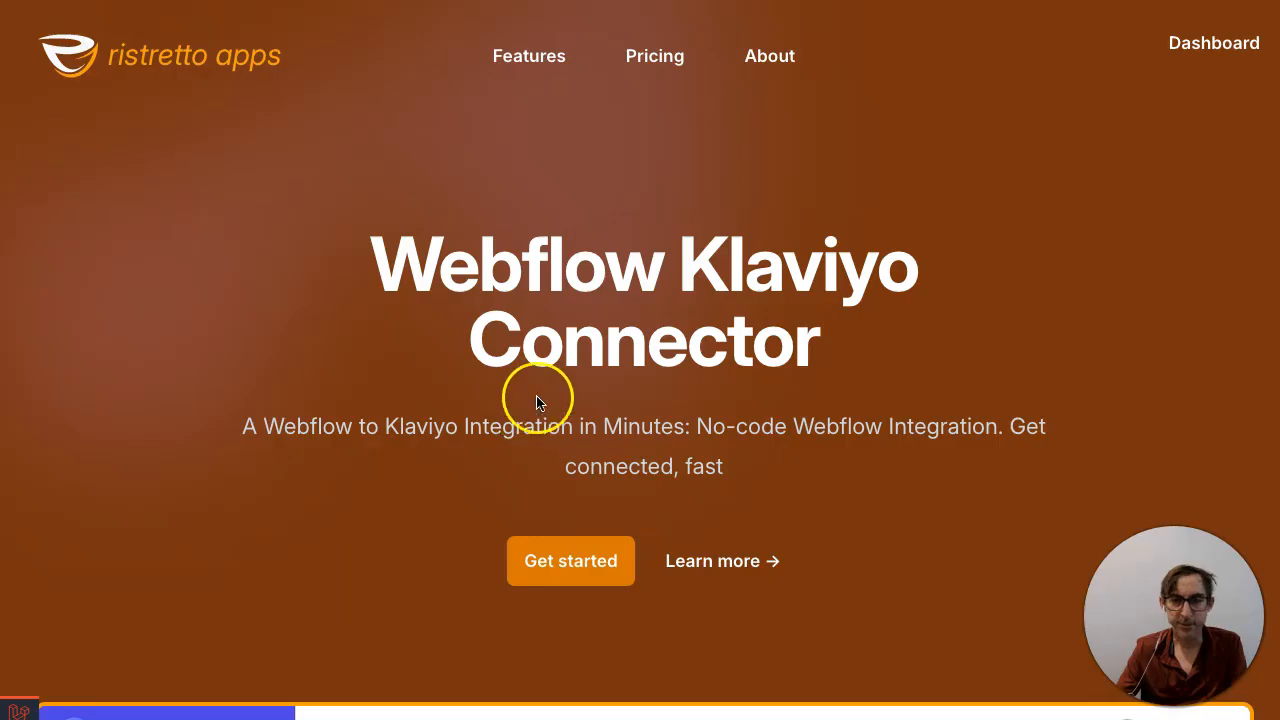
{"action": "mouse_move", "coordinate": [785, 222]}
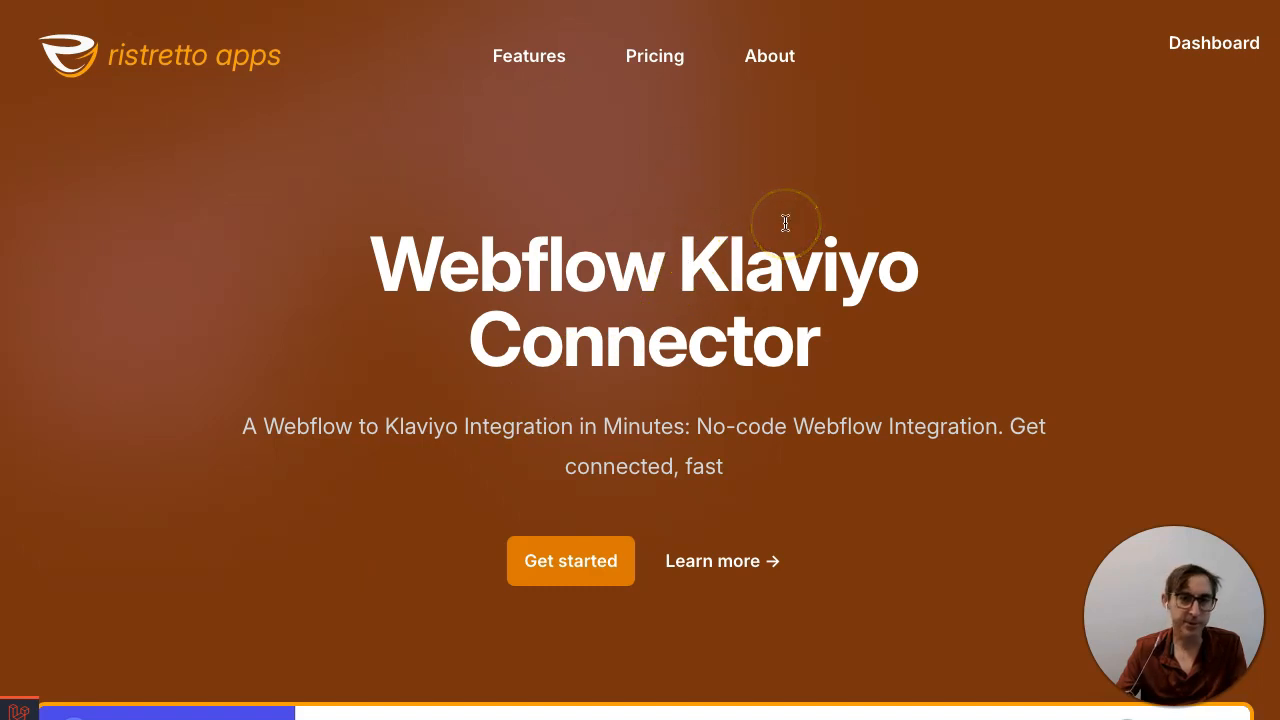
{"action": "mouse_move", "coordinate": [1190, 133]}
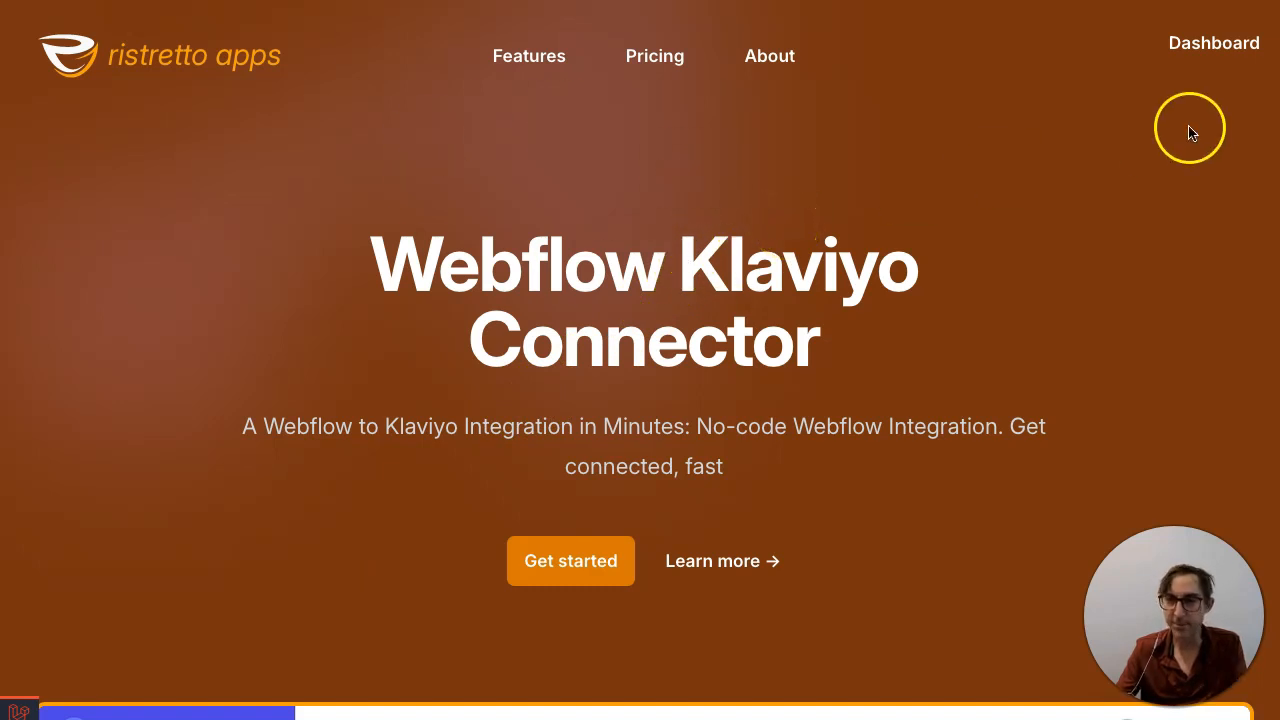
{"action": "mouse_move", "coordinate": [1213, 43]}
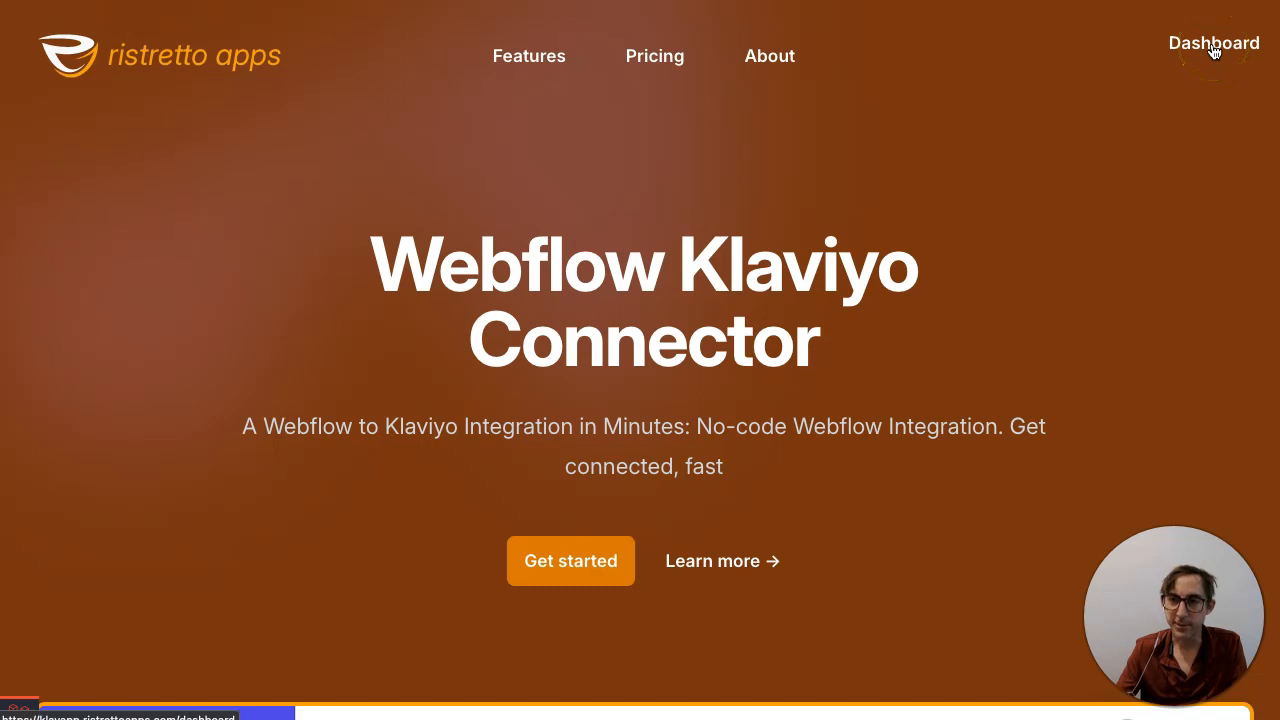
Step: Switch to the Ristretto Apps dashboard tab showing zero analytics counts
{"action": "left_click", "coordinate": [1213, 43]}
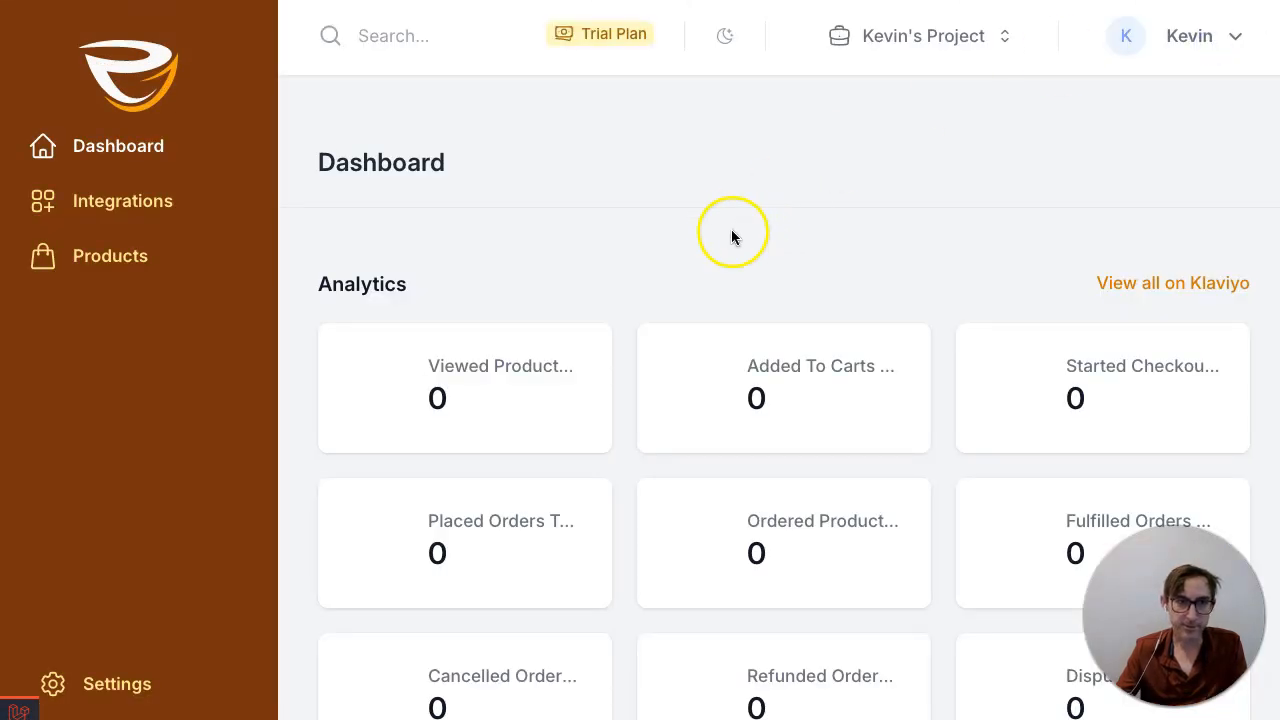
{"action": "mouse_move", "coordinate": [355, 205]}
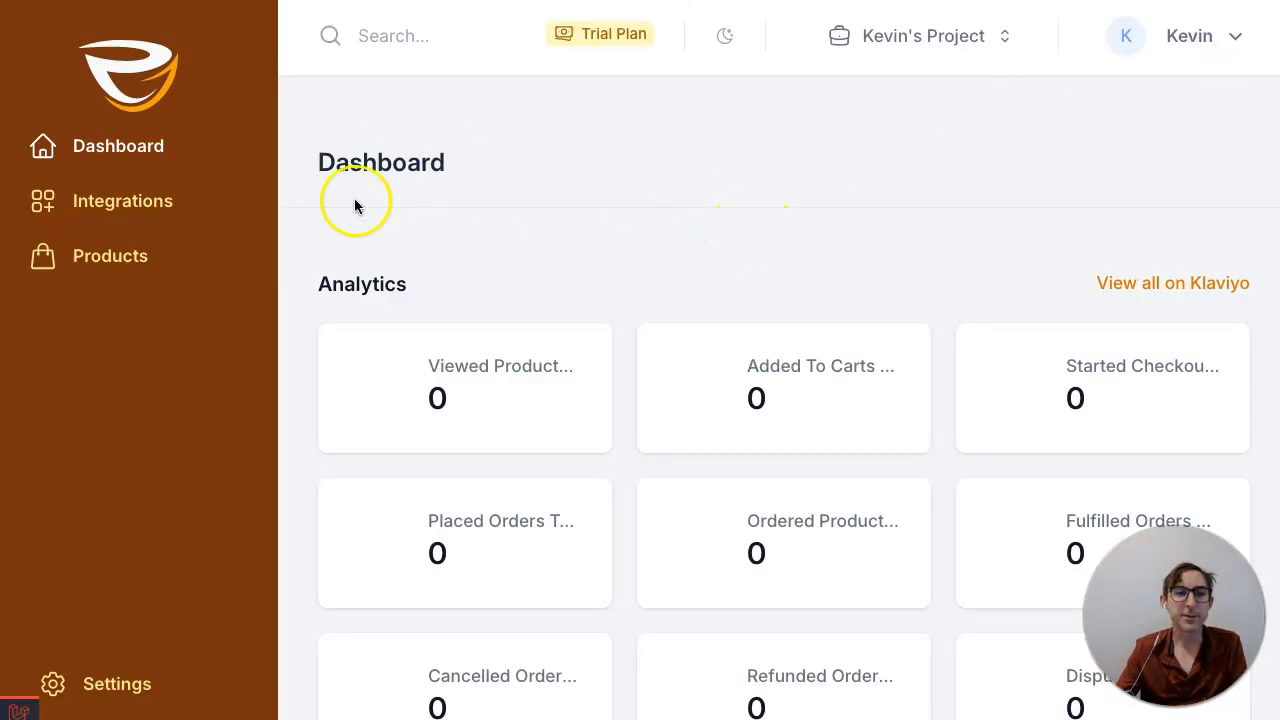
Step: Open Integrations, try Webflow, dismiss the connect-Klaviyo-first warning, and start connecting Klaviyo
{"action": "left_click", "coordinate": [122, 200]}
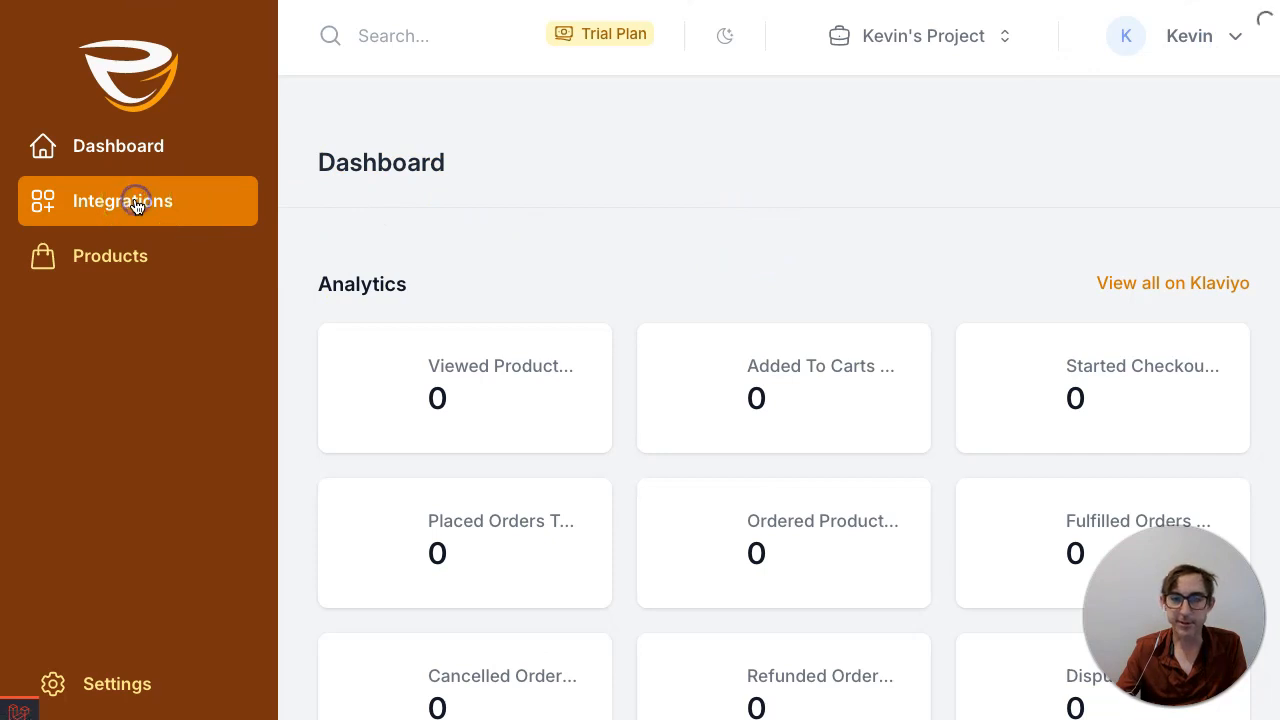
{"action": "left_click", "coordinate": [122, 200]}
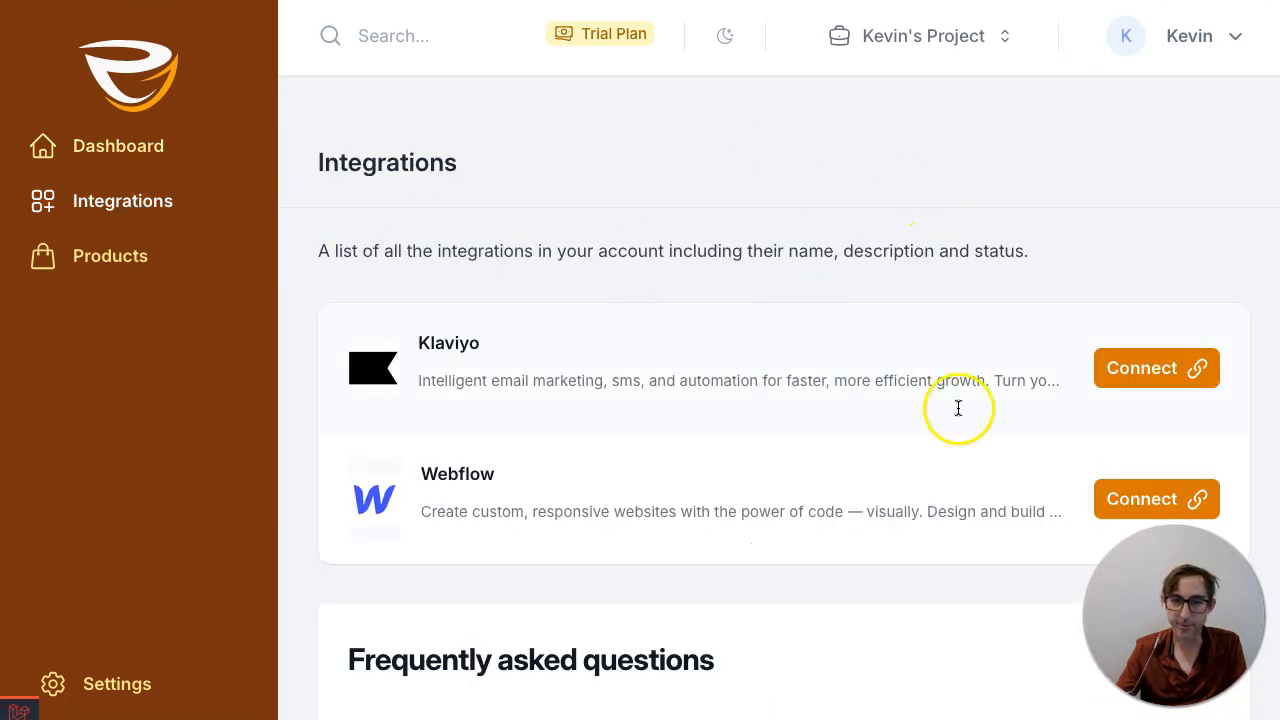
{"action": "scroll", "scroll_direction": "down", "scroll_amount": 3}
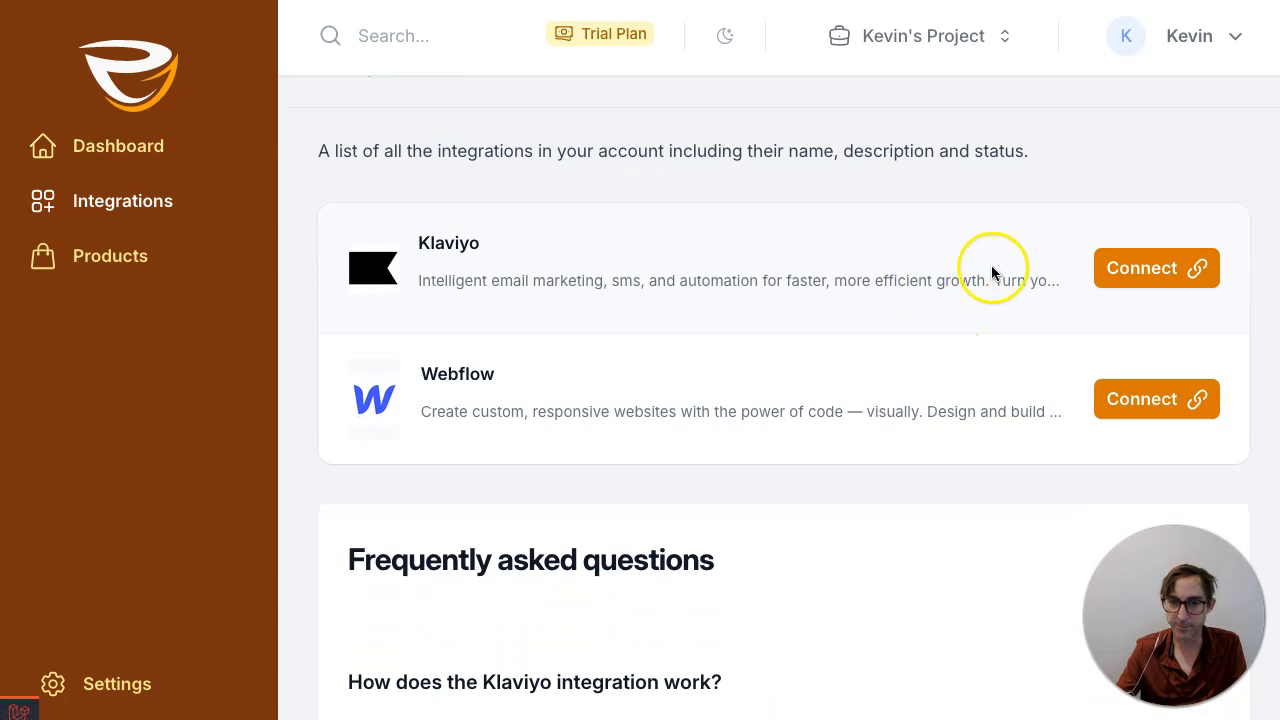
{"action": "mouse_move", "coordinate": [498, 284]}
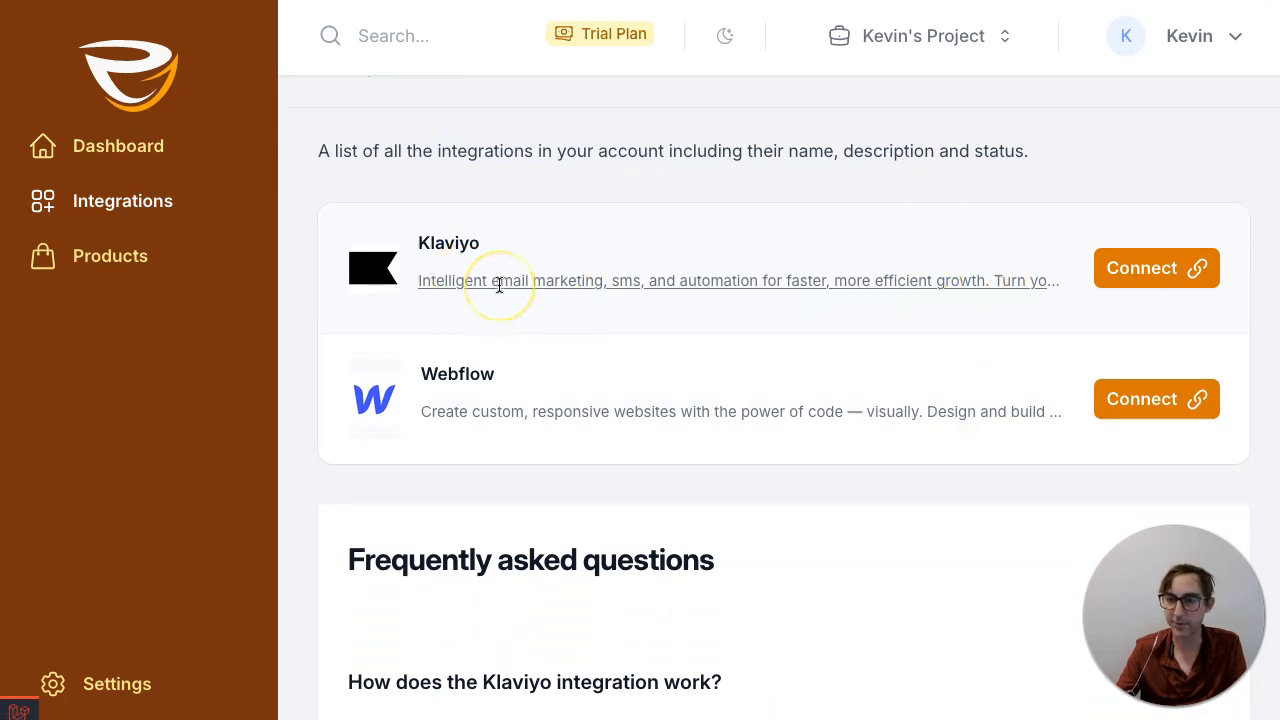
{"action": "mouse_move", "coordinate": [500, 285]}
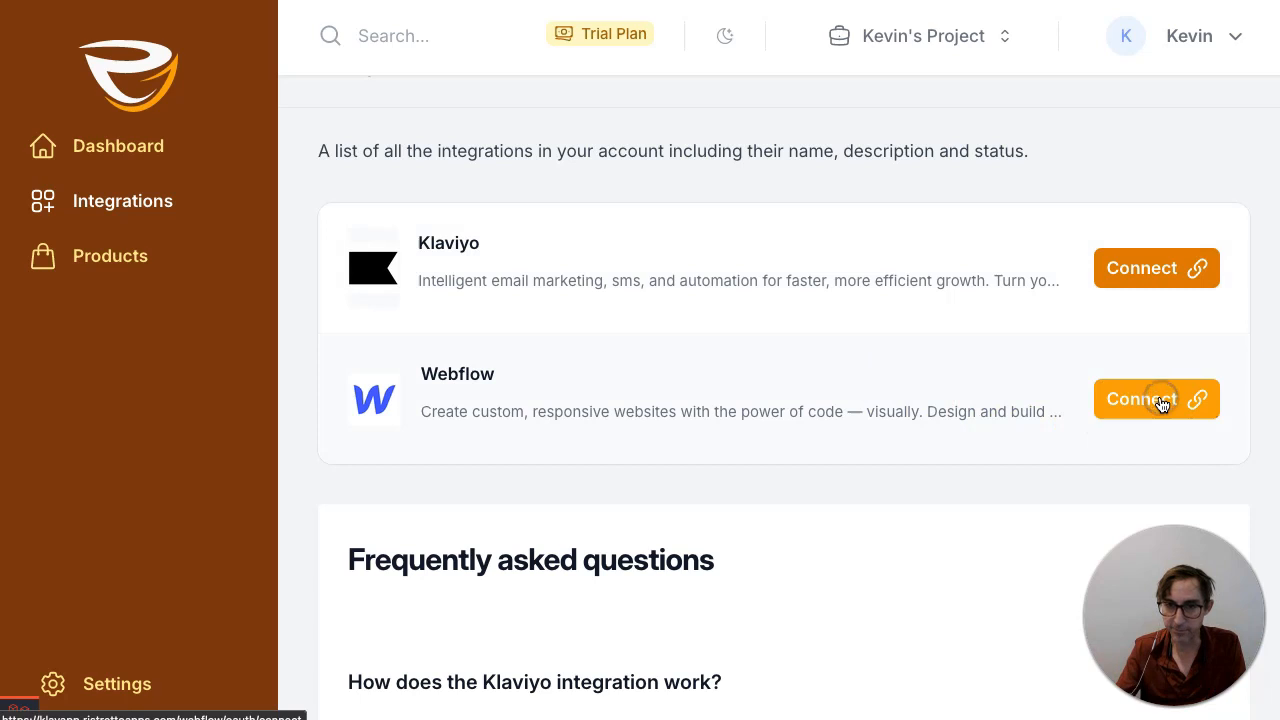
{"action": "left_click", "coordinate": [1140, 398]}
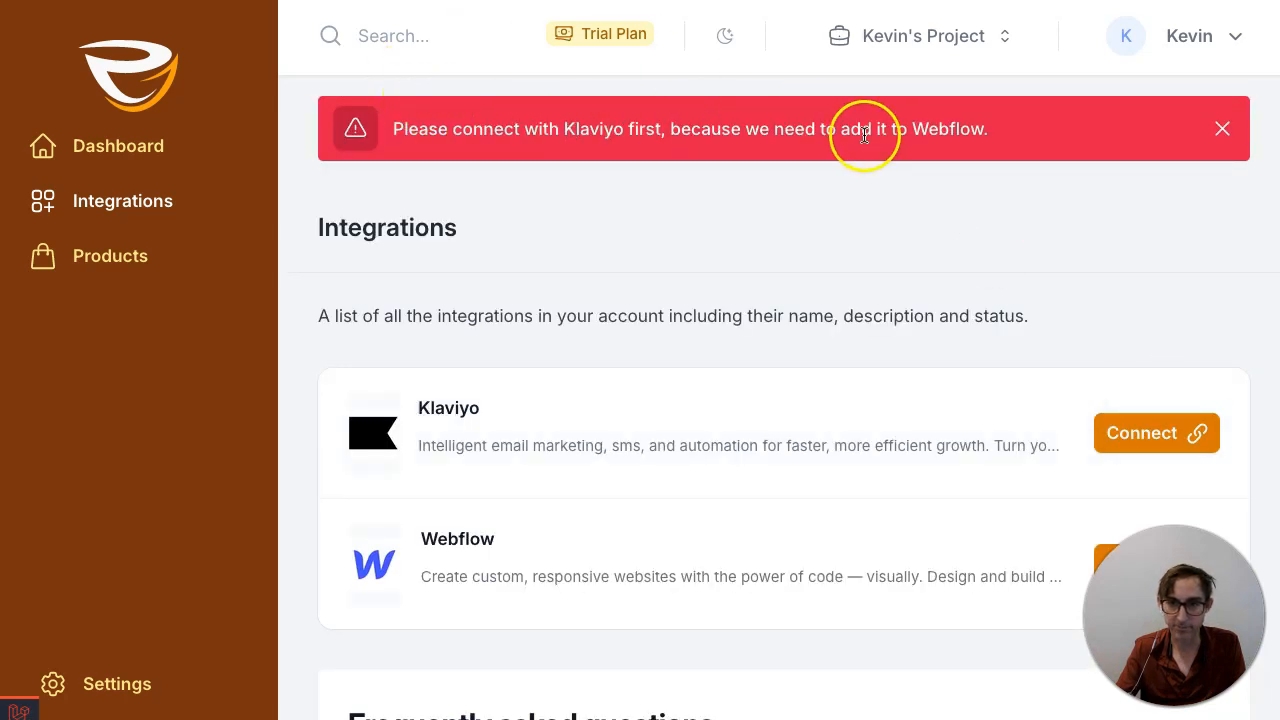
{"action": "left_click", "coordinate": [1222, 128]}
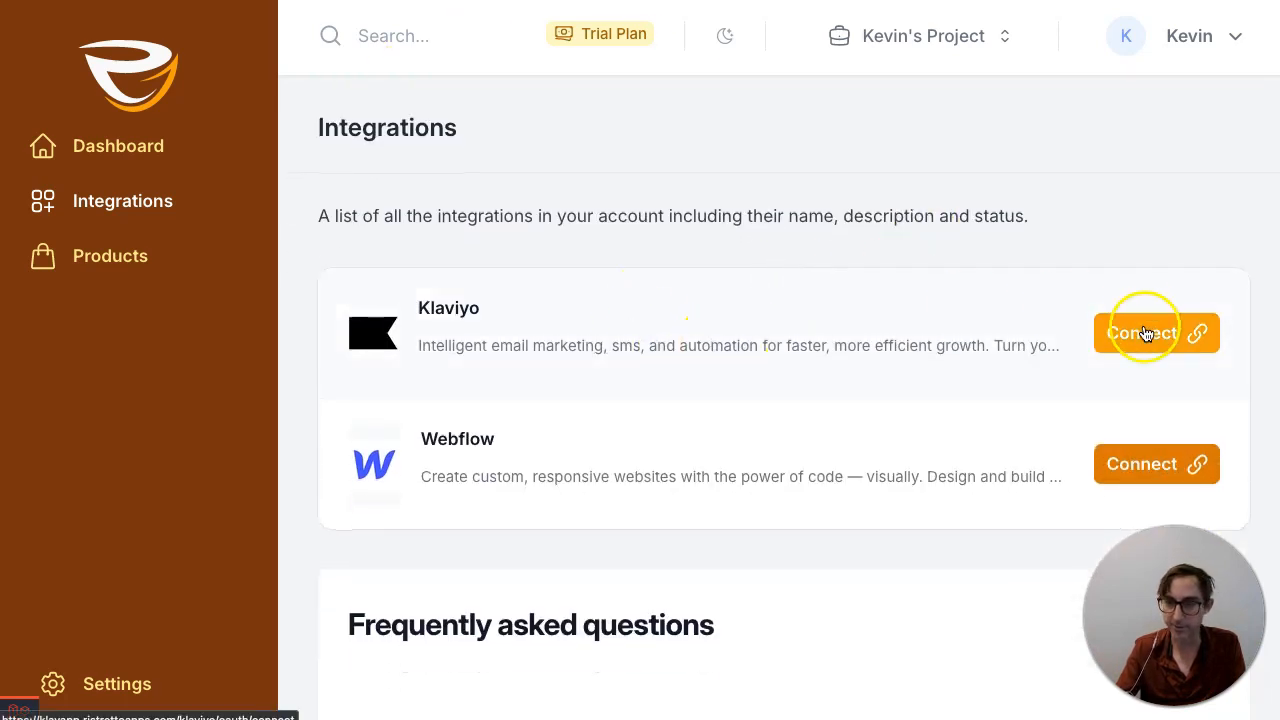
{"action": "scroll", "scroll_direction": "down", "scroll_amount": 3}
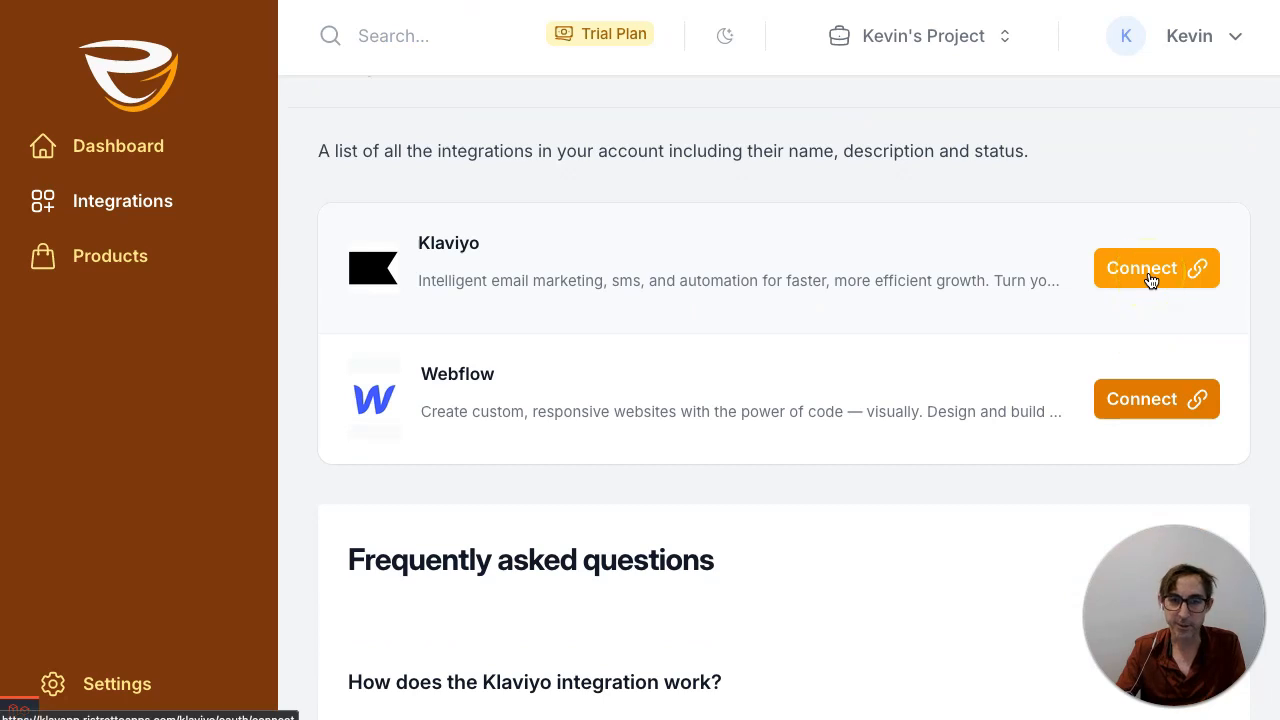
{"action": "left_click", "coordinate": [1155, 267]}
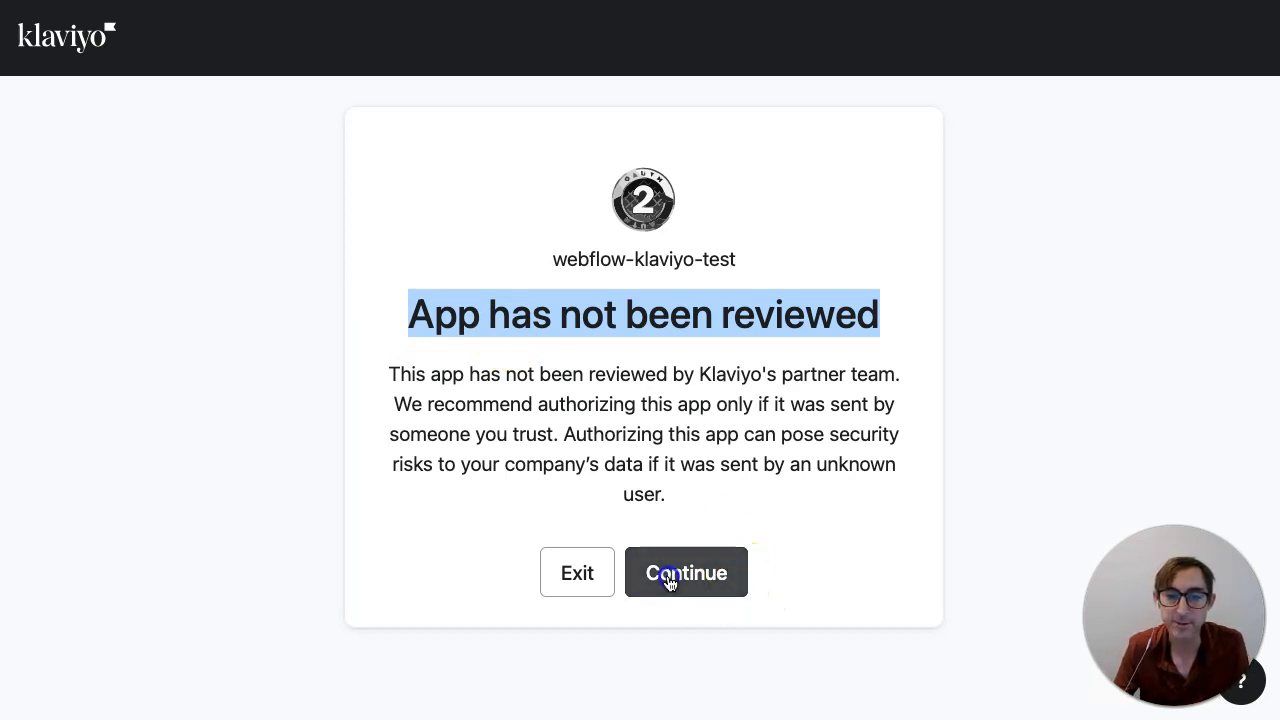
Step: Continue past the unreviewed-app warning and allow webflow-klaviyo-test access to Klaviyo data
{"action": "left_click", "coordinate": [685, 572]}
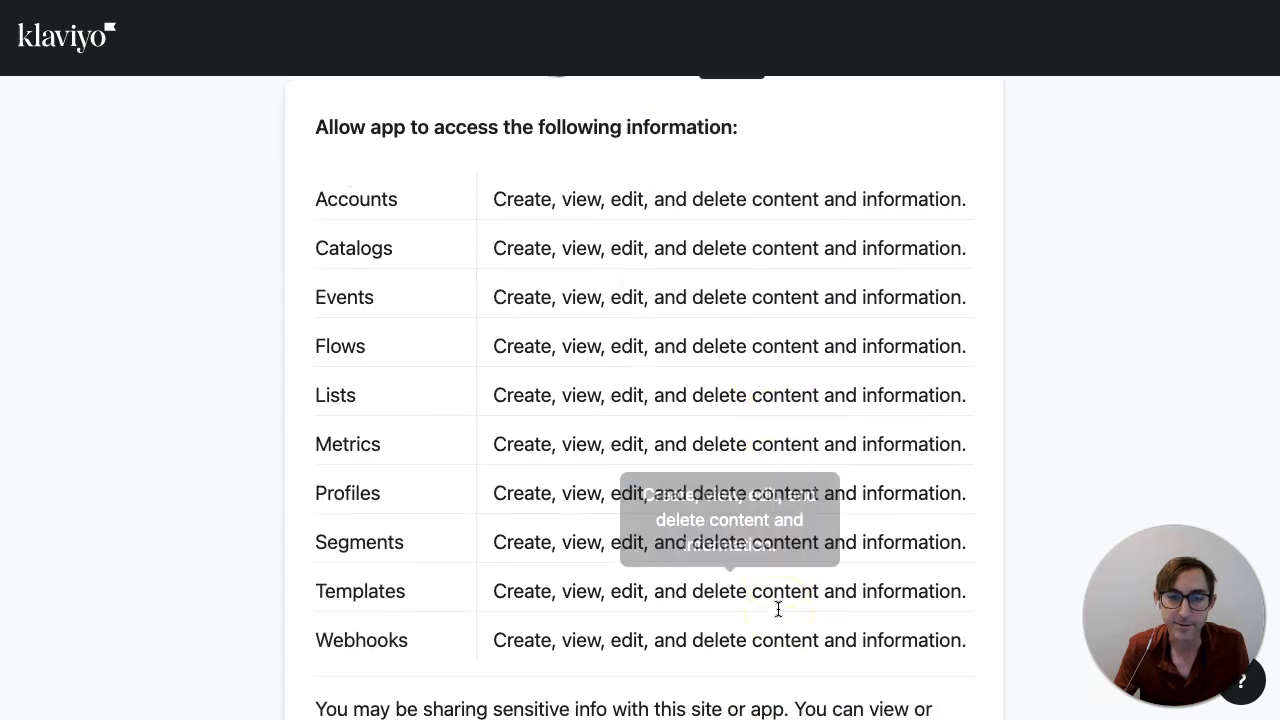
{"action": "scroll", "scroll_direction": "down", "scroll_amount": 3}
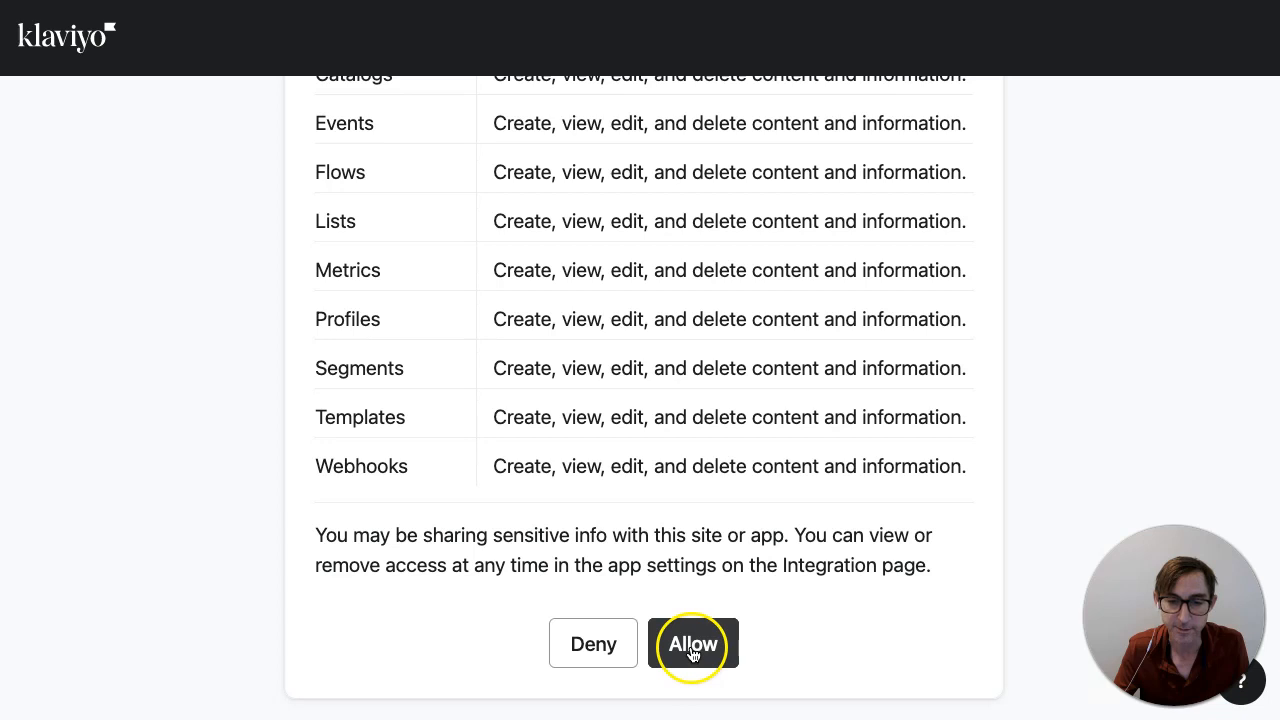
{"action": "left_click", "coordinate": [693, 643]}
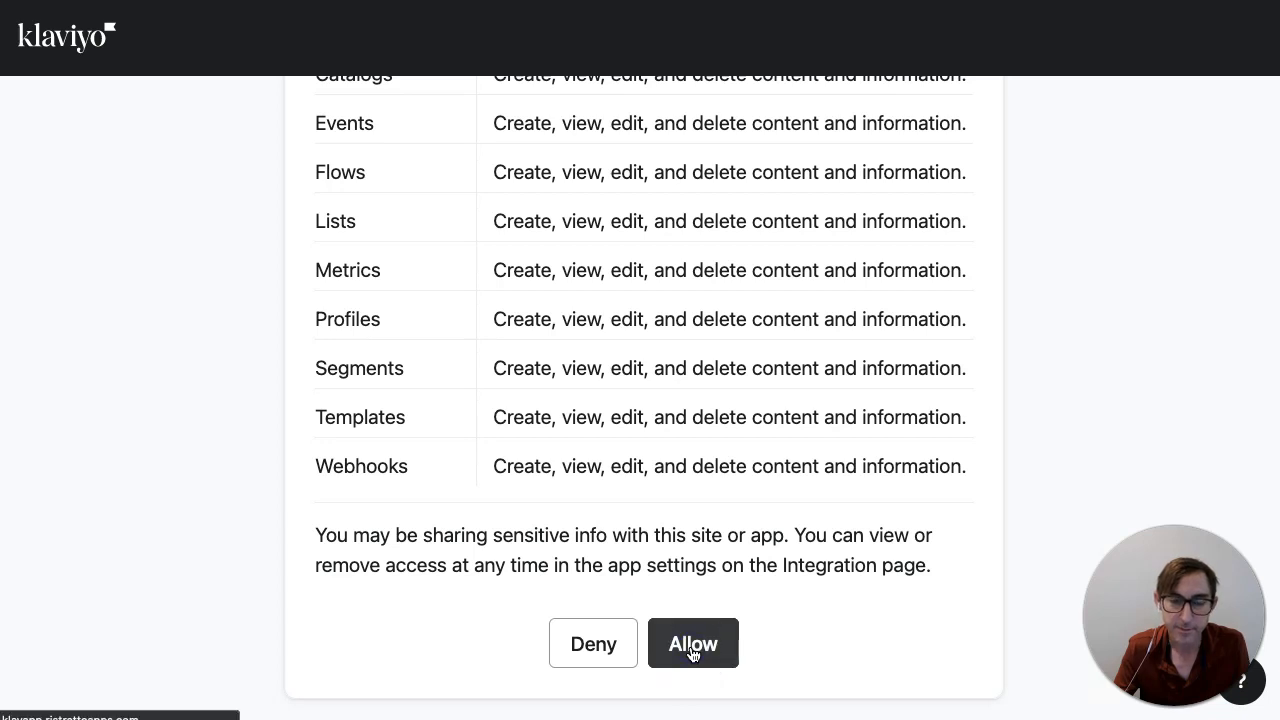
{"action": "left_click", "coordinate": [693, 643]}
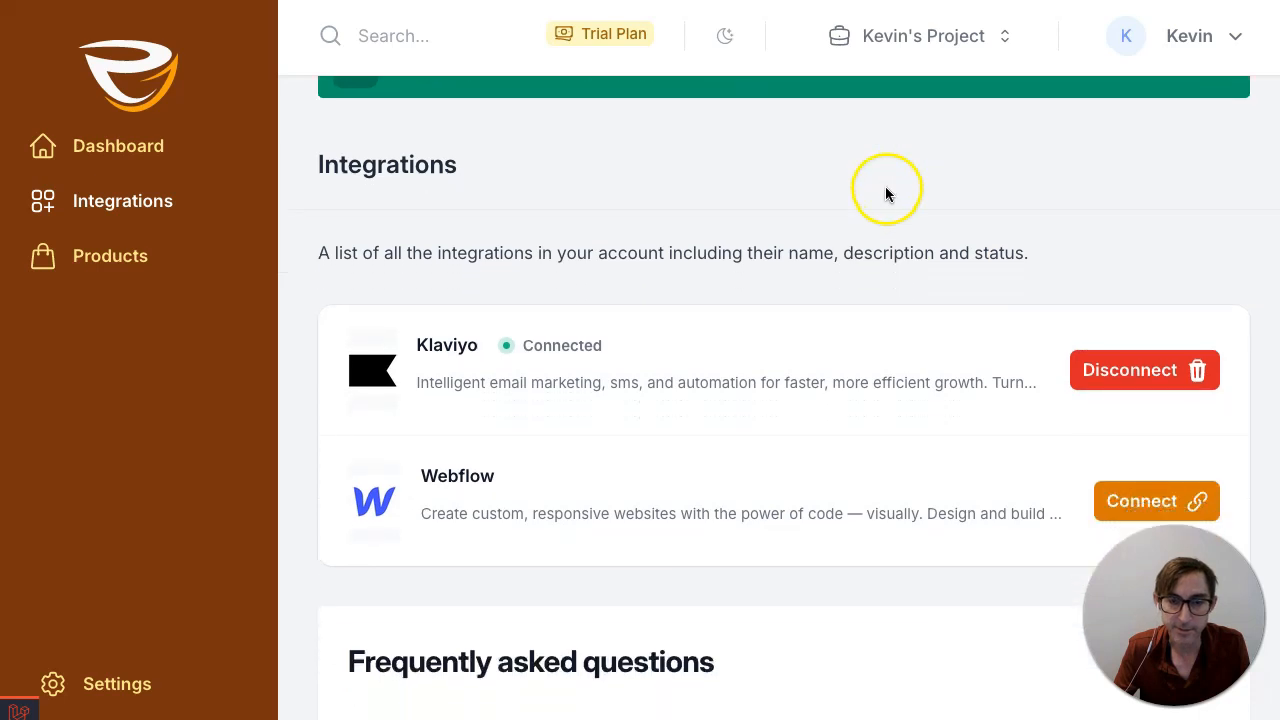
Step: Connect Webflow by authorizing the integration for the Athletic Store site
{"action": "scroll", "scroll_direction": "down", "scroll_amount": 3}
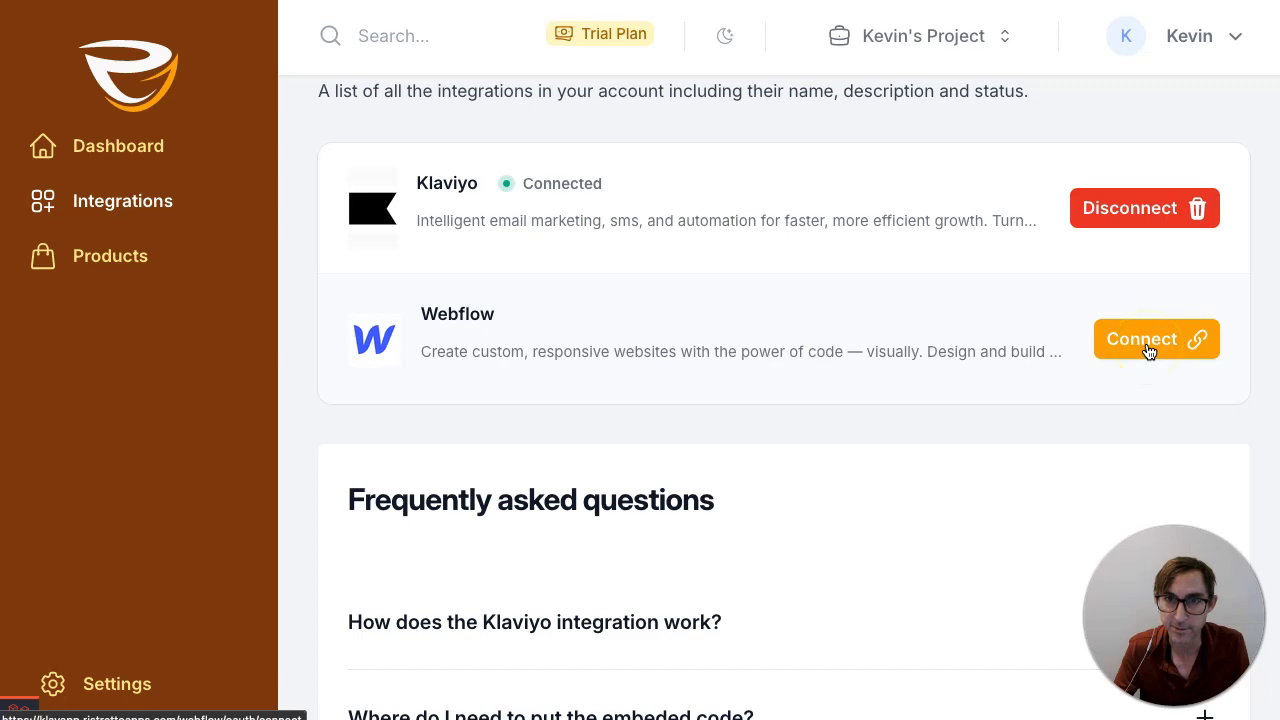
{"action": "left_click", "coordinate": [1156, 338]}
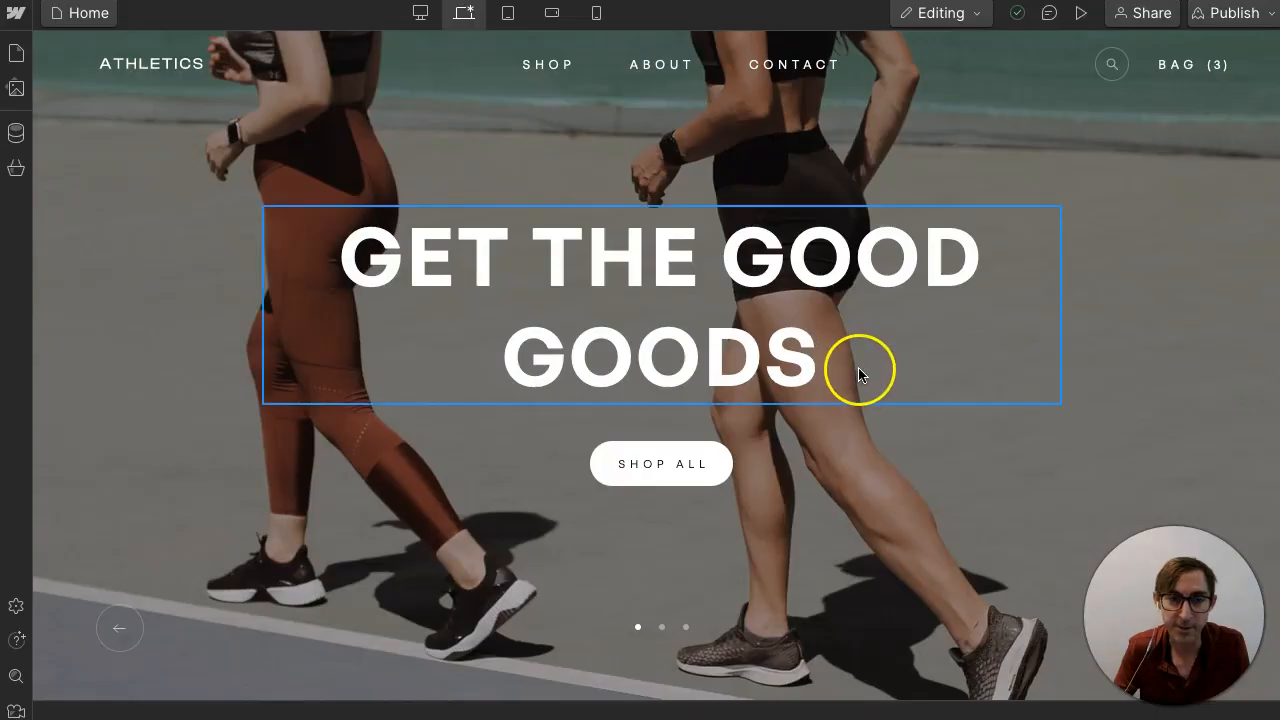
{"action": "scroll", "scroll_direction": "down", "scroll_amount": 3}
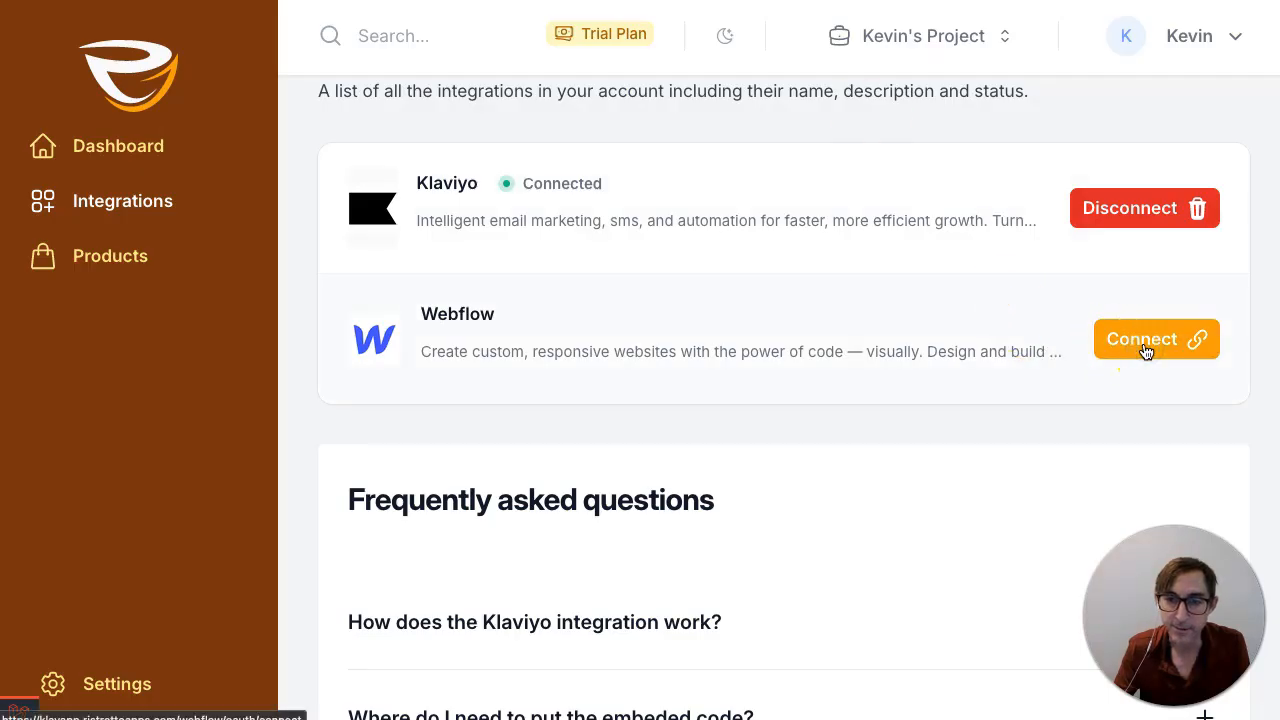
{"action": "left_click", "coordinate": [1156, 338]}
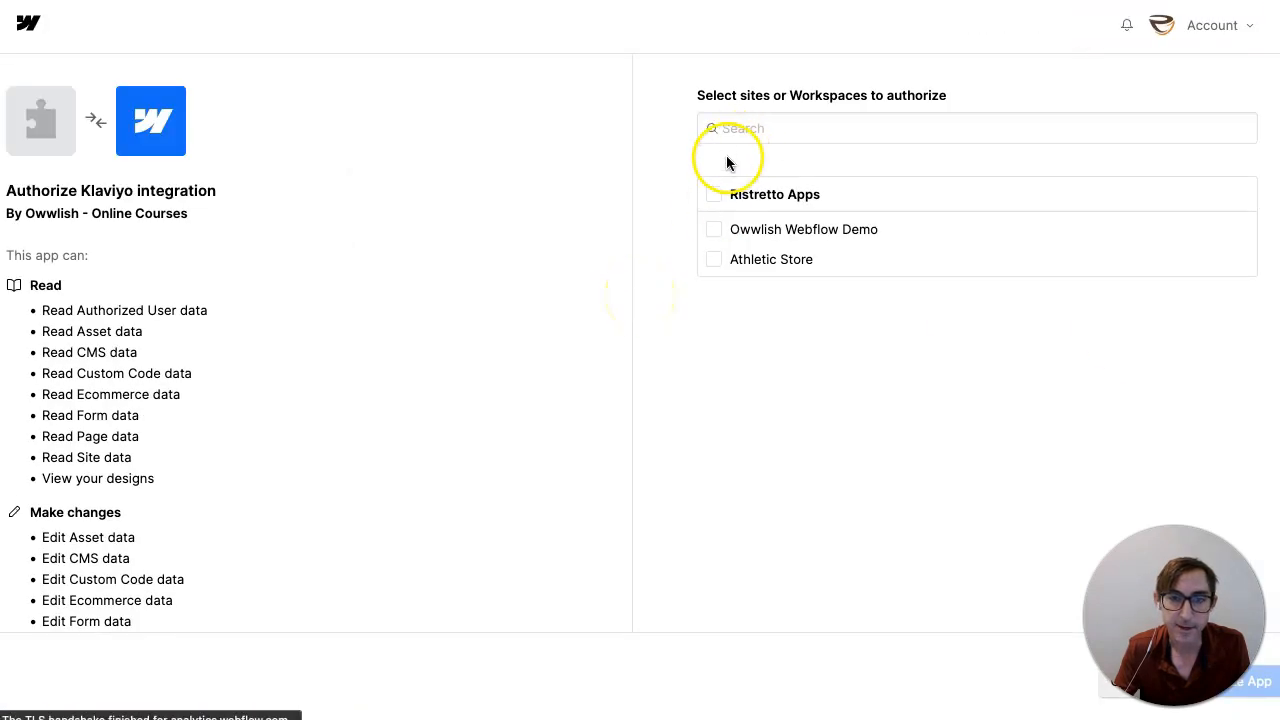
{"action": "left_click", "coordinate": [714, 259]}
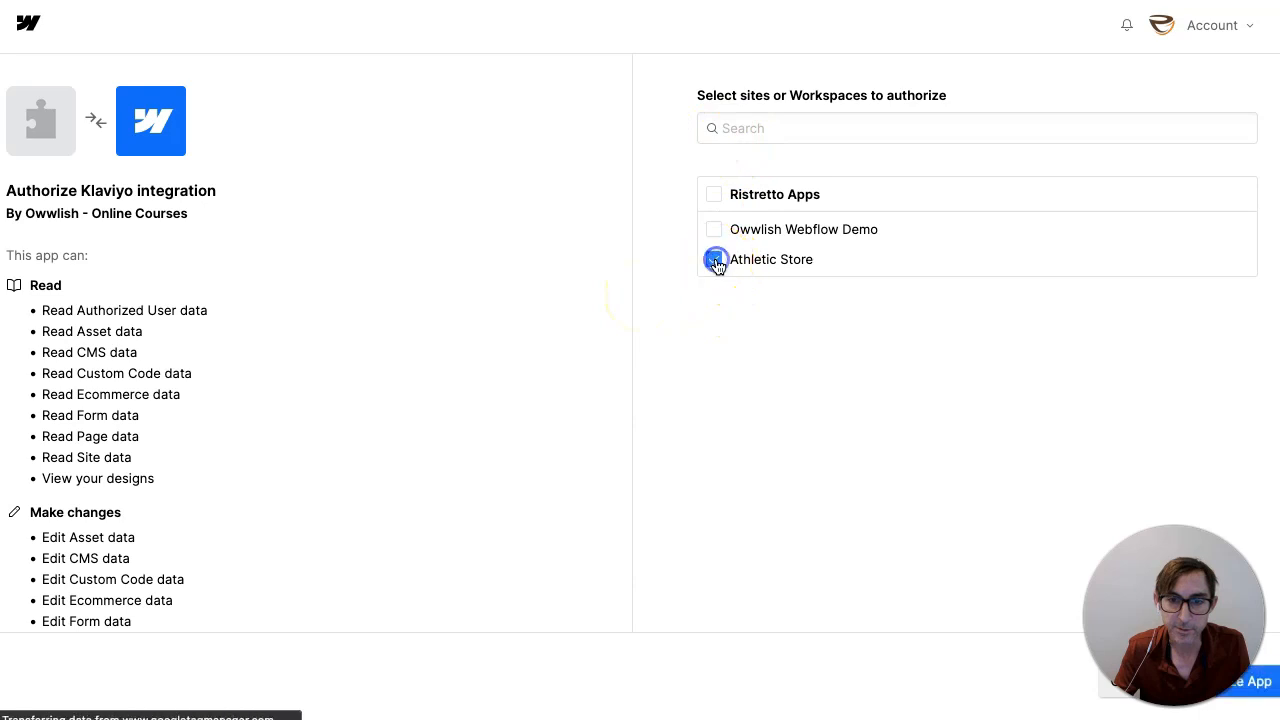
{"action": "left_click", "coordinate": [714, 259]}
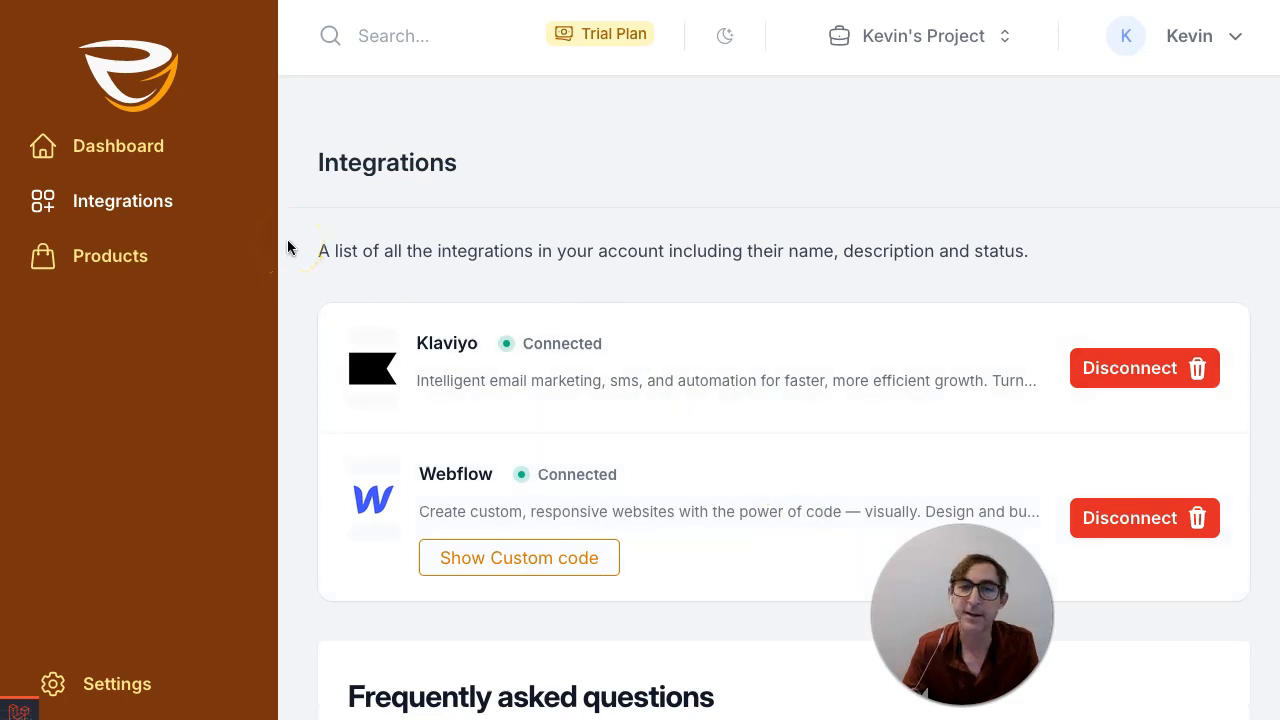
Step: Sync Webflow products, listing Royal Dry Fit Leggings at 59.00 USD, then return to Integrations
{"action": "left_click", "coordinate": [110, 255]}
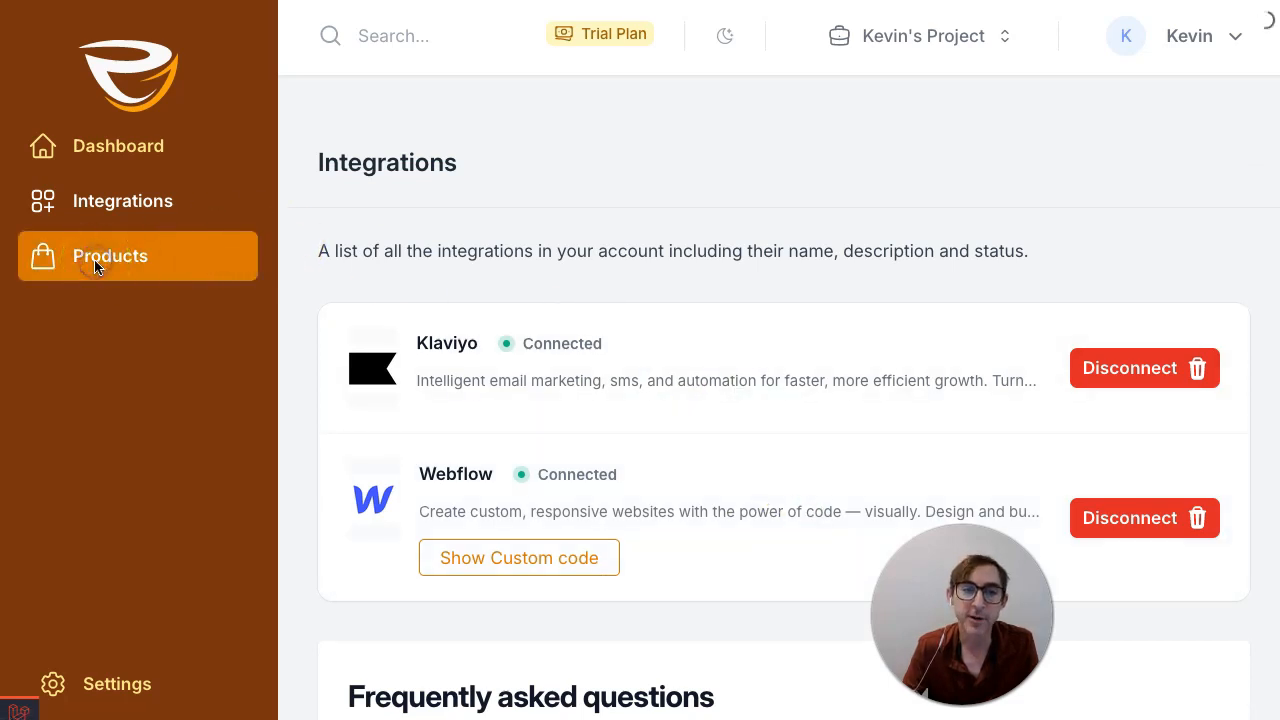
{"action": "left_click", "coordinate": [110, 255]}
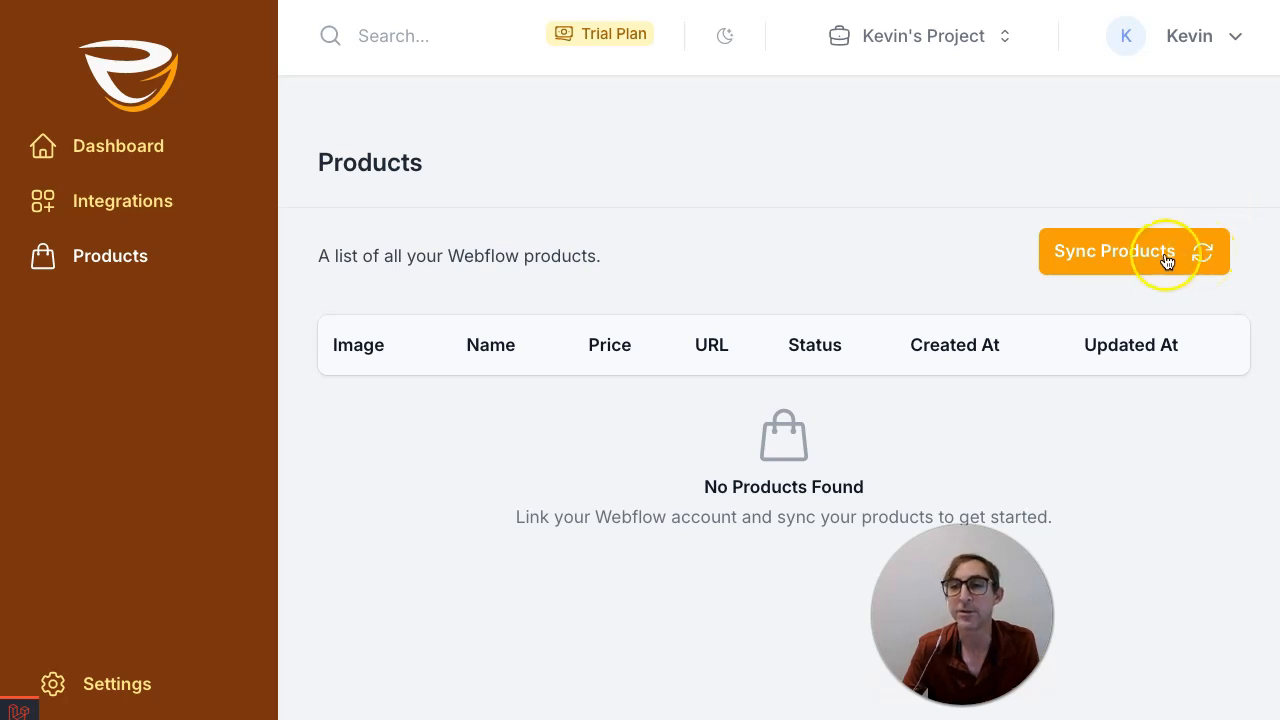
{"action": "left_click", "coordinate": [1114, 251]}
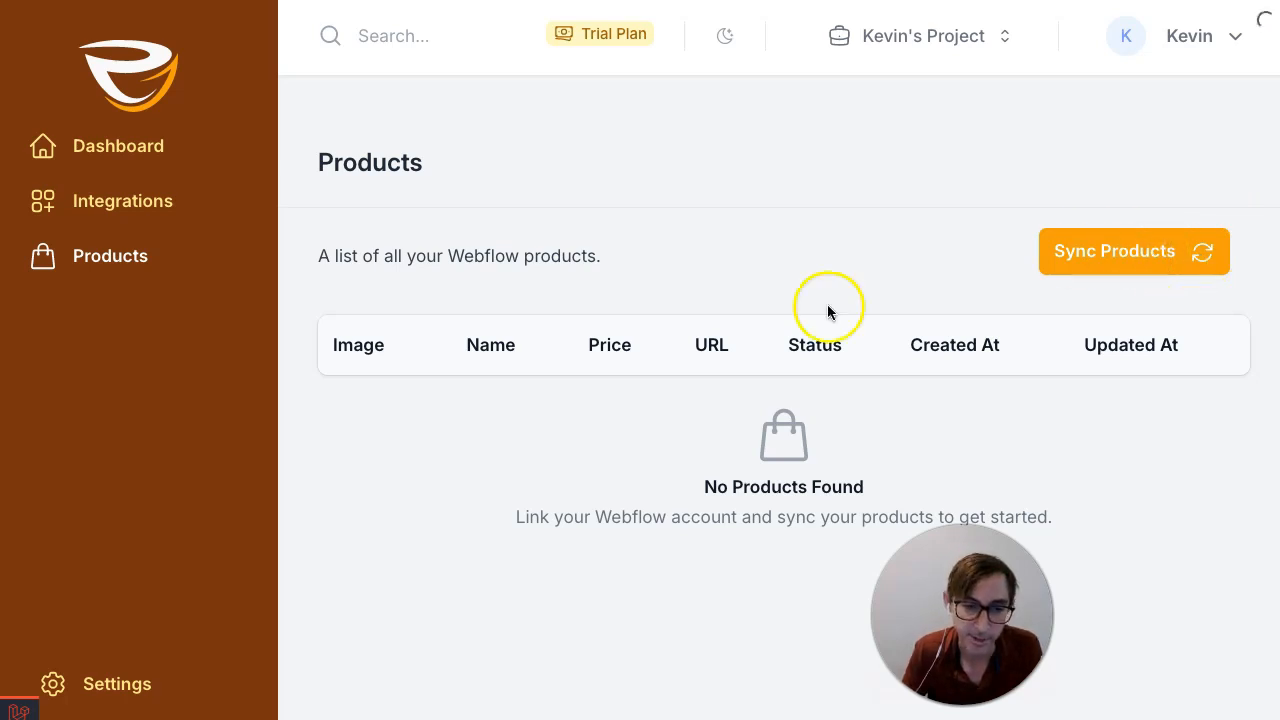
{"action": "left_click", "coordinate": [1133, 251]}
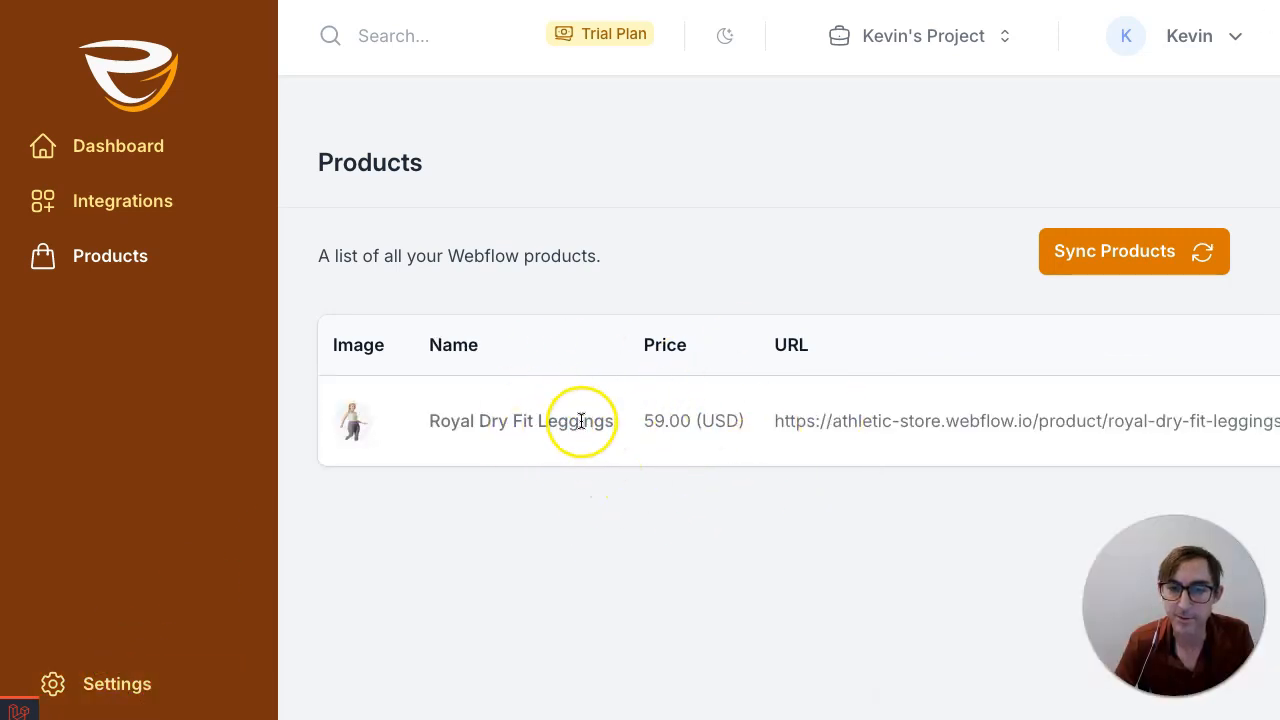
{"action": "mouse_move", "coordinate": [590, 425]}
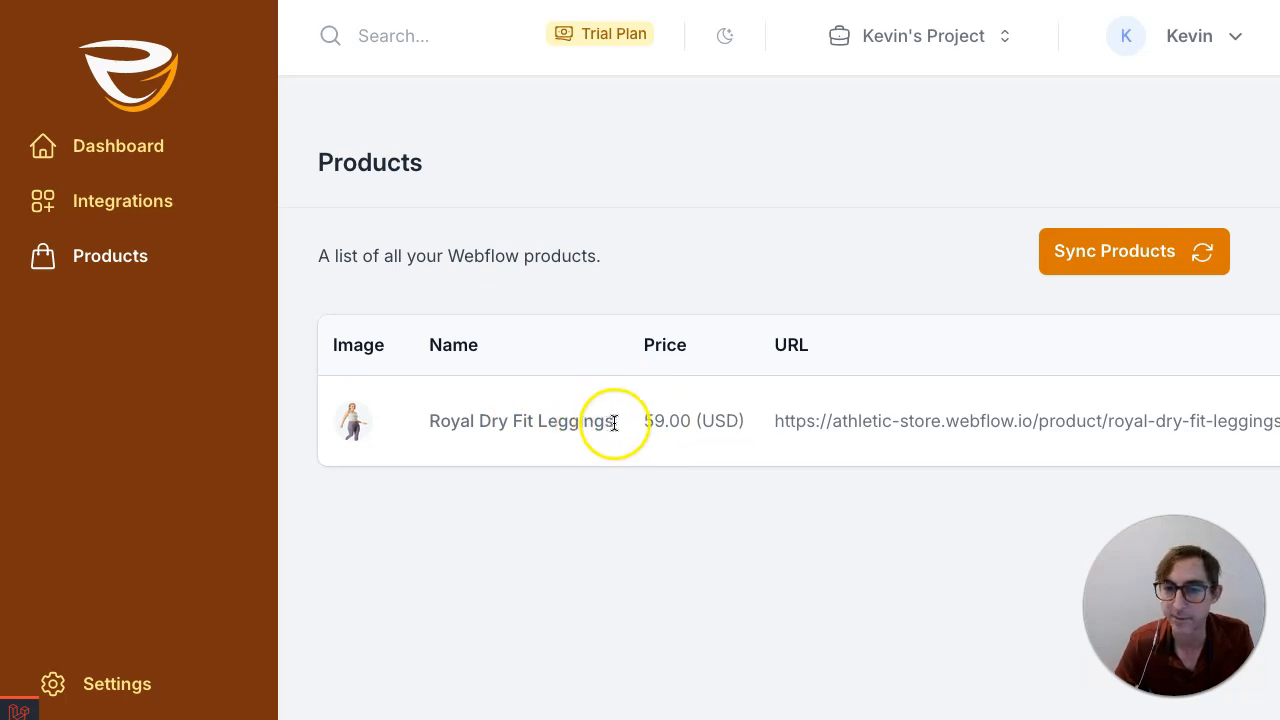
{"action": "mouse_move", "coordinate": [605, 515]}
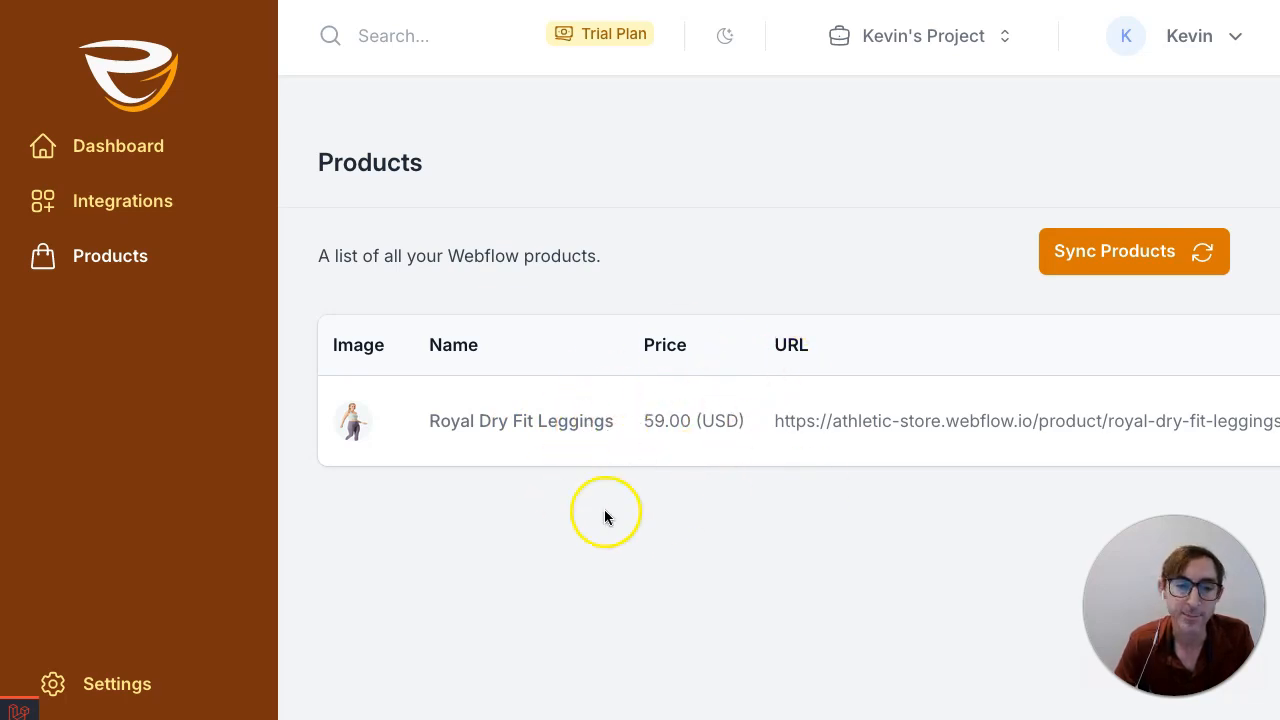
{"action": "mouse_move", "coordinate": [670, 452]}
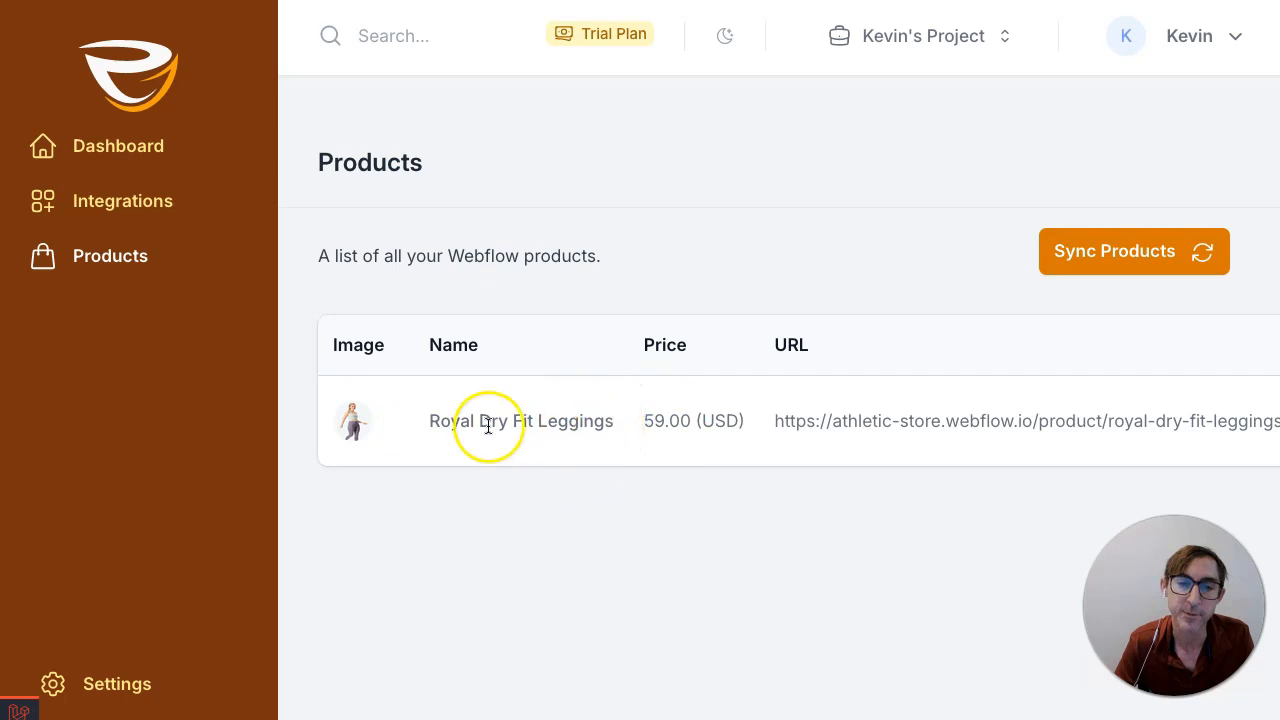
{"action": "mouse_move", "coordinate": [1063, 110]}
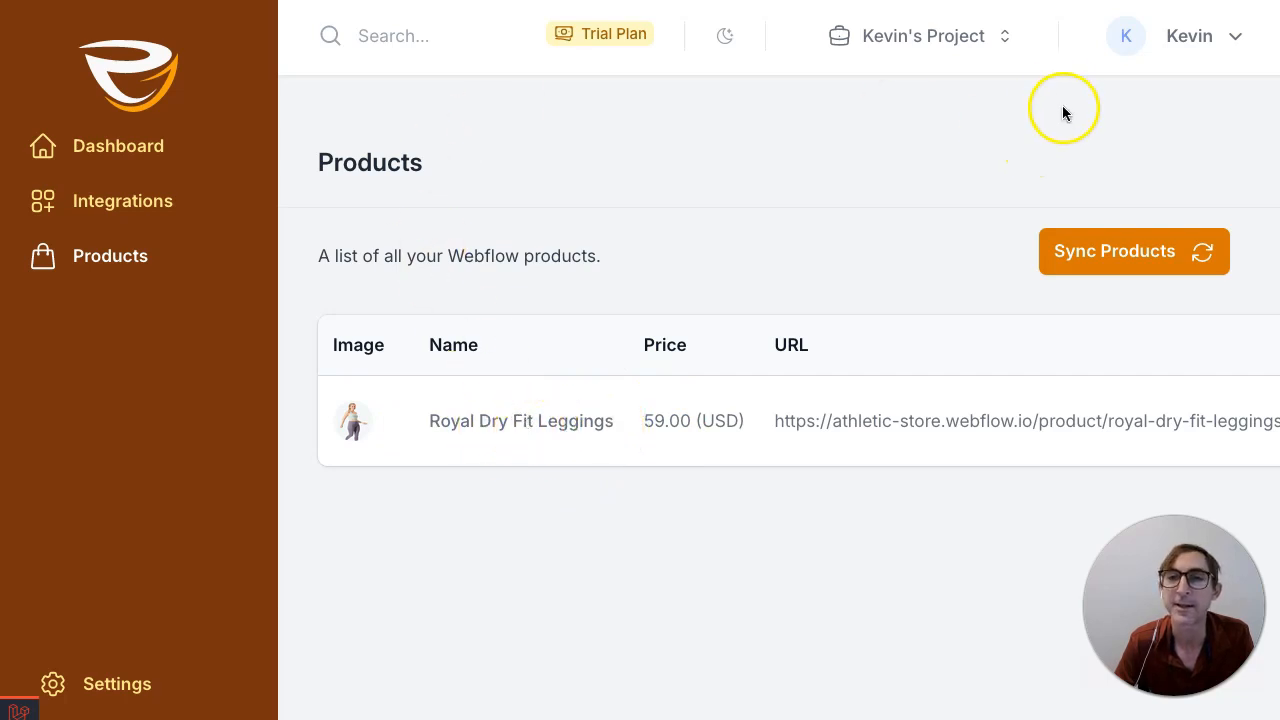
{"action": "mouse_move", "coordinate": [1010, 192]}
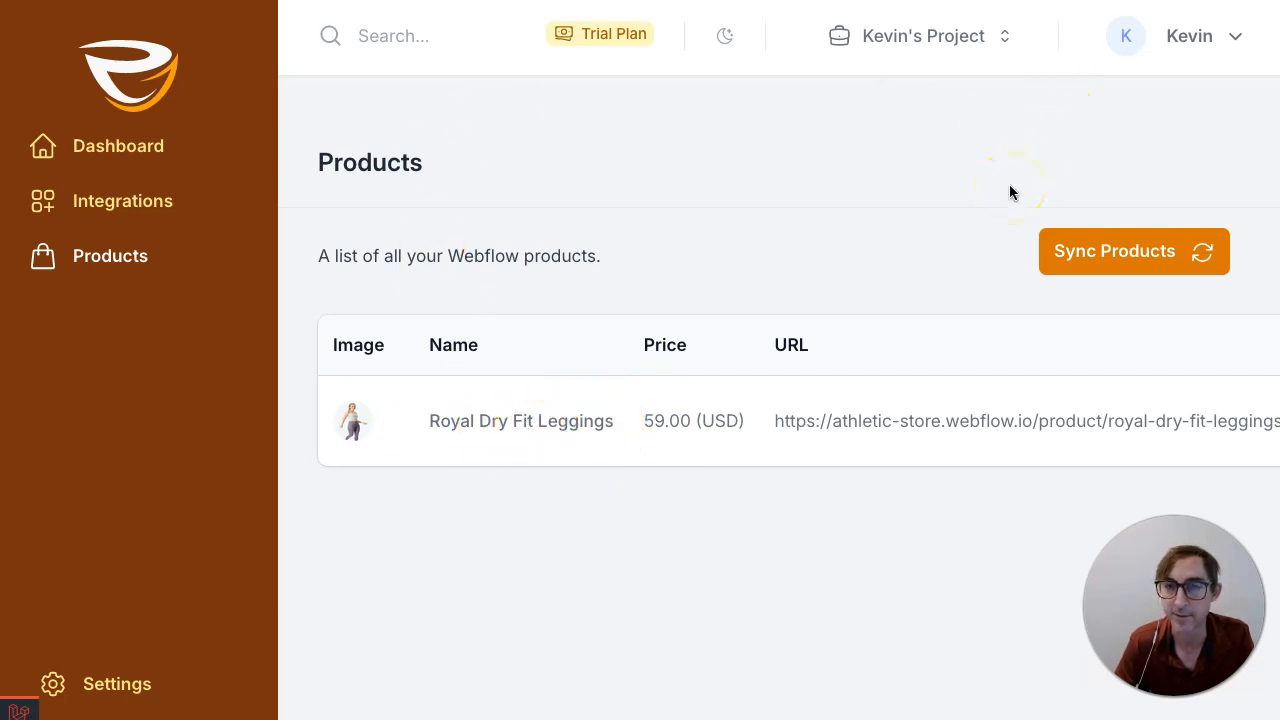
{"action": "left_click", "coordinate": [122, 200]}
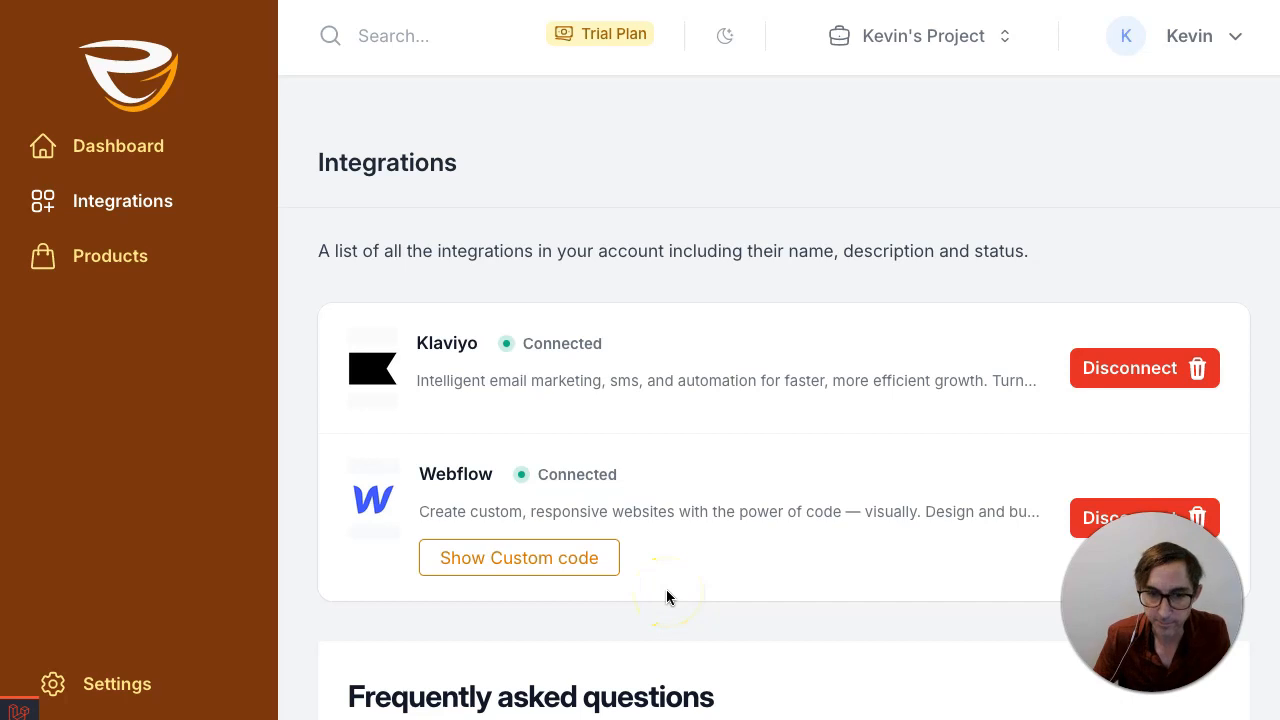
{"action": "mouse_move", "coordinate": [662, 540]}
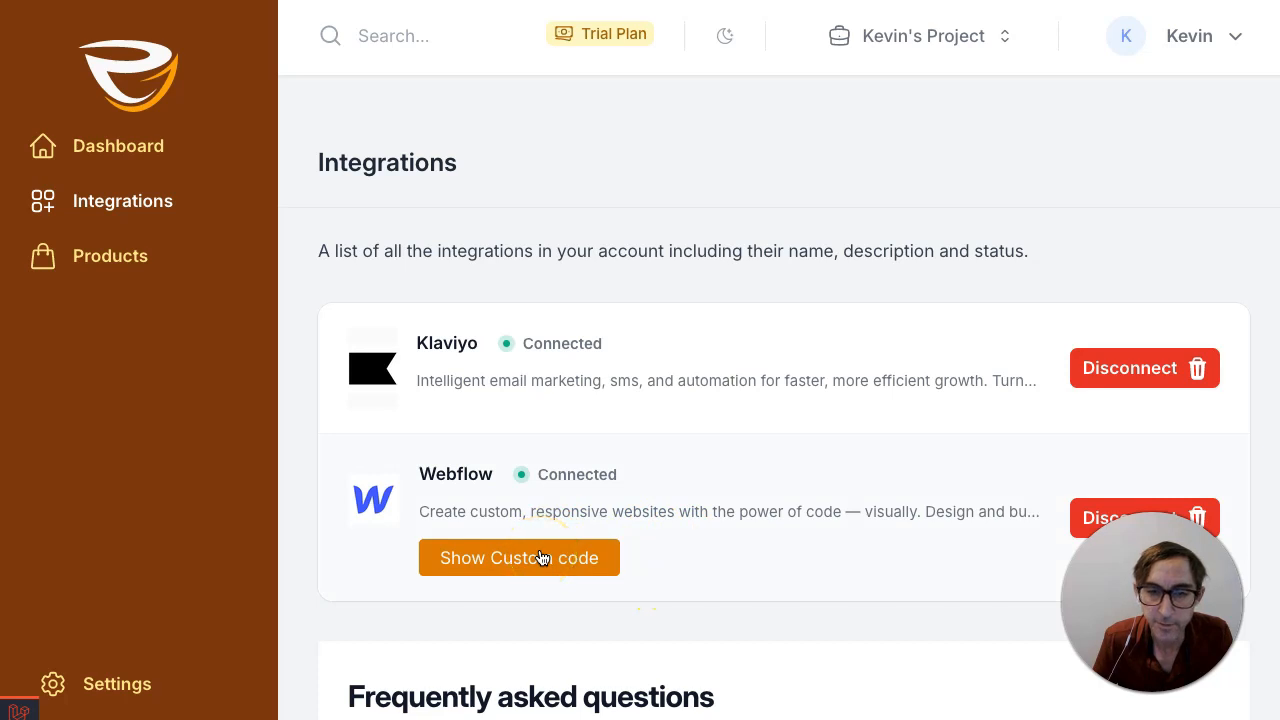
Step: View and cancel the Webflow connection script, then switch to the Athletic Store Designer
{"action": "left_click", "coordinate": [519, 558]}
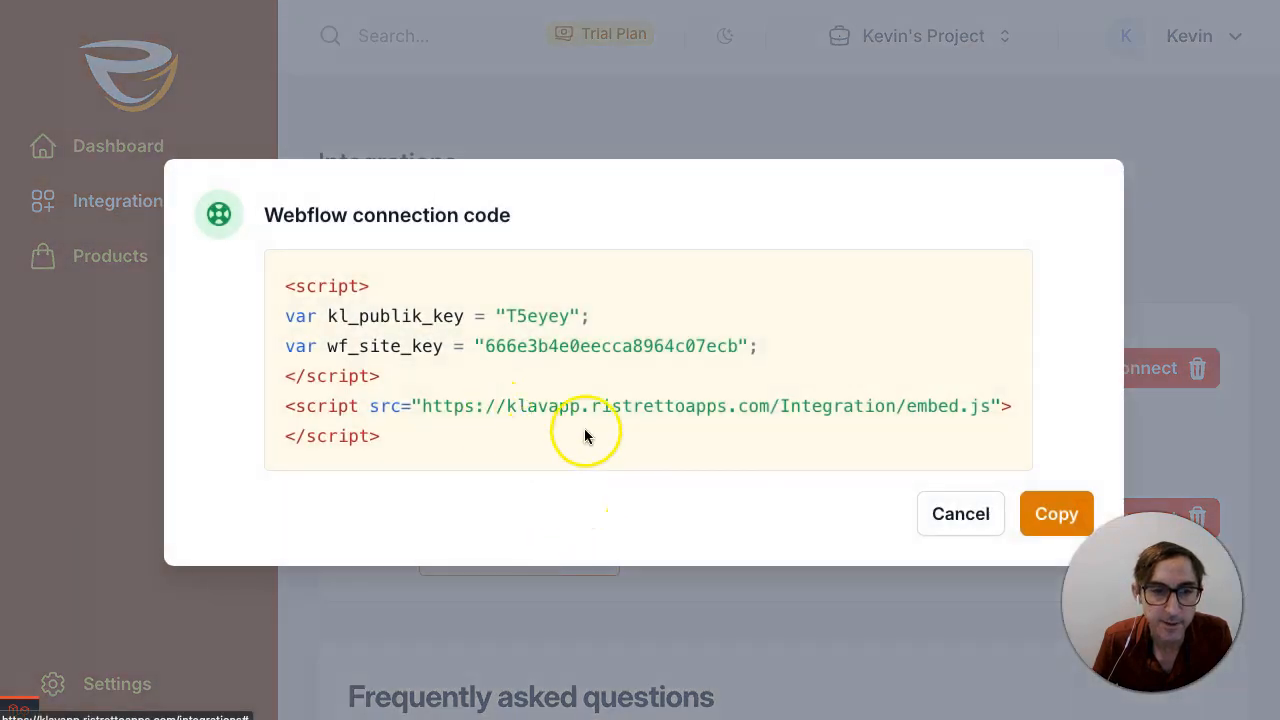
{"action": "mouse_move", "coordinate": [990, 511]}
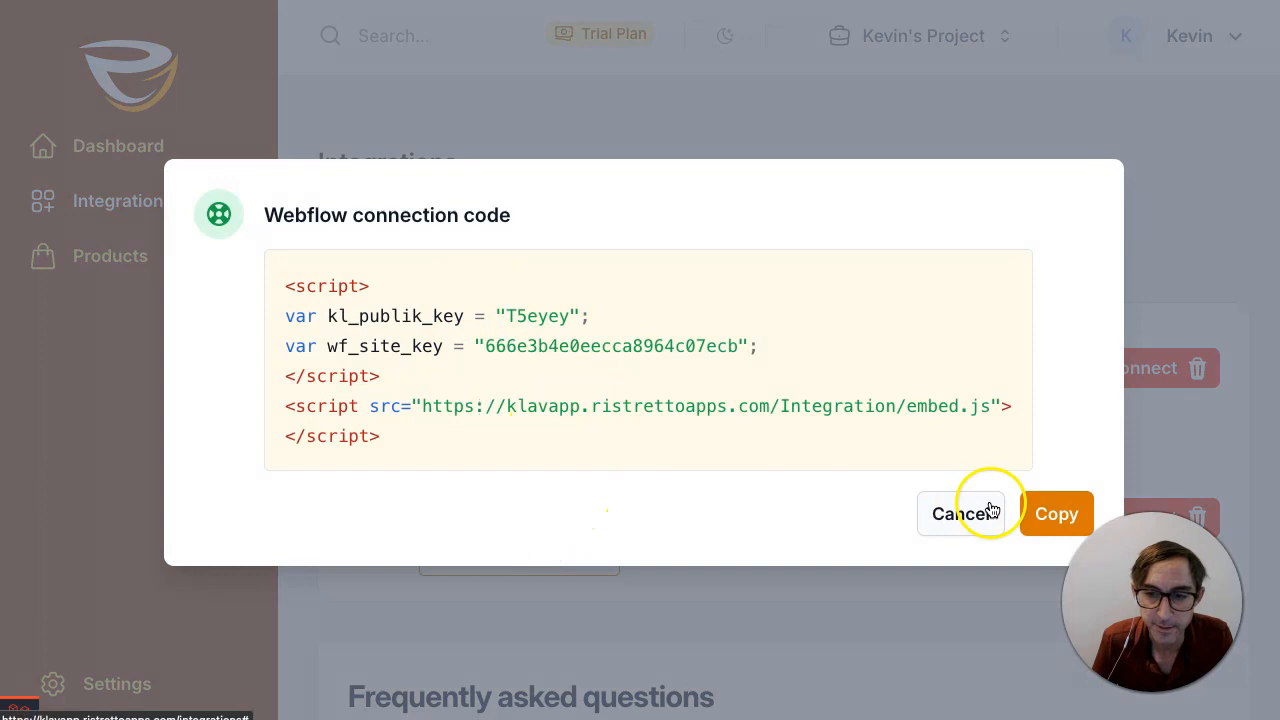
{"action": "left_click", "coordinate": [959, 513]}
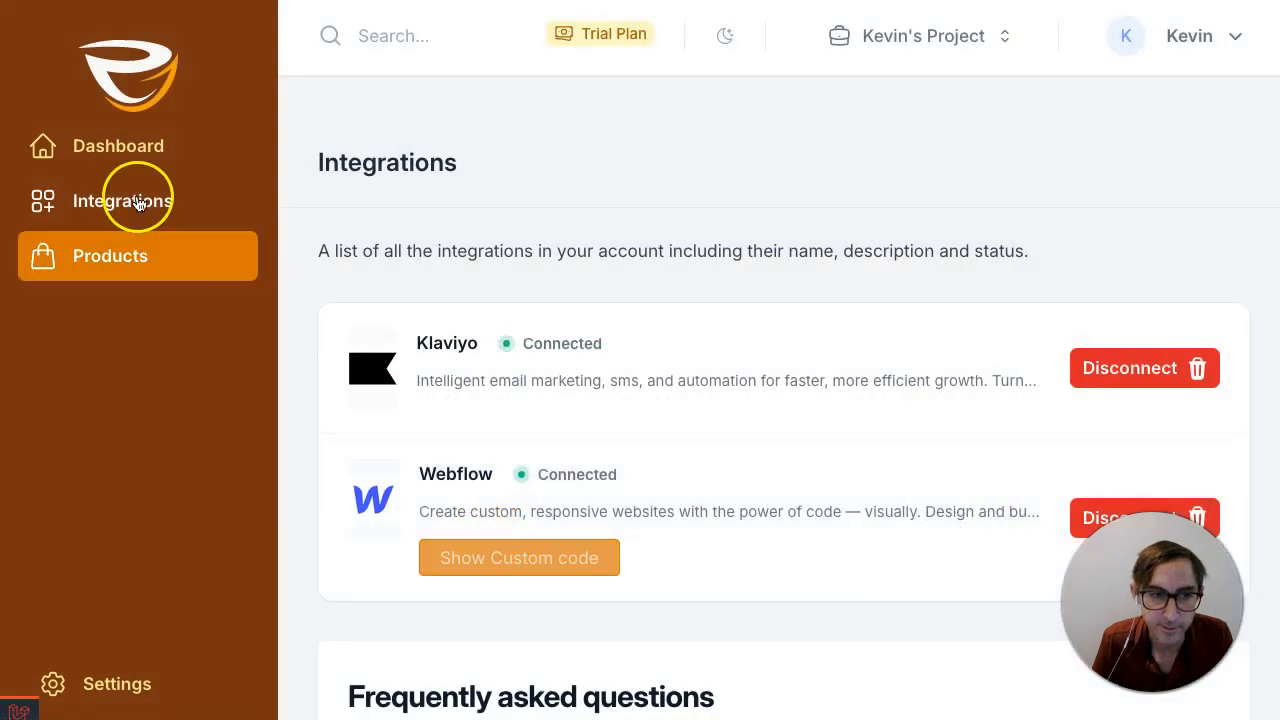
{"action": "left_click", "coordinate": [519, 557]}
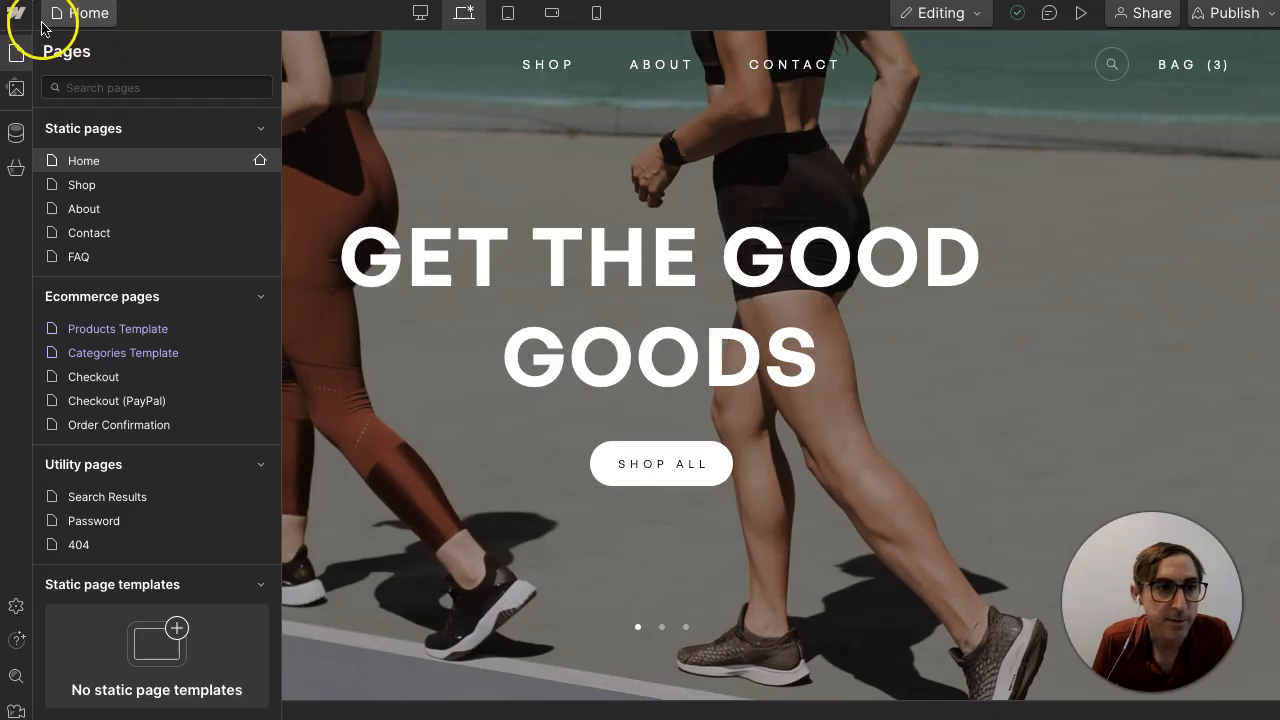
Step: Review the Athletic Store's custom head code in Webflow site settings
{"action": "left_click", "coordinate": [16, 13]}
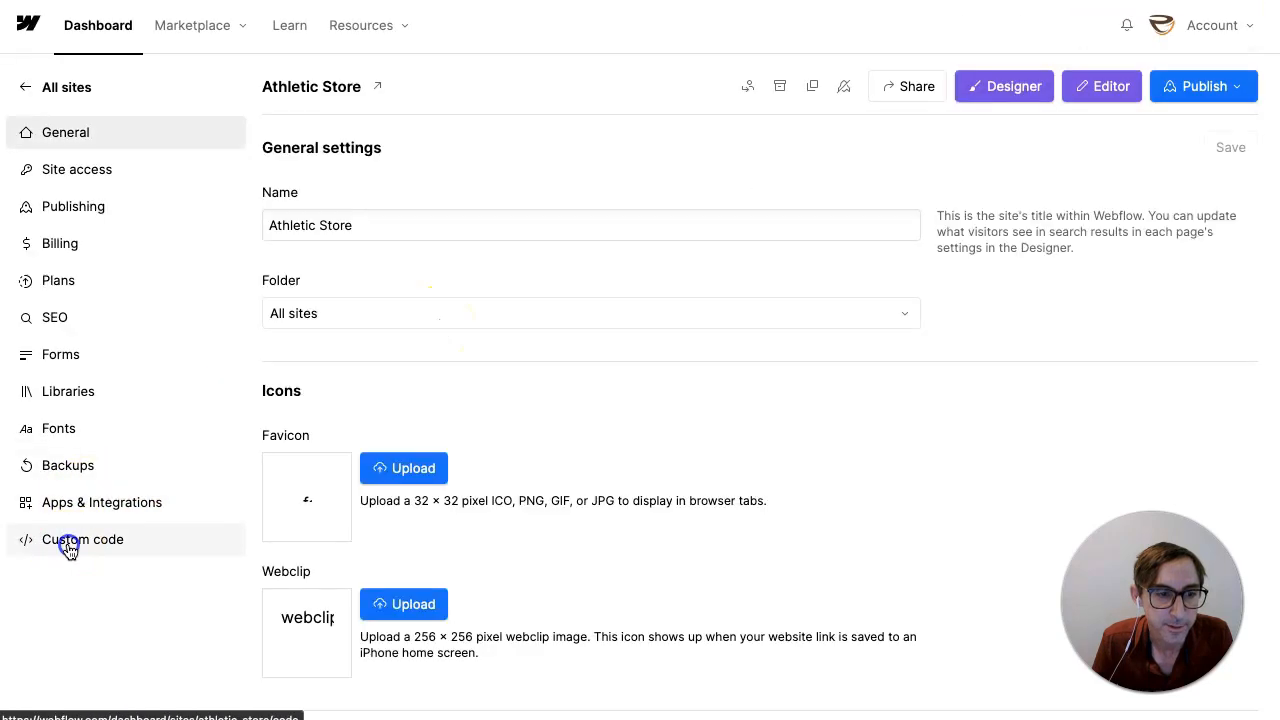
{"action": "left_click", "coordinate": [83, 539]}
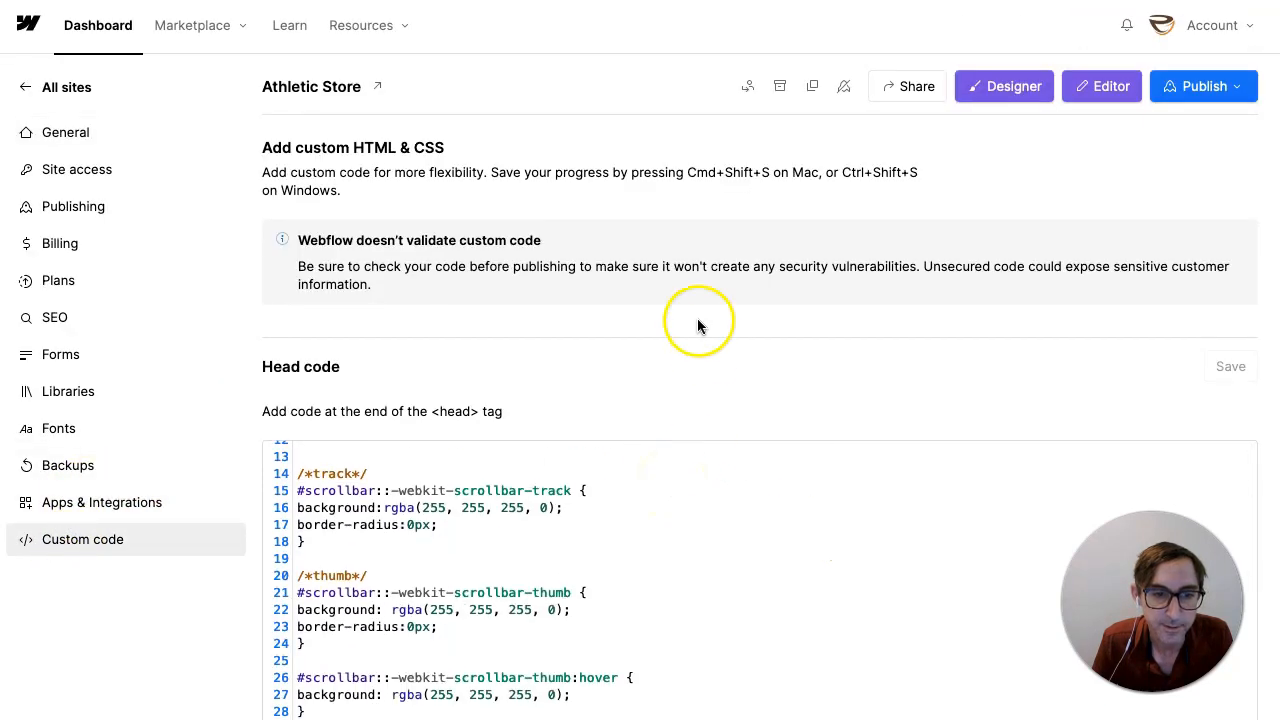
{"action": "scroll", "scroll_direction": "down", "scroll_amount": 3}
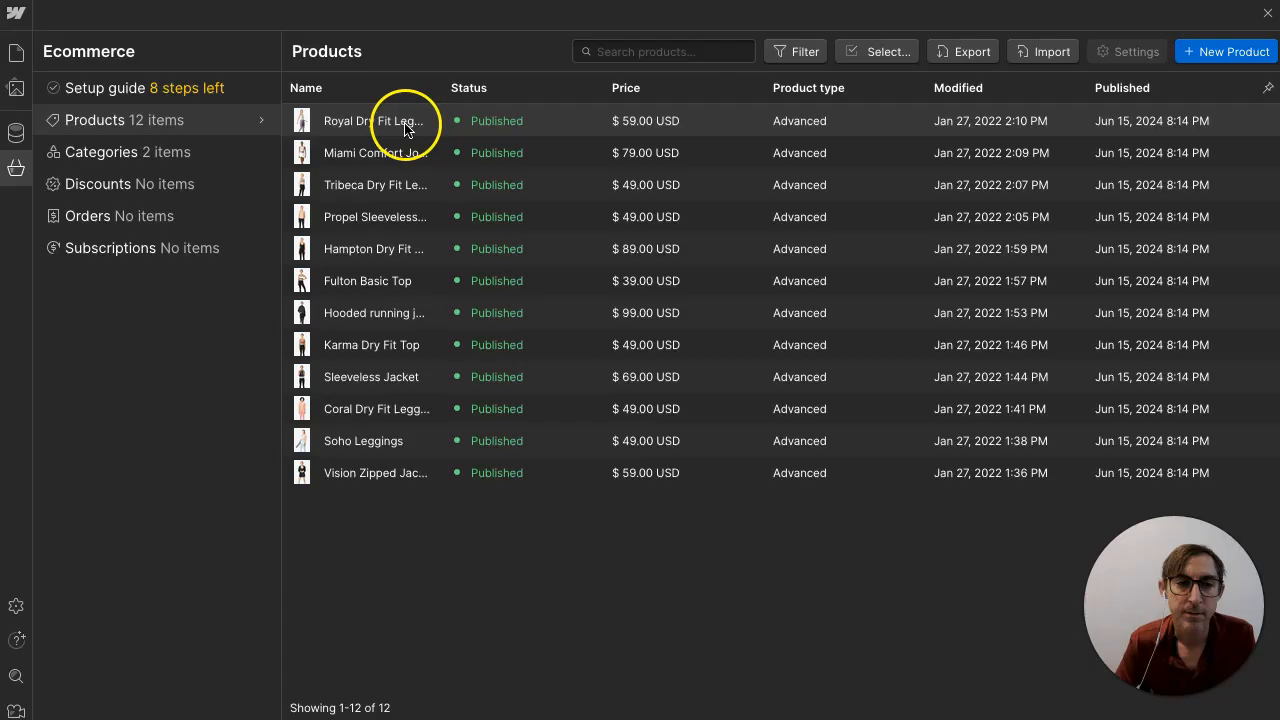
Step: Preview the Royal Dry Fit Leggings product on the live store and scroll its page
{"action": "left_click", "coordinate": [383, 120]}
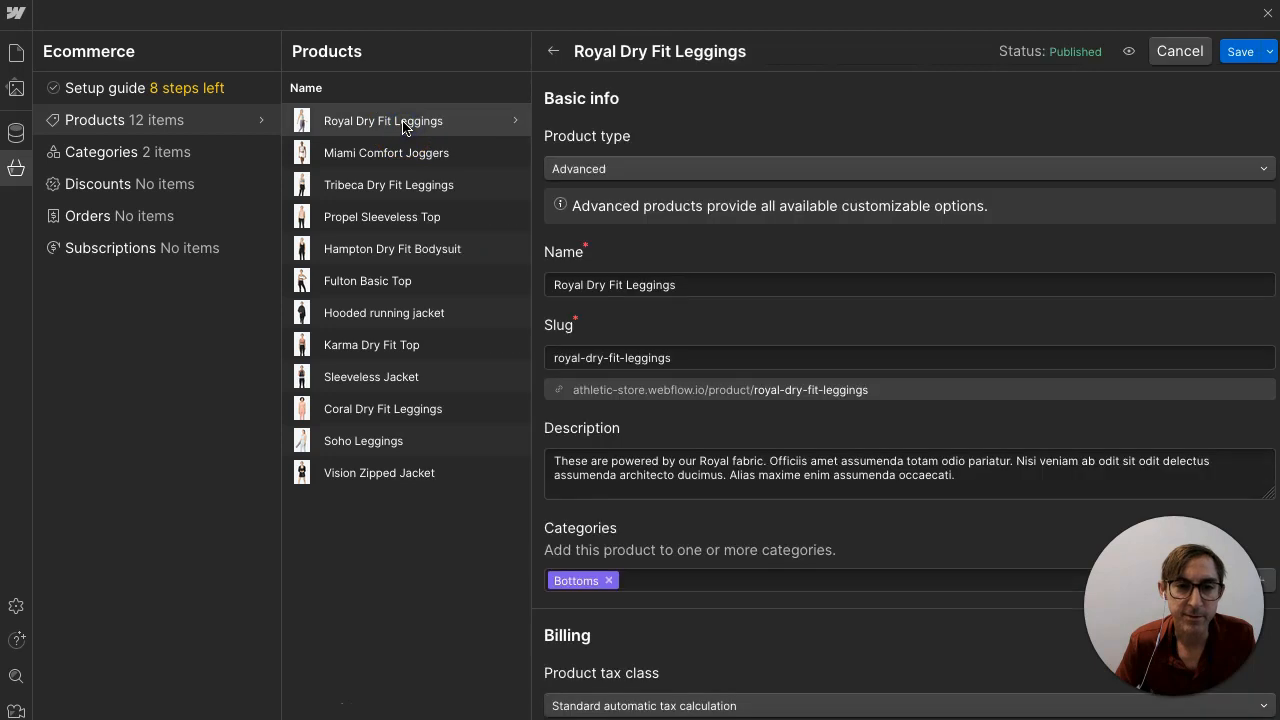
{"action": "left_click", "coordinate": [560, 389]}
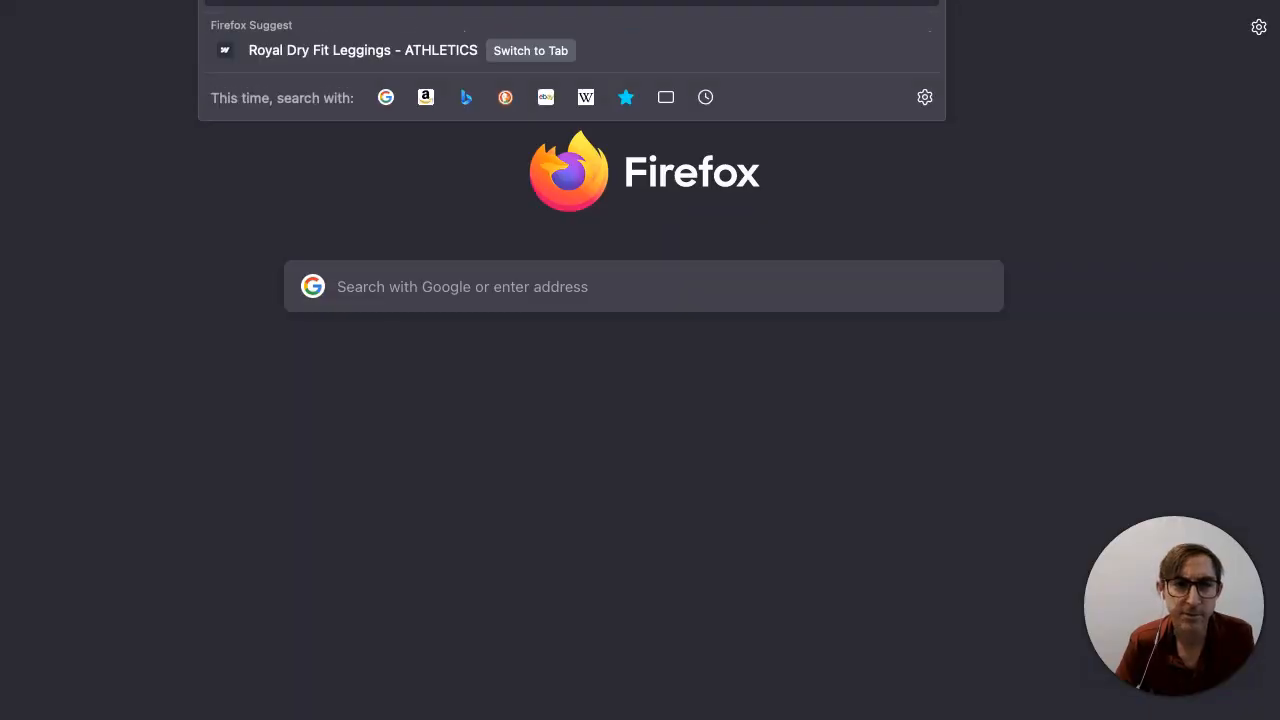
{"action": "left_click", "coordinate": [530, 50]}
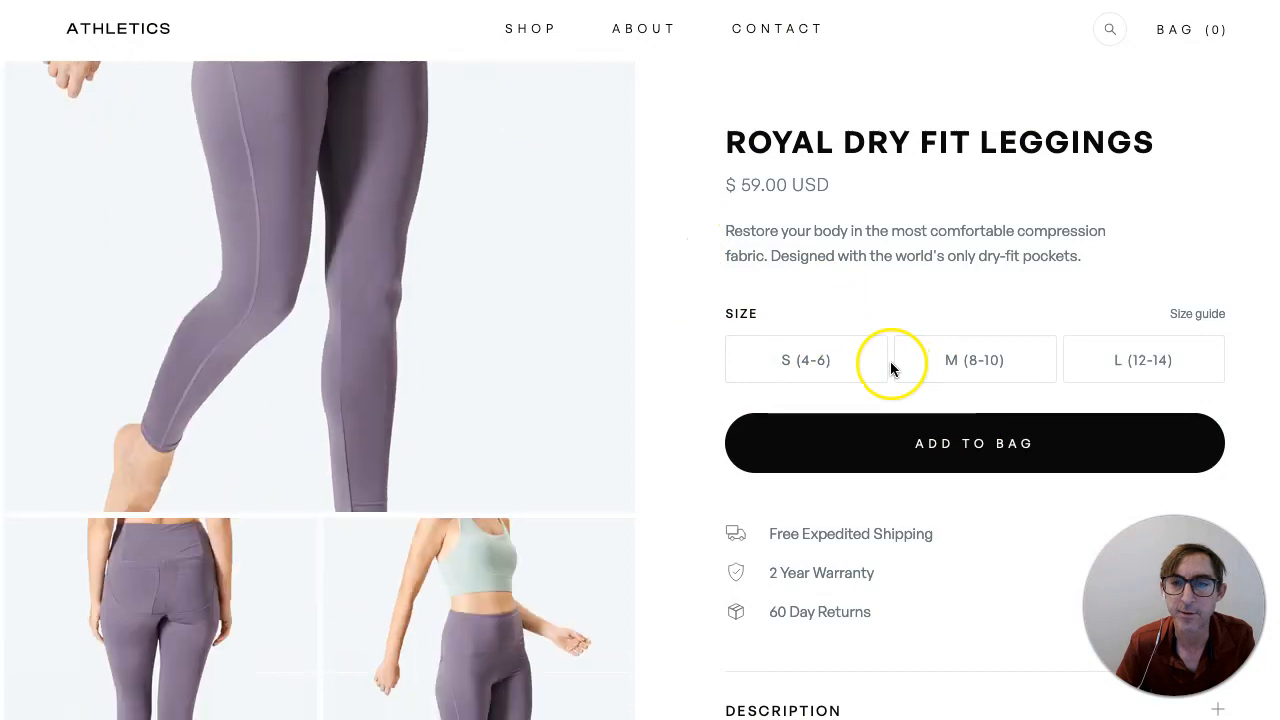
{"action": "scroll", "scroll_direction": "down", "scroll_amount": 3}
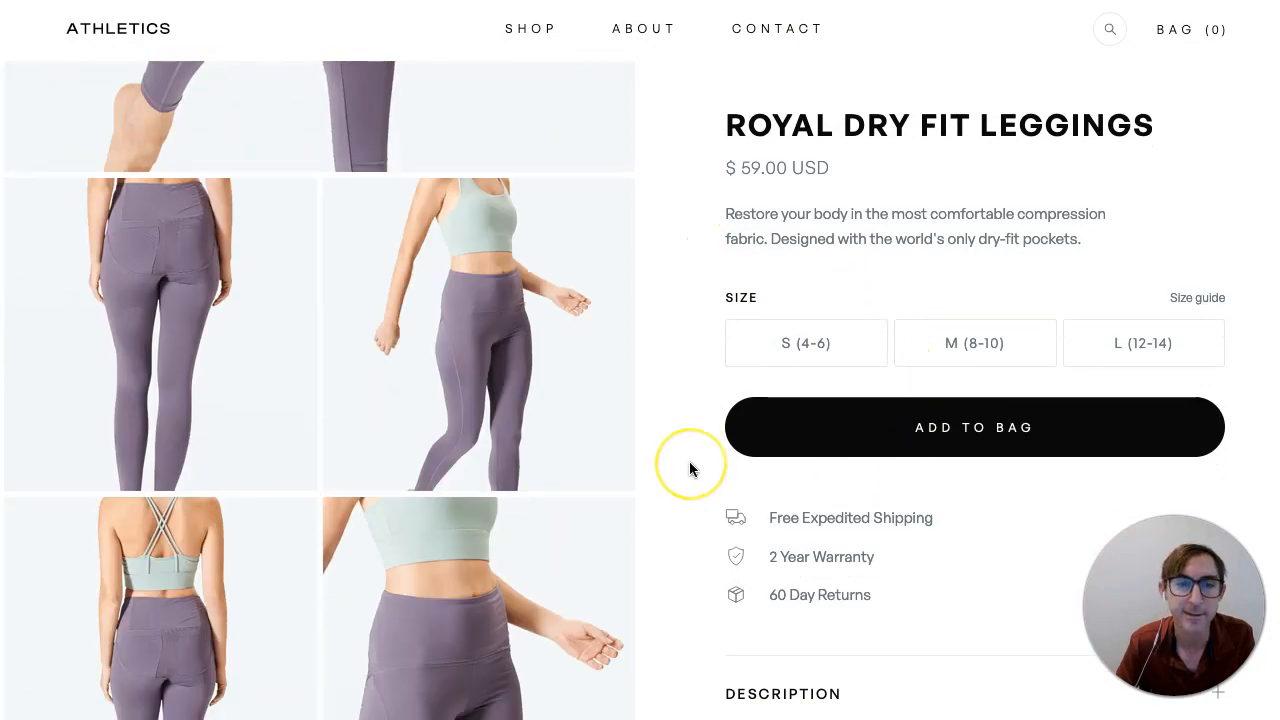
{"action": "scroll", "scroll_direction": "down", "scroll_amount": 3}
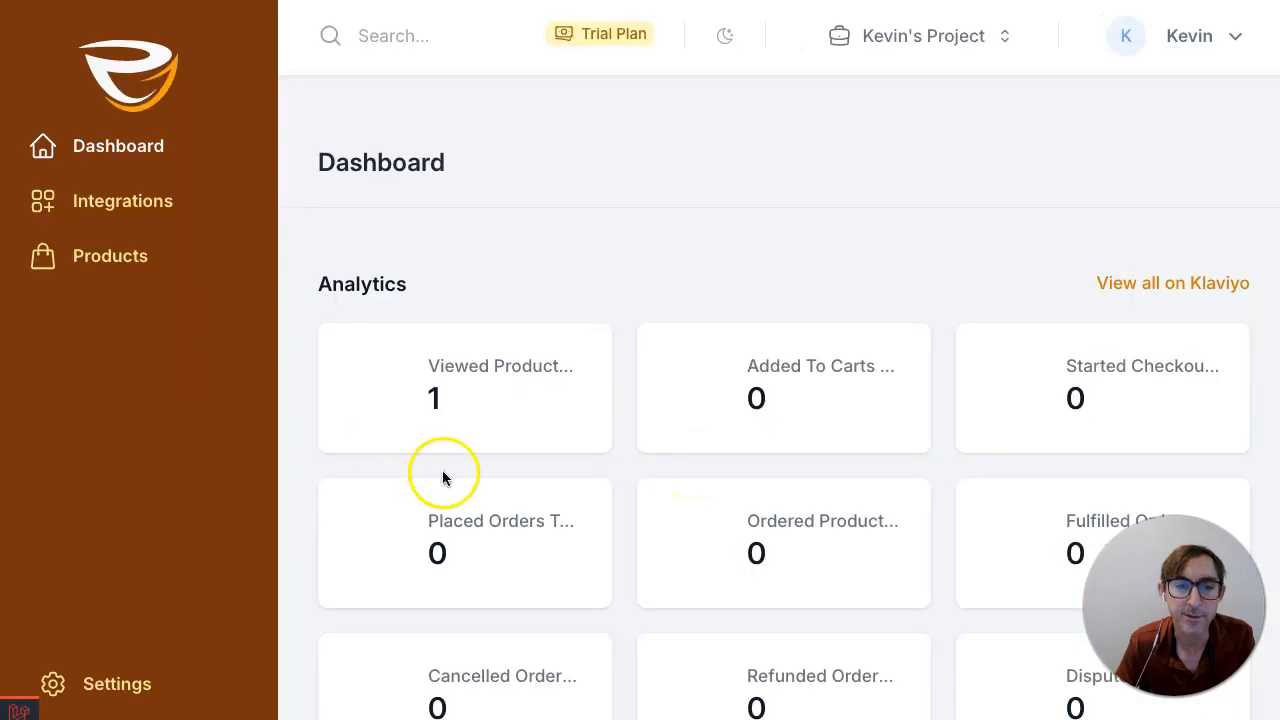
{"action": "mouse_move", "coordinate": [587, 415]}
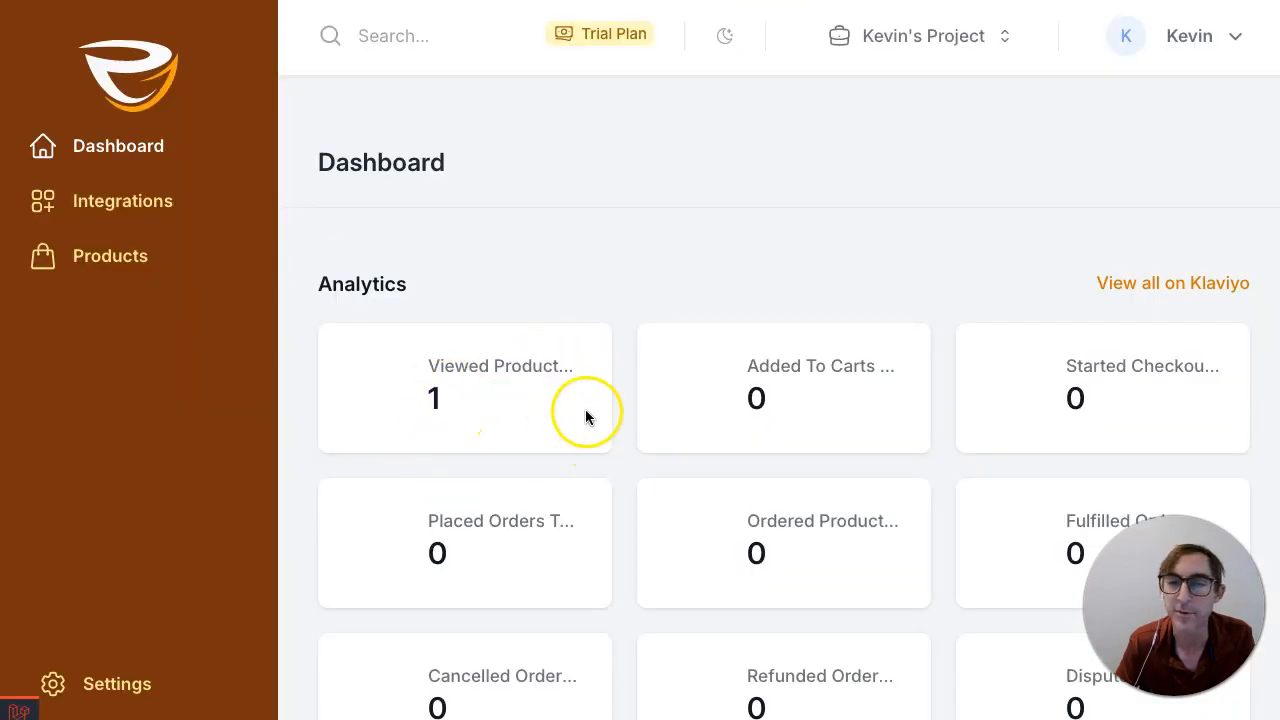
{"action": "mouse_move", "coordinate": [898, 476]}
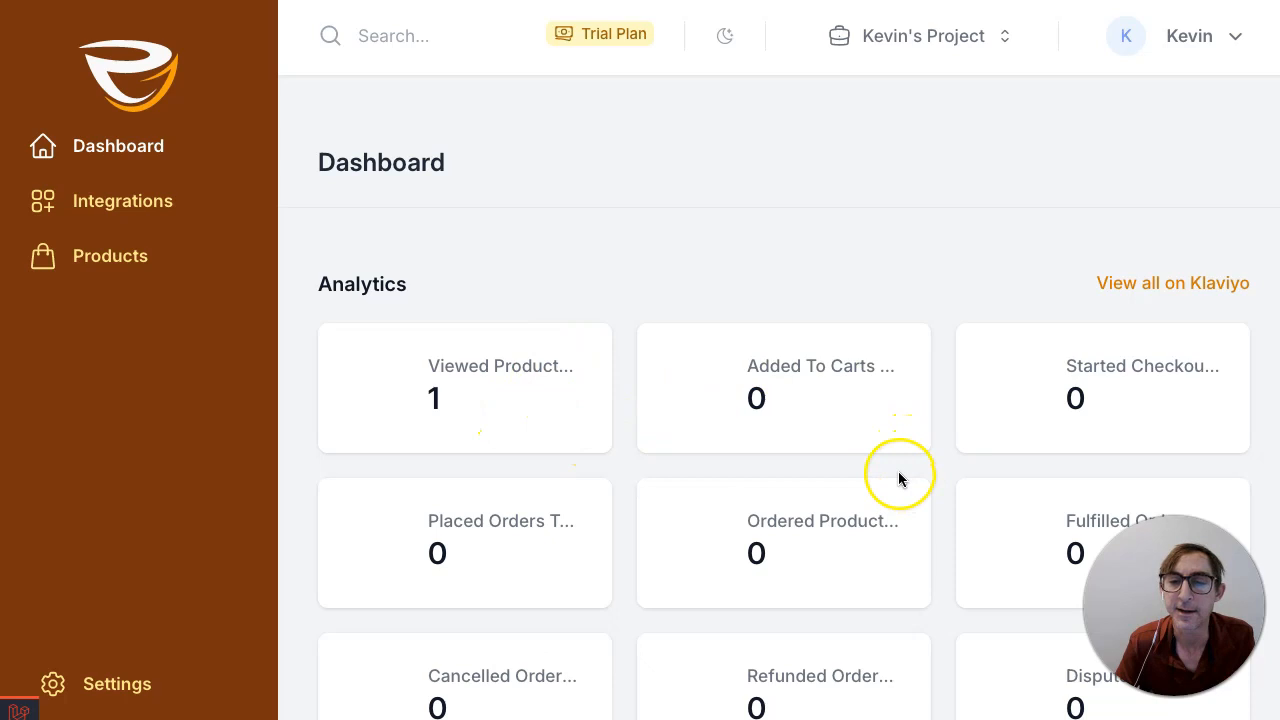
{"action": "mouse_move", "coordinate": [918, 458]}
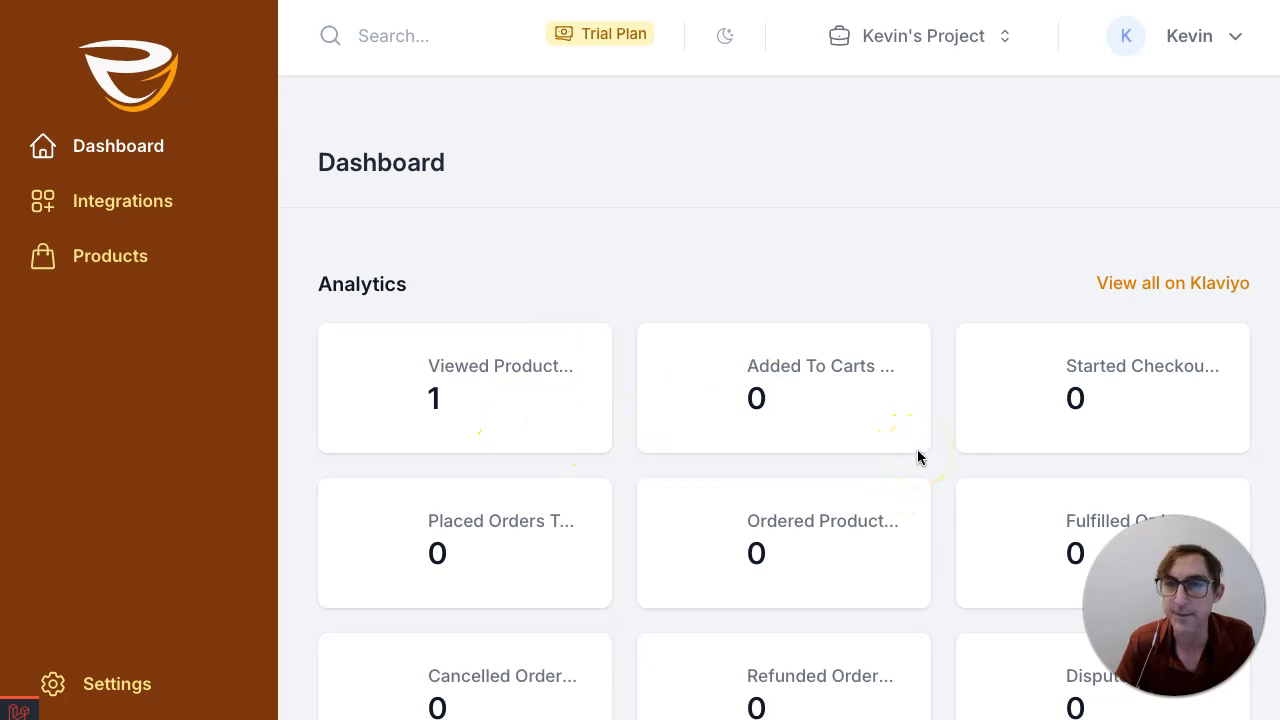
{"action": "mouse_move", "coordinate": [790, 397]}
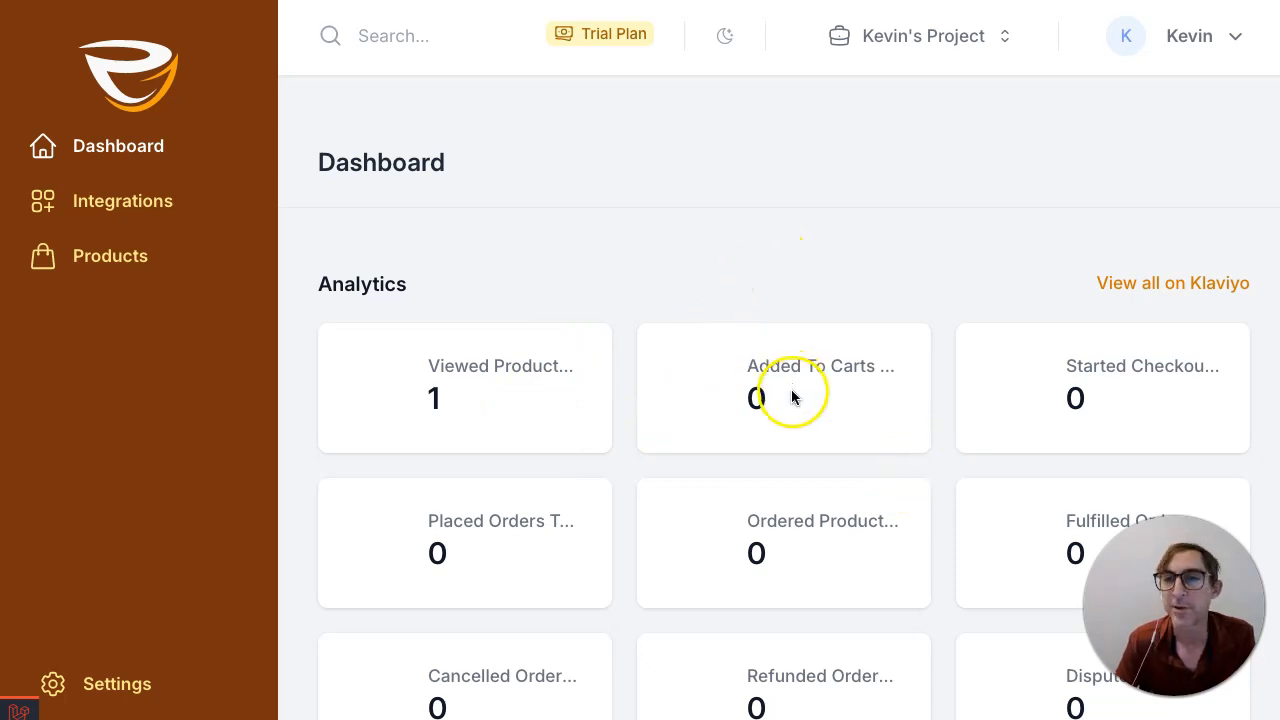
{"action": "mouse_move", "coordinate": [978, 320]}
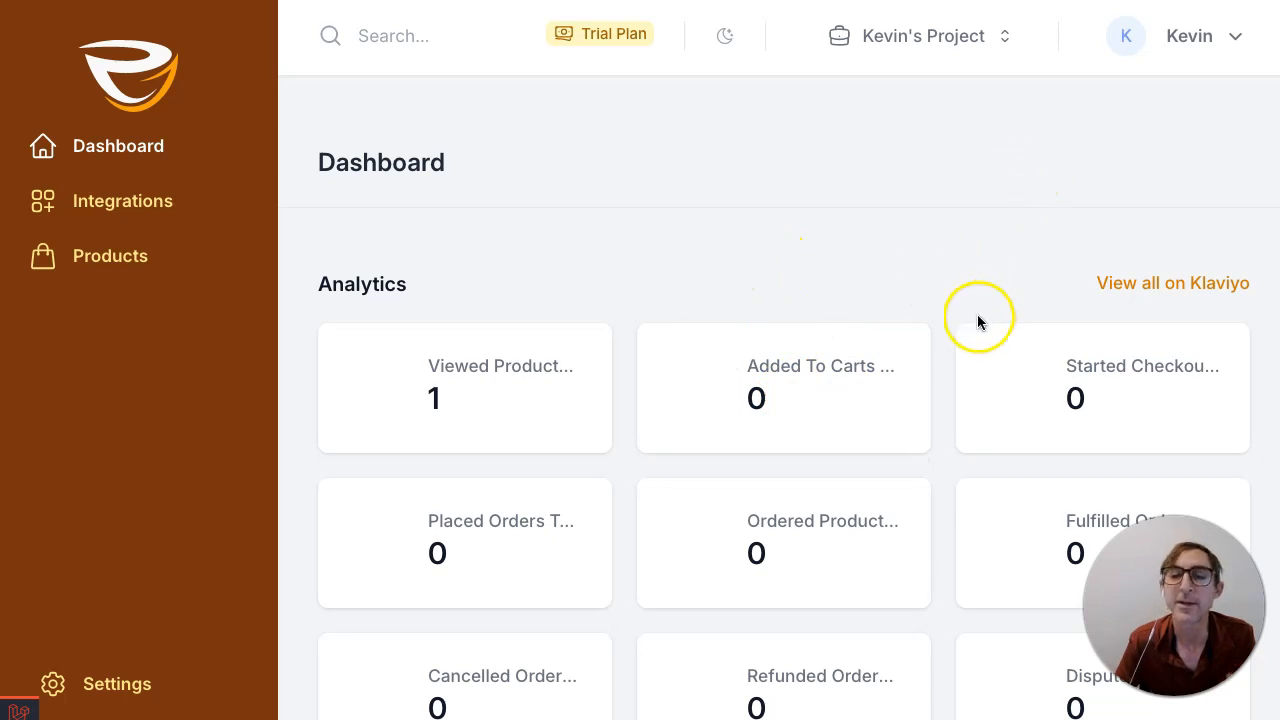
{"action": "mouse_move", "coordinate": [950, 350]}
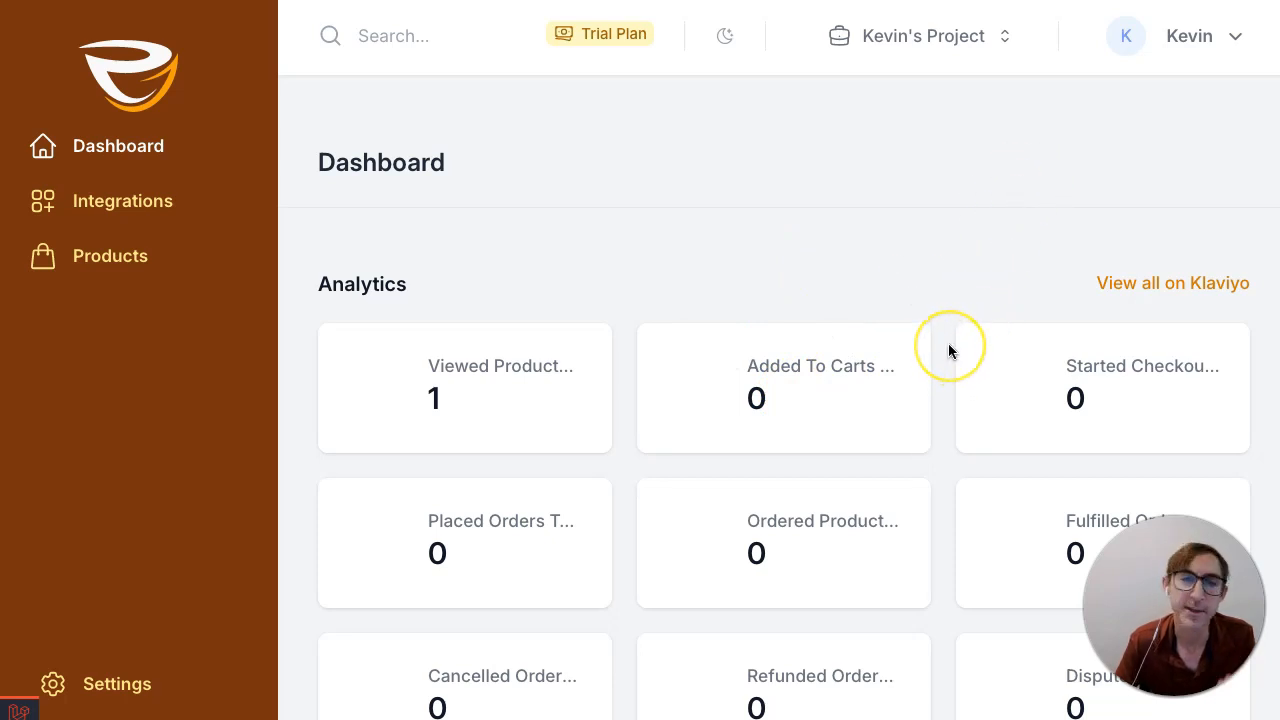
{"action": "mouse_move", "coordinate": [949, 335]}
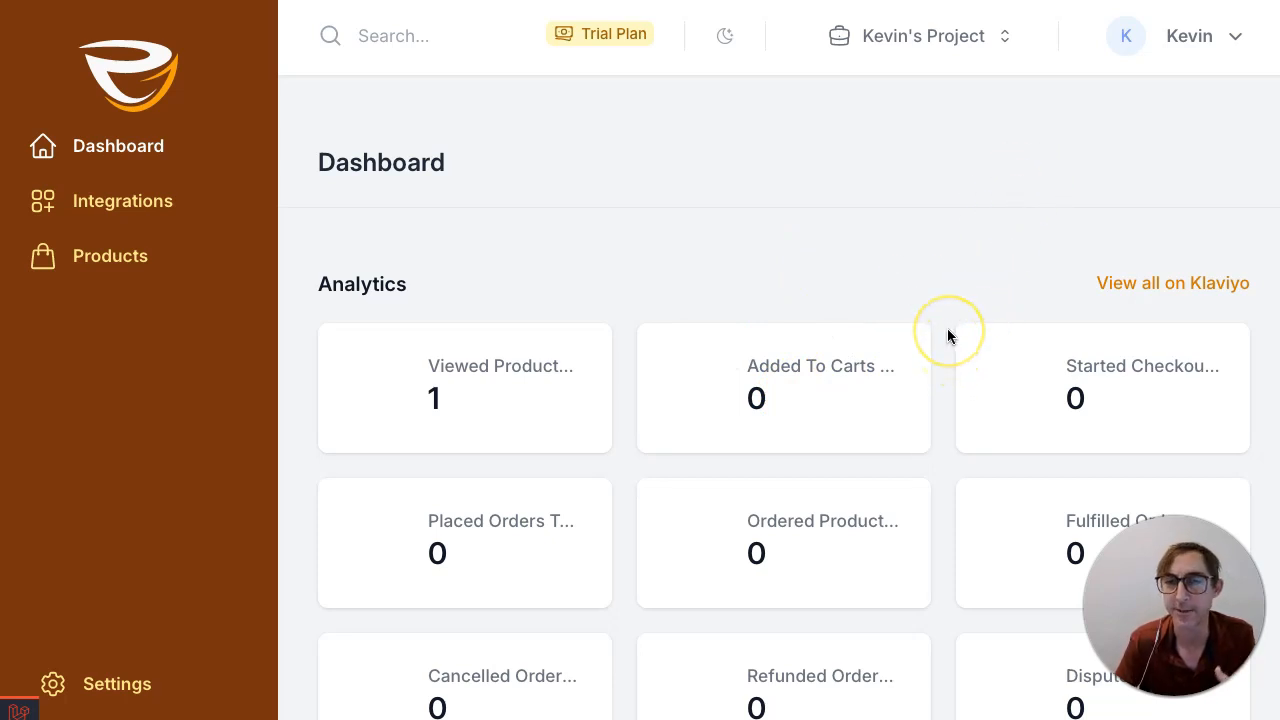
{"action": "mouse_move", "coordinate": [948, 336]}
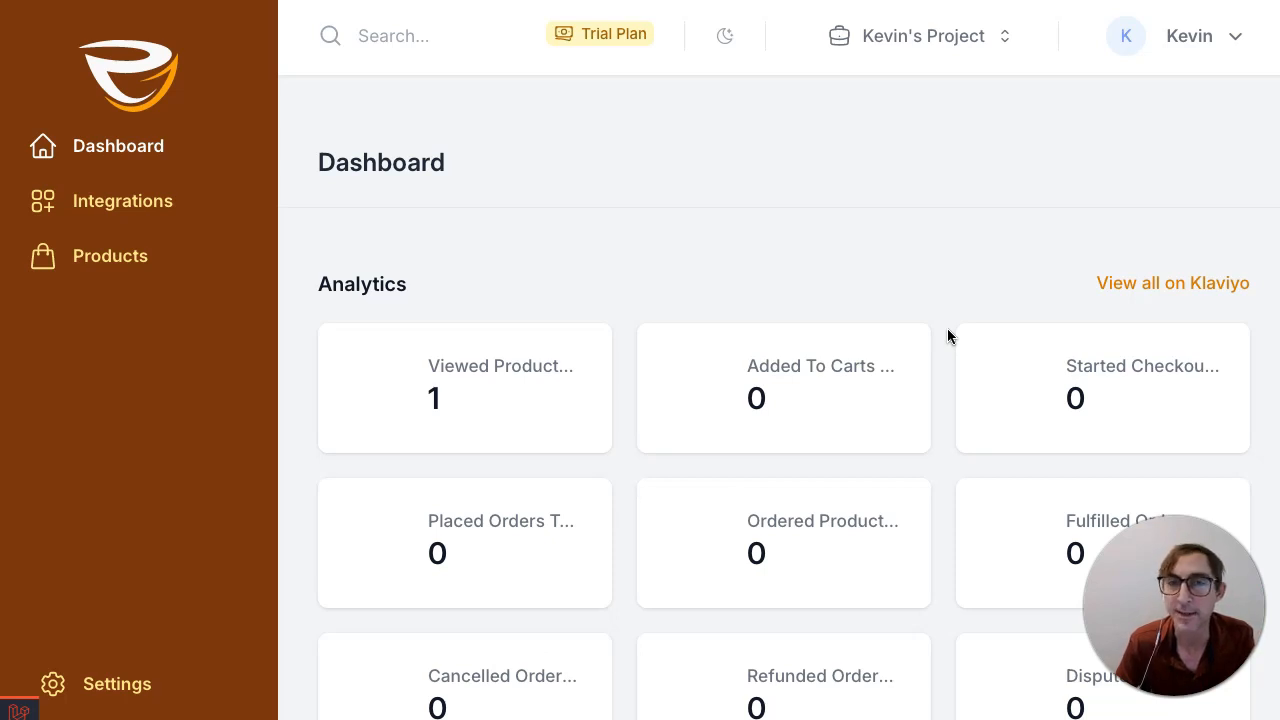
{"action": "mouse_move", "coordinate": [970, 315]}
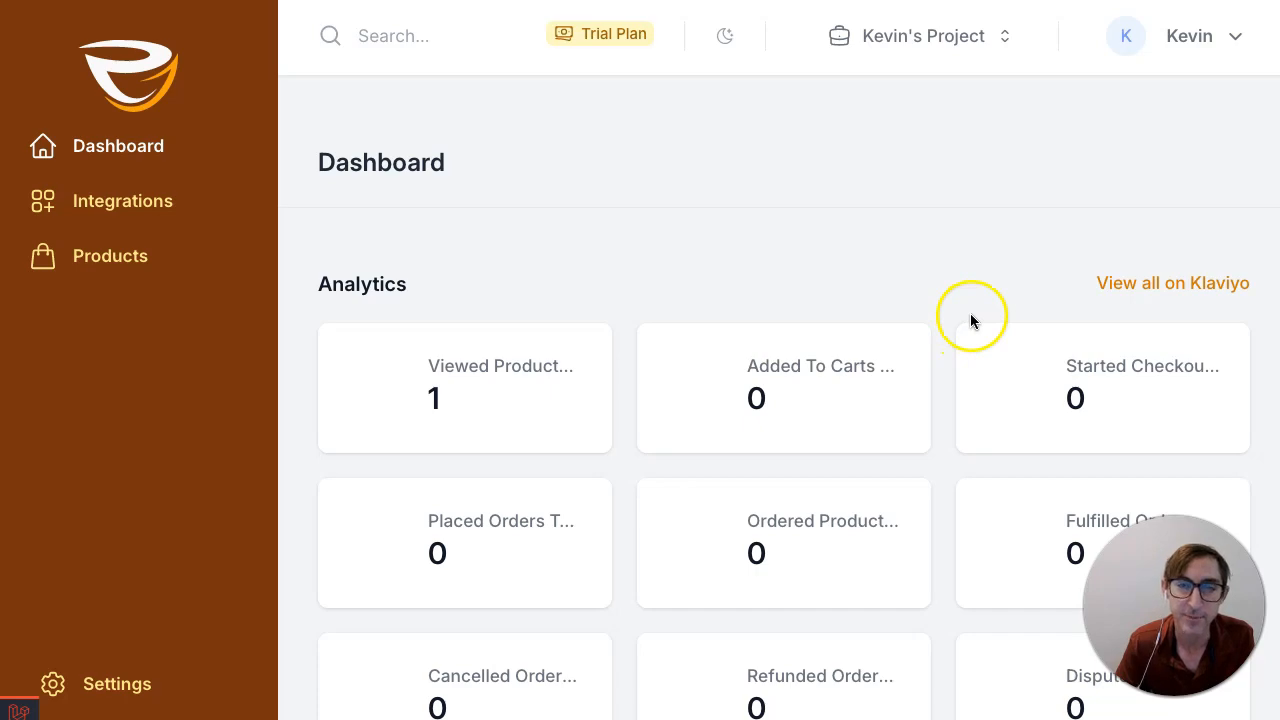